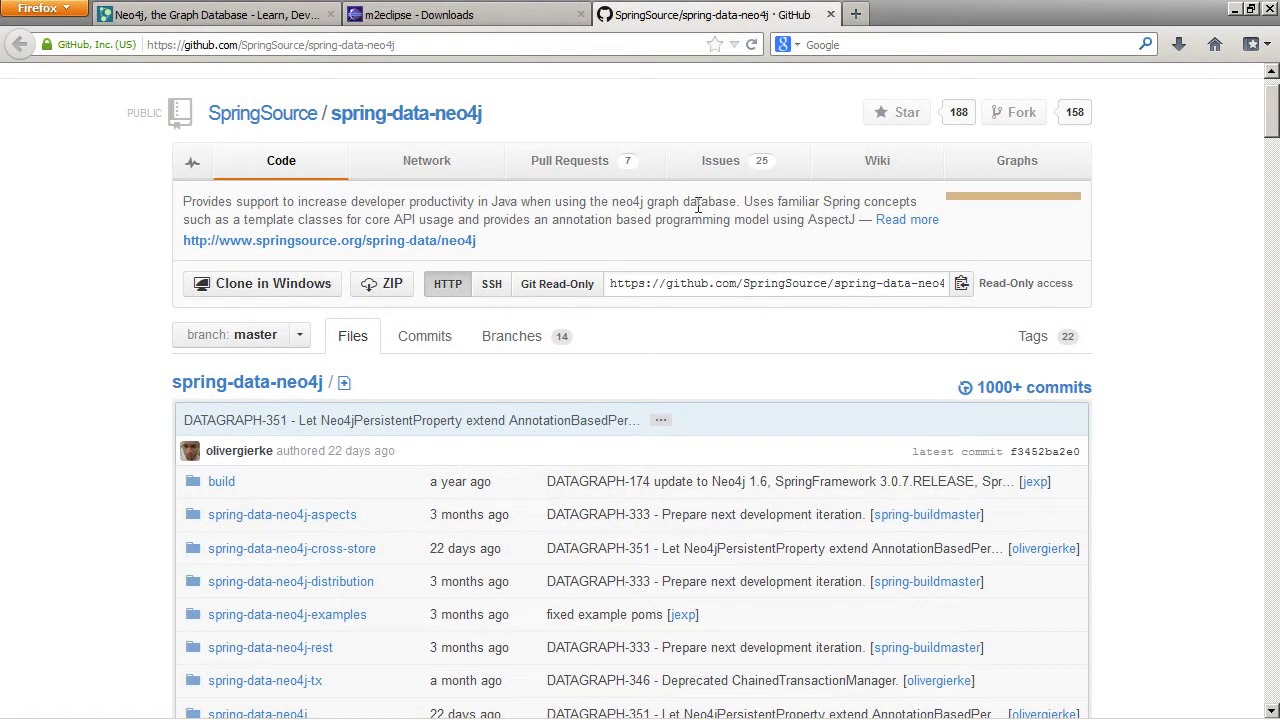
mouse_move(428, 140)
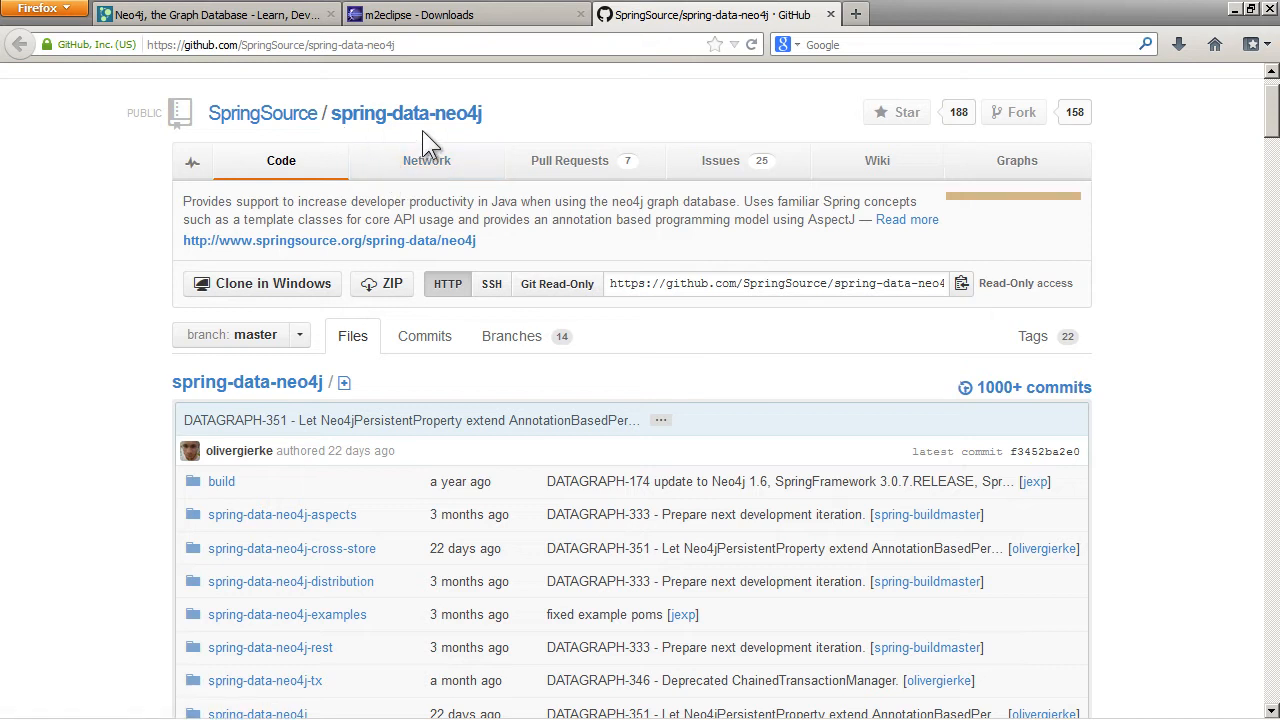
mouse_move(340, 500)
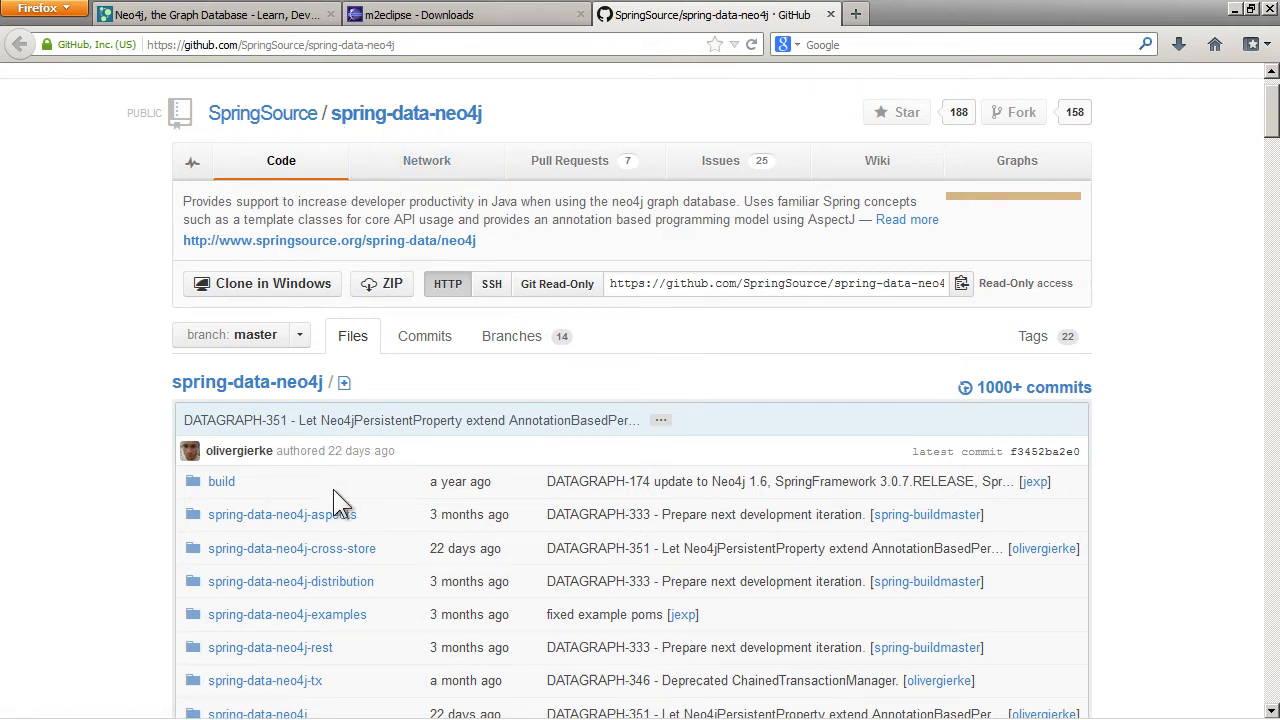
mouse_move(344, 548)
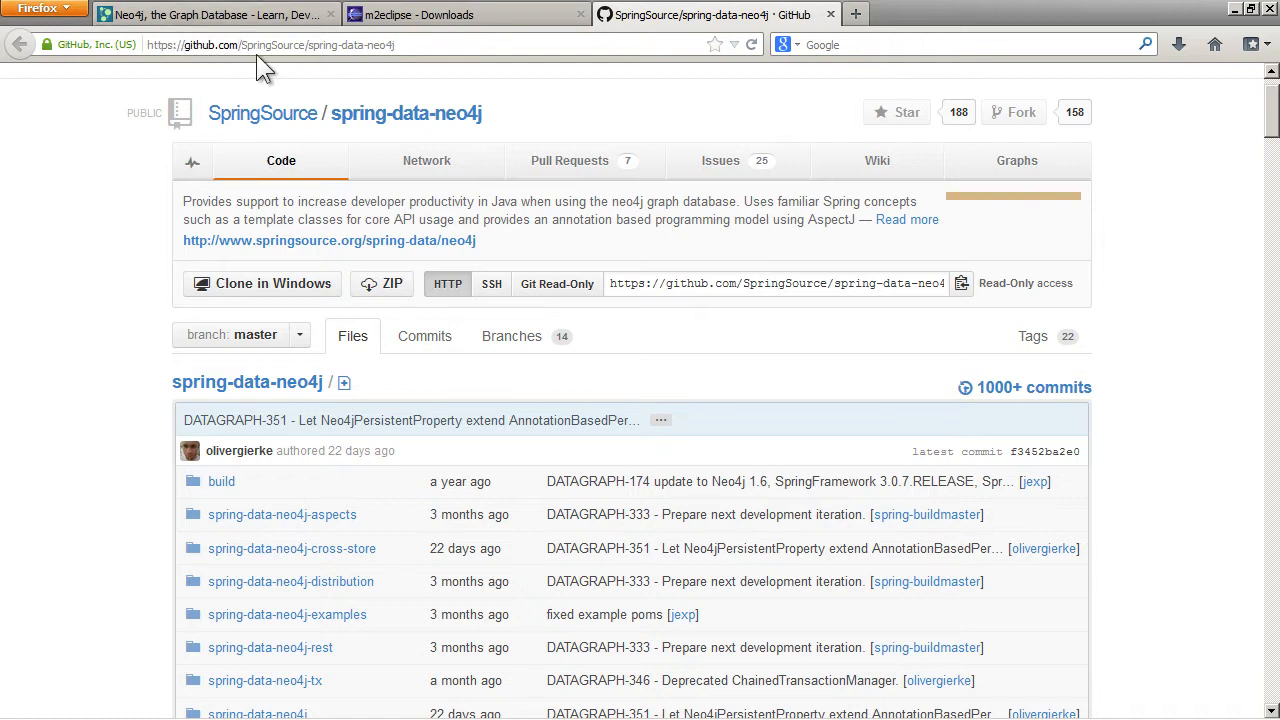
- Navigate from the spring-data-neo4j repository into spring-data-neo4j-examples and its cineasts folder
double_click(272, 44)
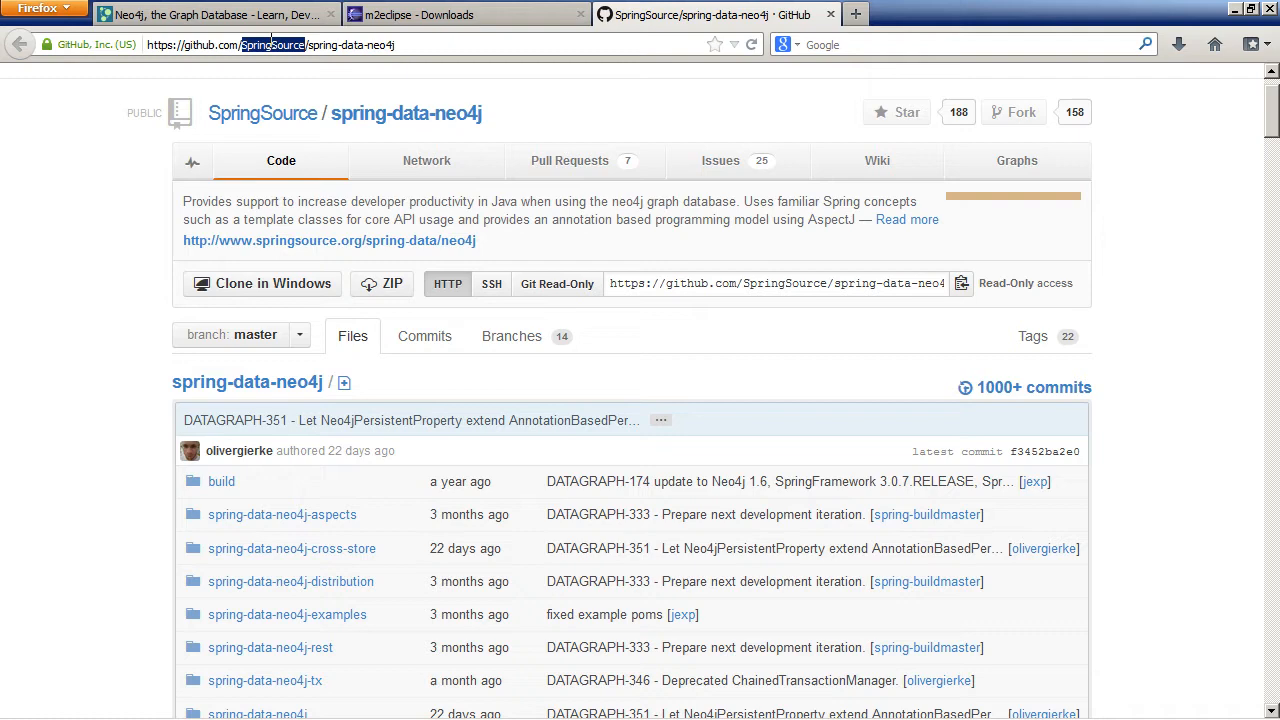
scroll("down", 3)
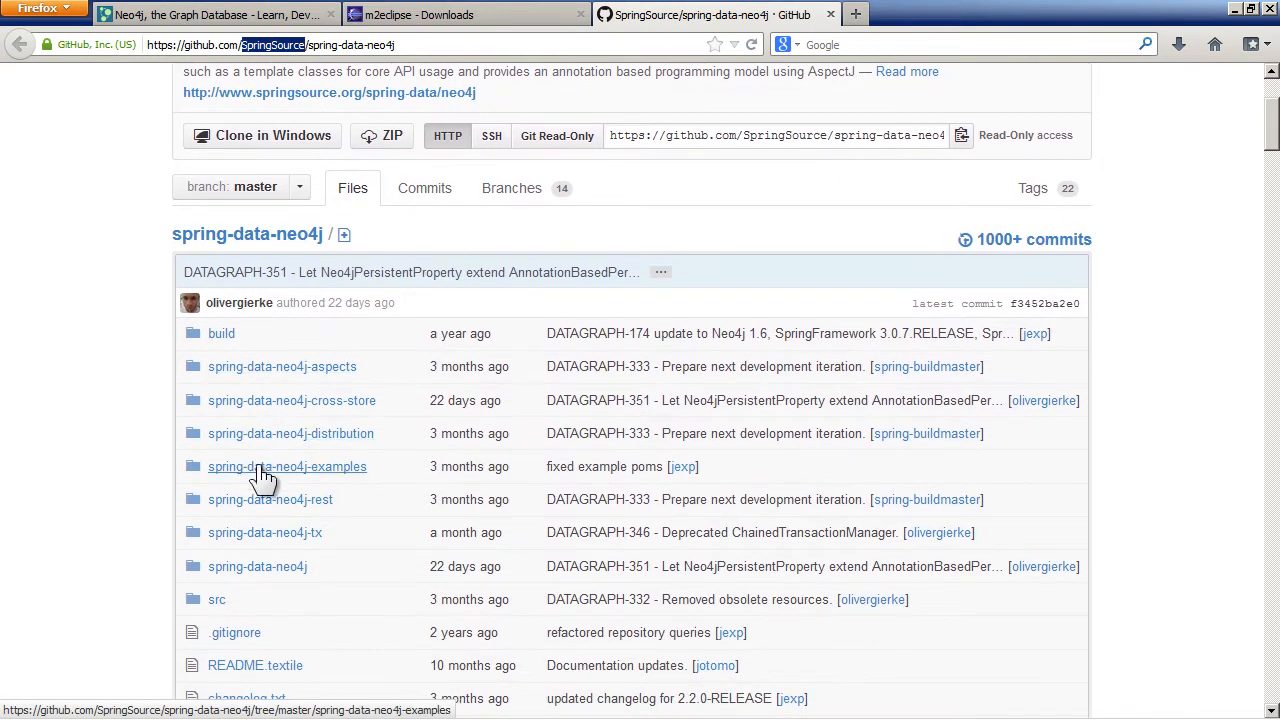
left_click(288, 466)
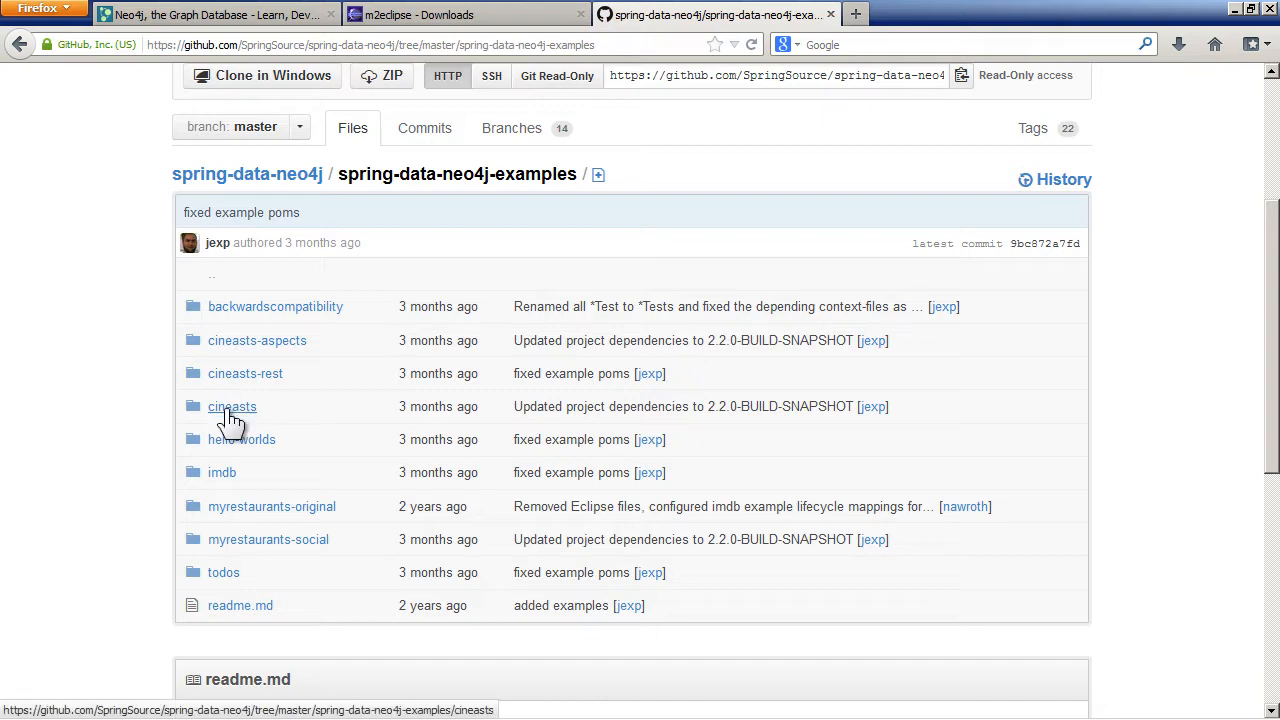
left_click(232, 406)
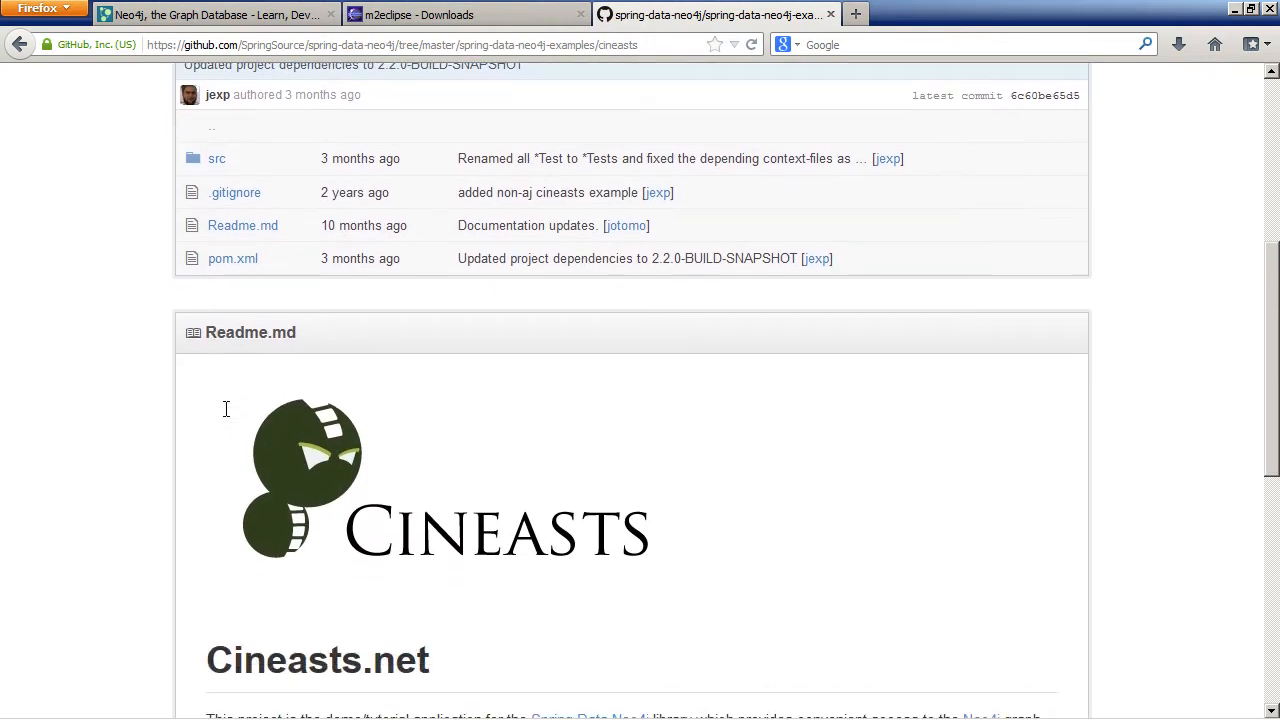
- Read through the Cineasts Readme.md and return to the top of the folder listing
scroll("down", 3)
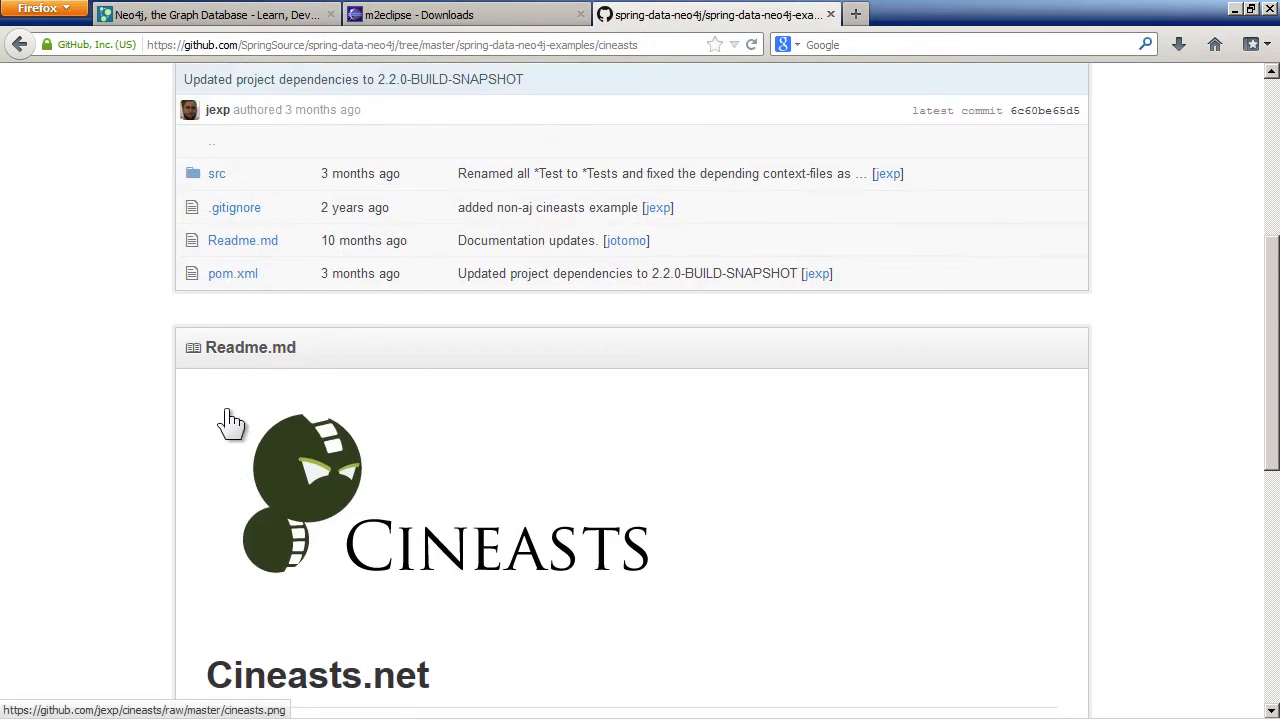
scroll("down", 3)
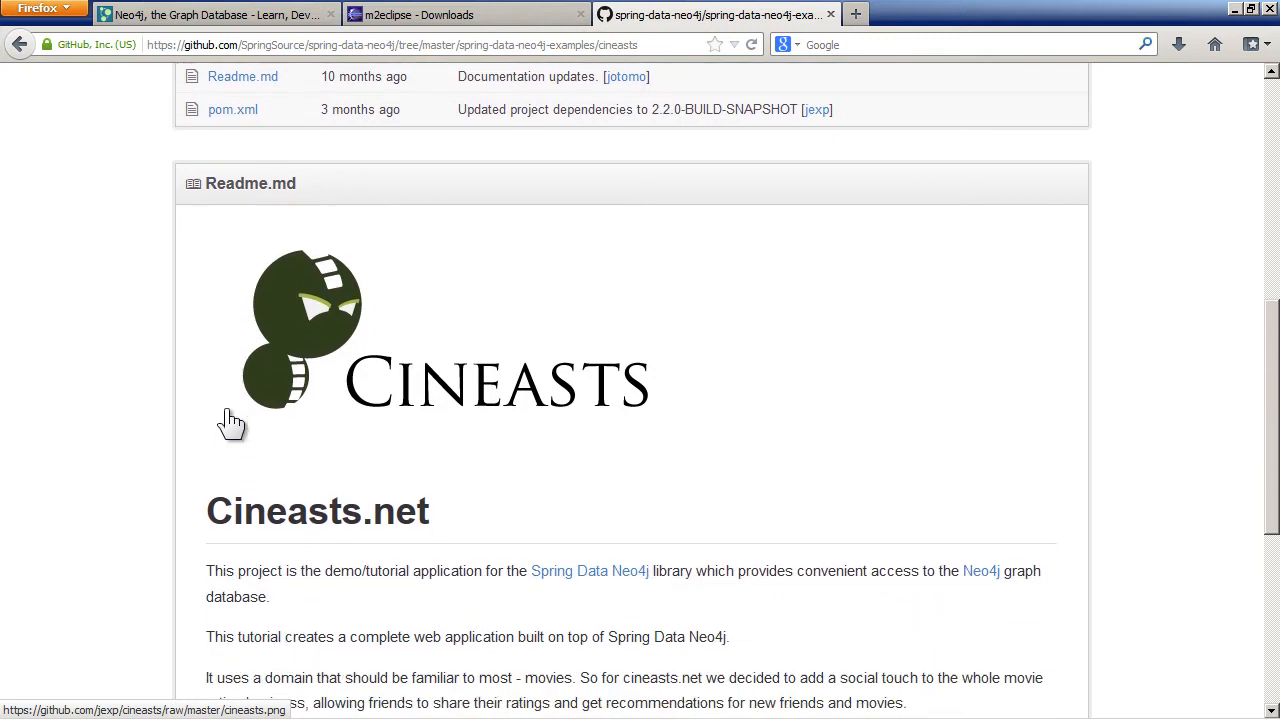
scroll("down", 3)
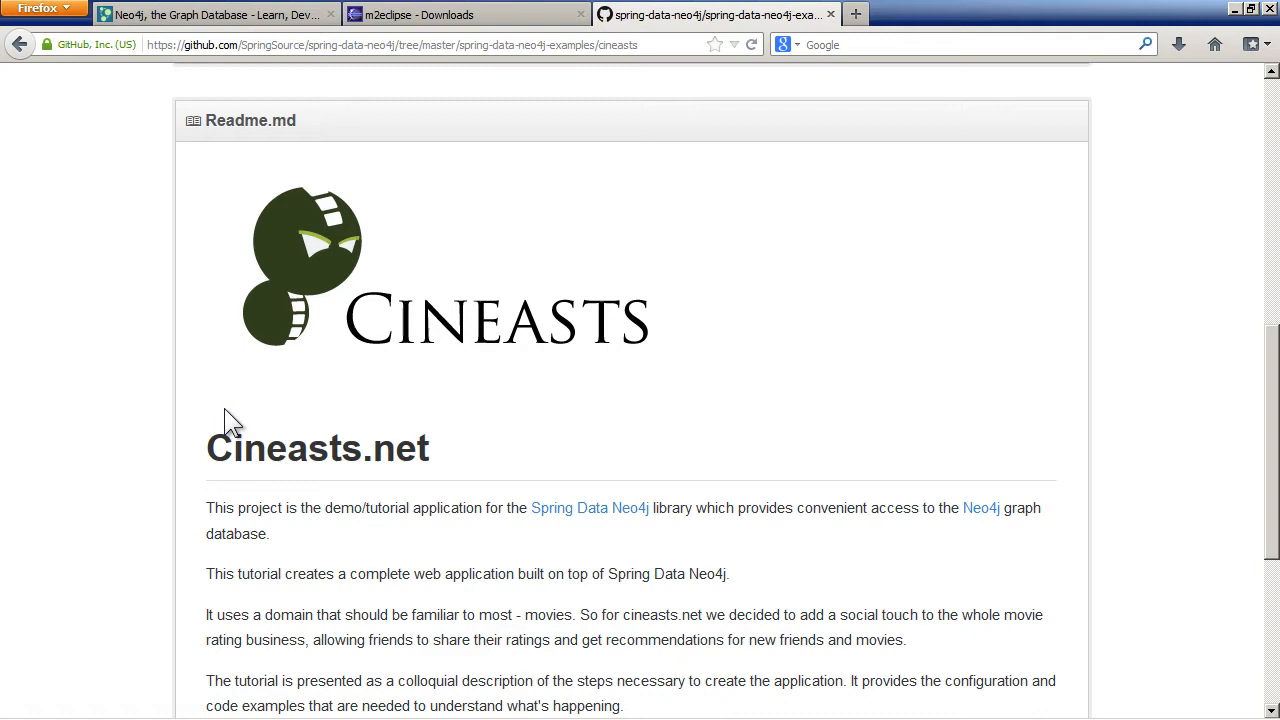
scroll("up", 3)
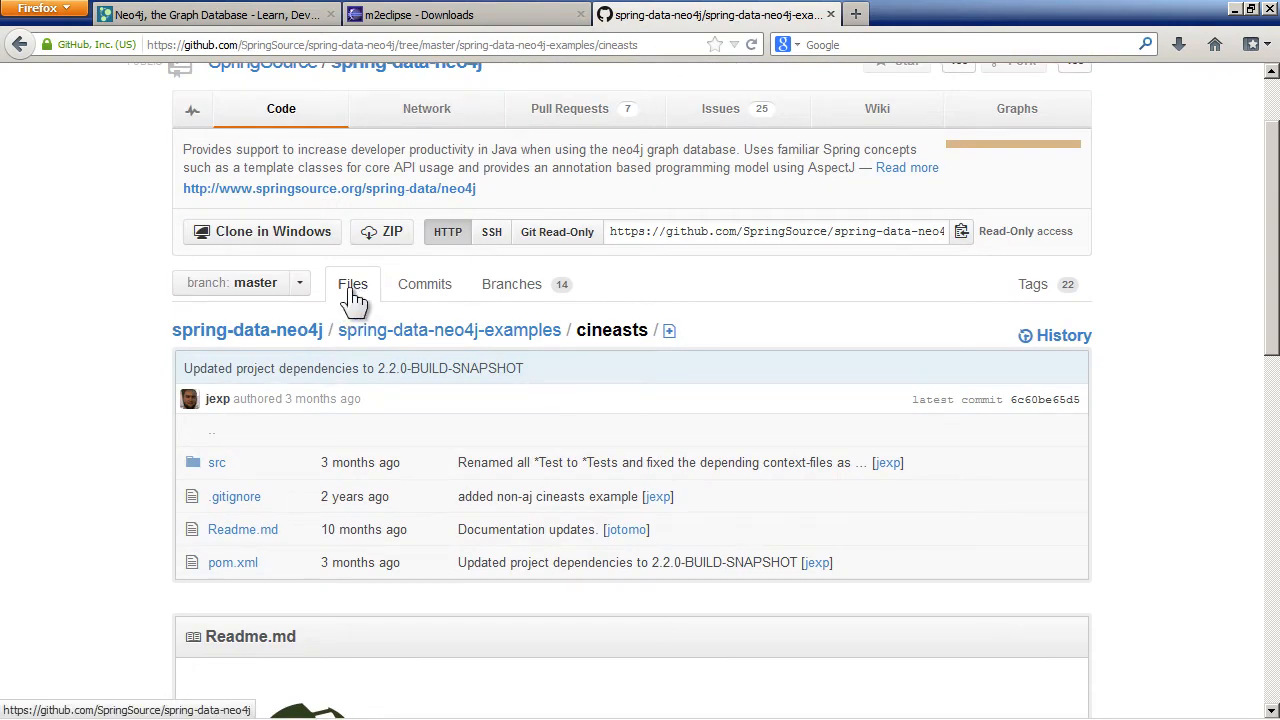
- Download the repository as spring-data-neo4j-master.zip, saving the file to the Desktop
left_click(382, 232)
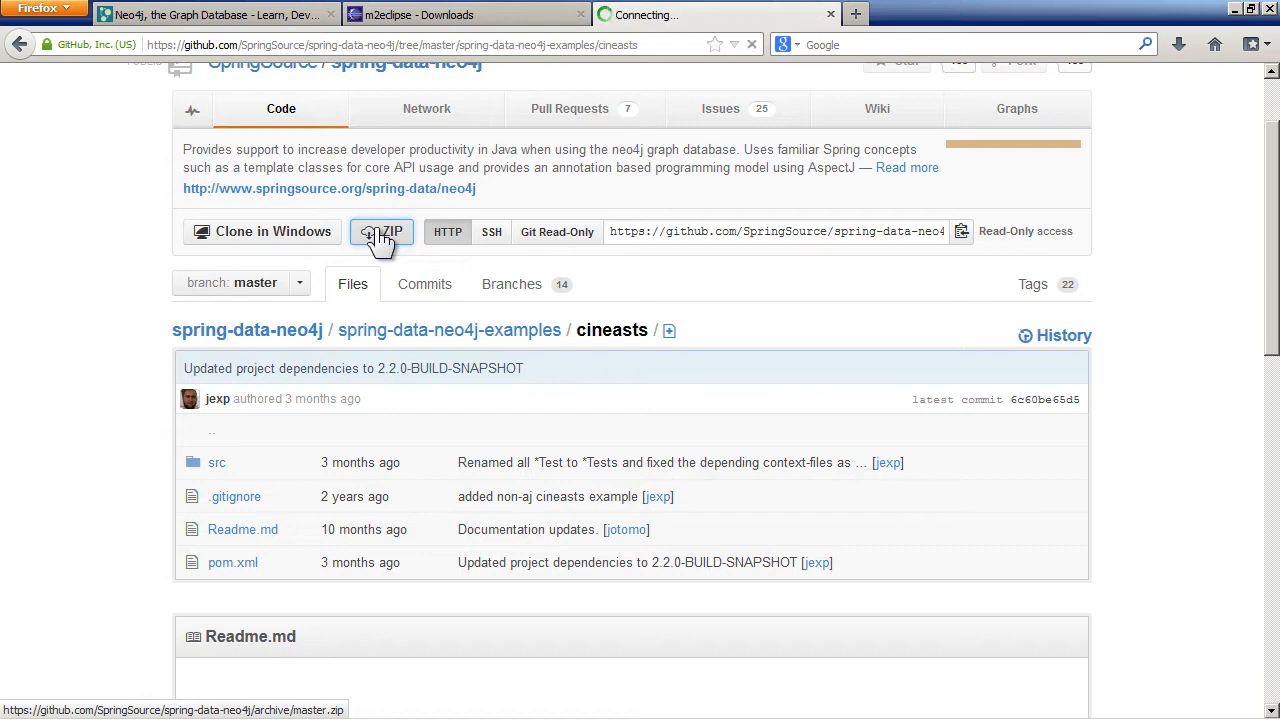
left_click(382, 232)
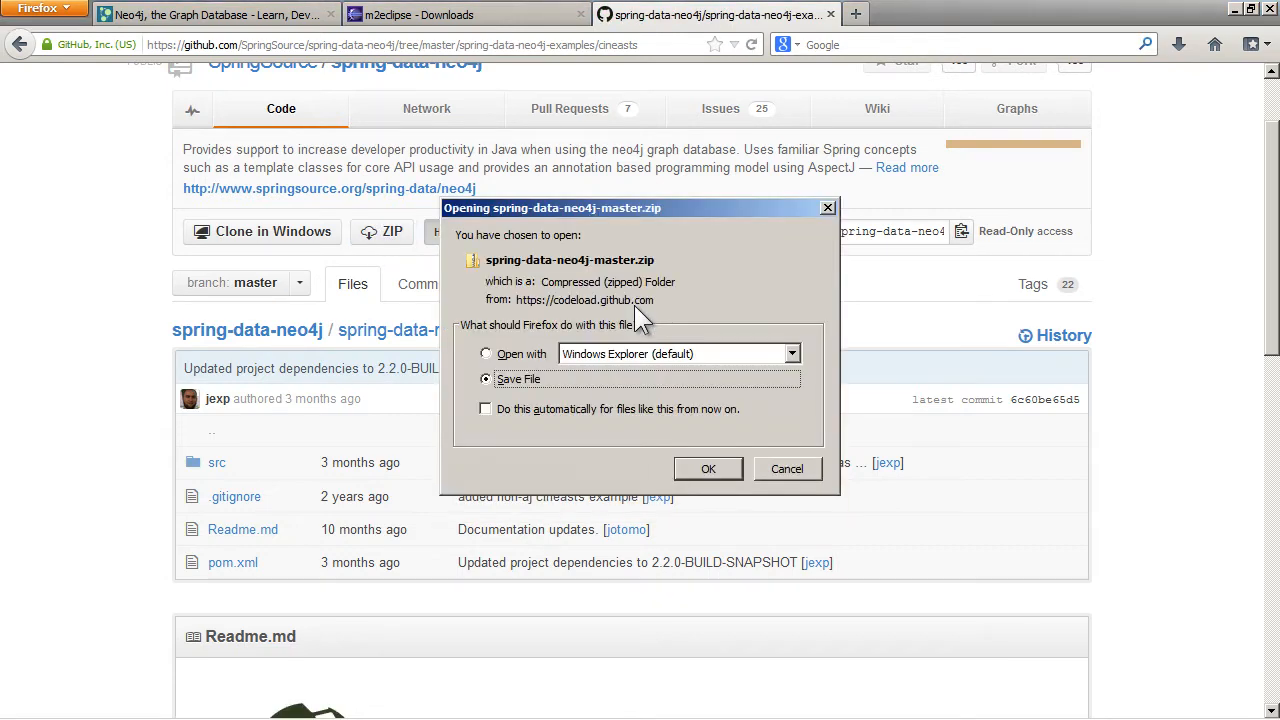
left_click(708, 468)
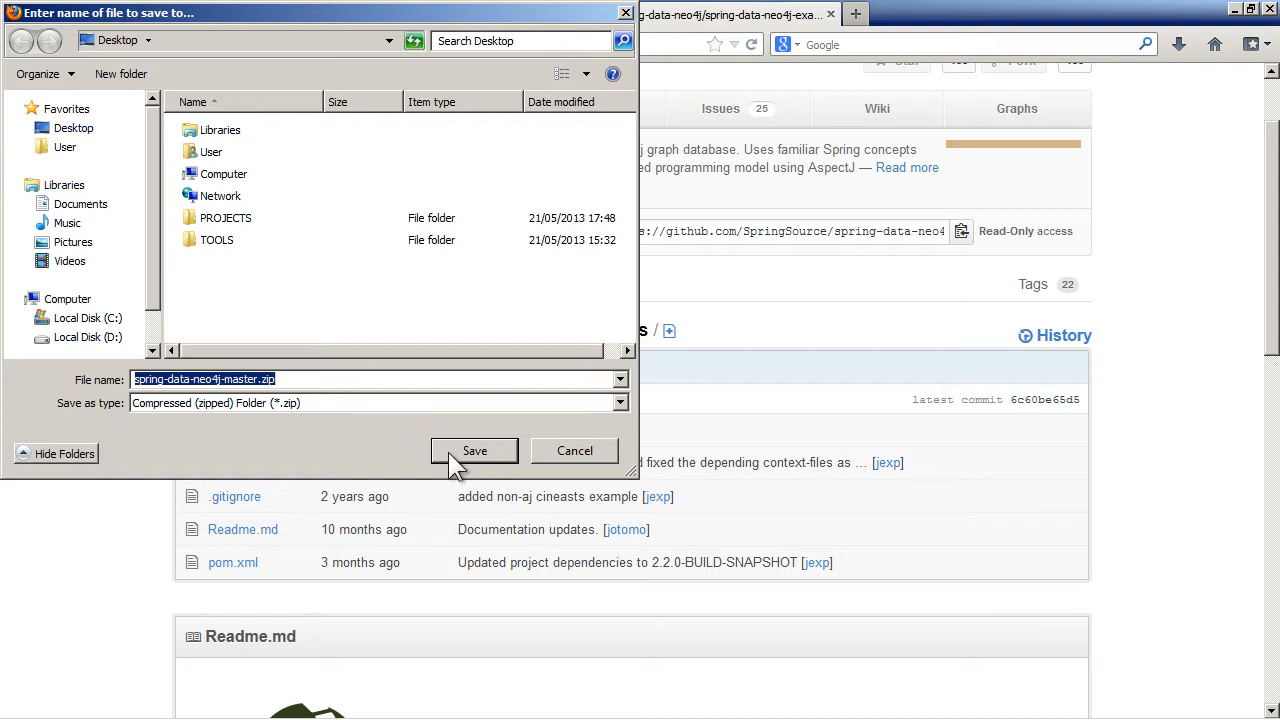
left_click(476, 450)
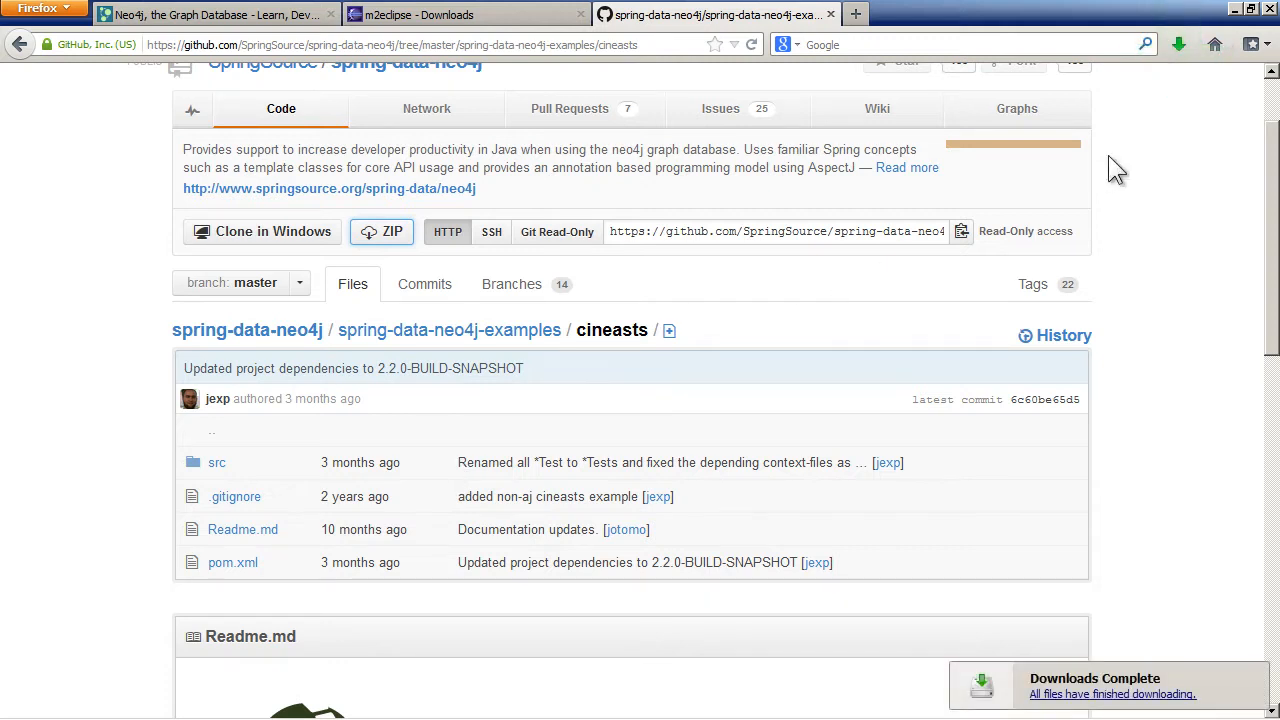
left_click(776, 232)
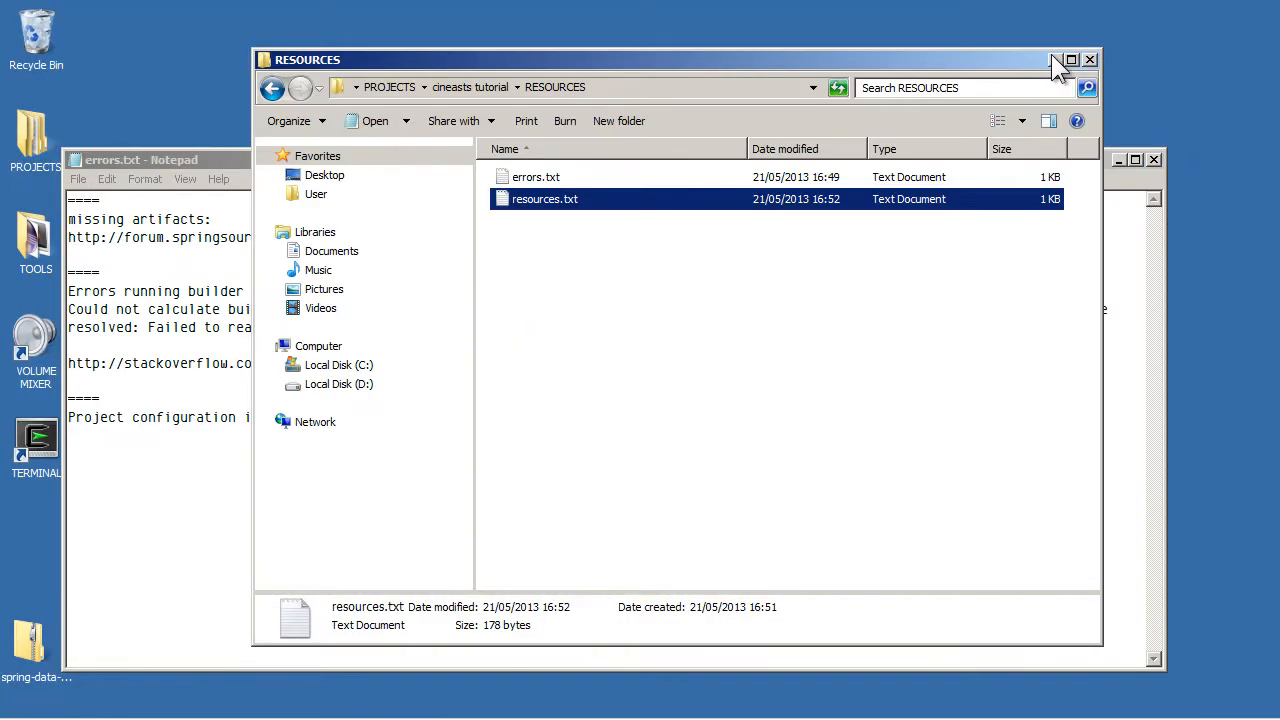
- Clear the desktop, reposition the spring-data-neo4j-master zip and open the archive
left_click(1088, 60)
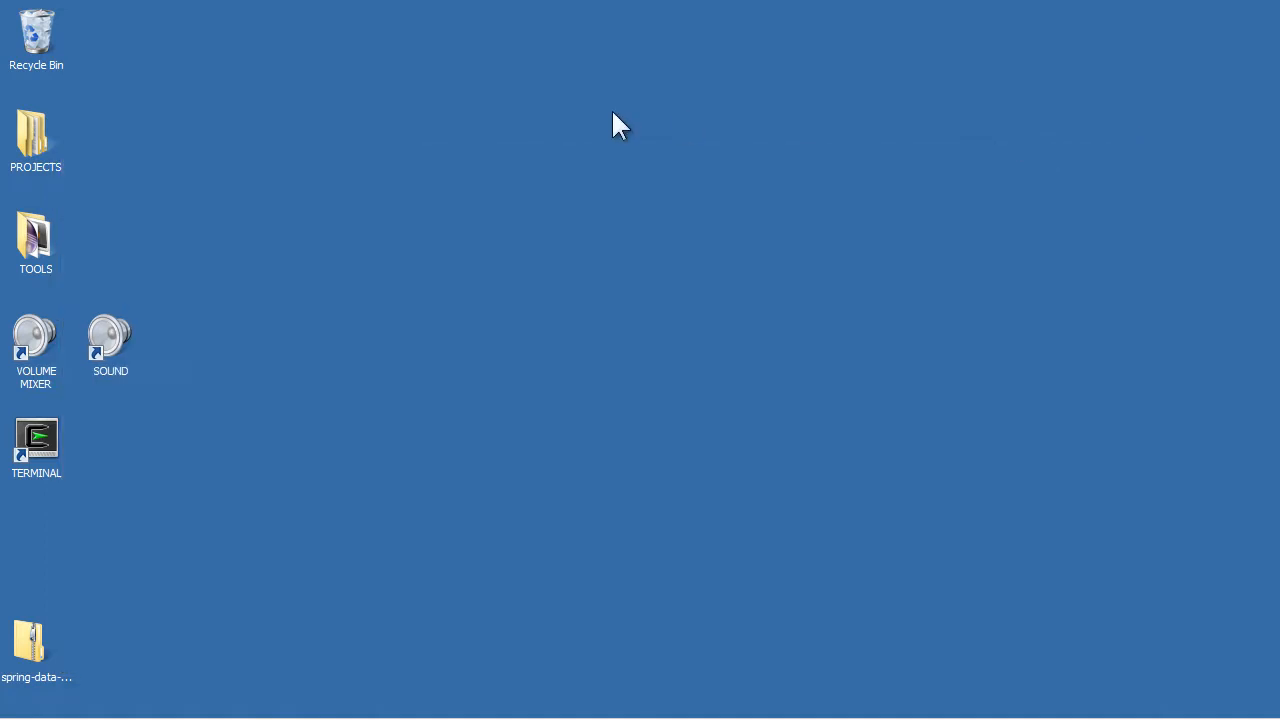
left_click_drag(28, 640, 336, 250)
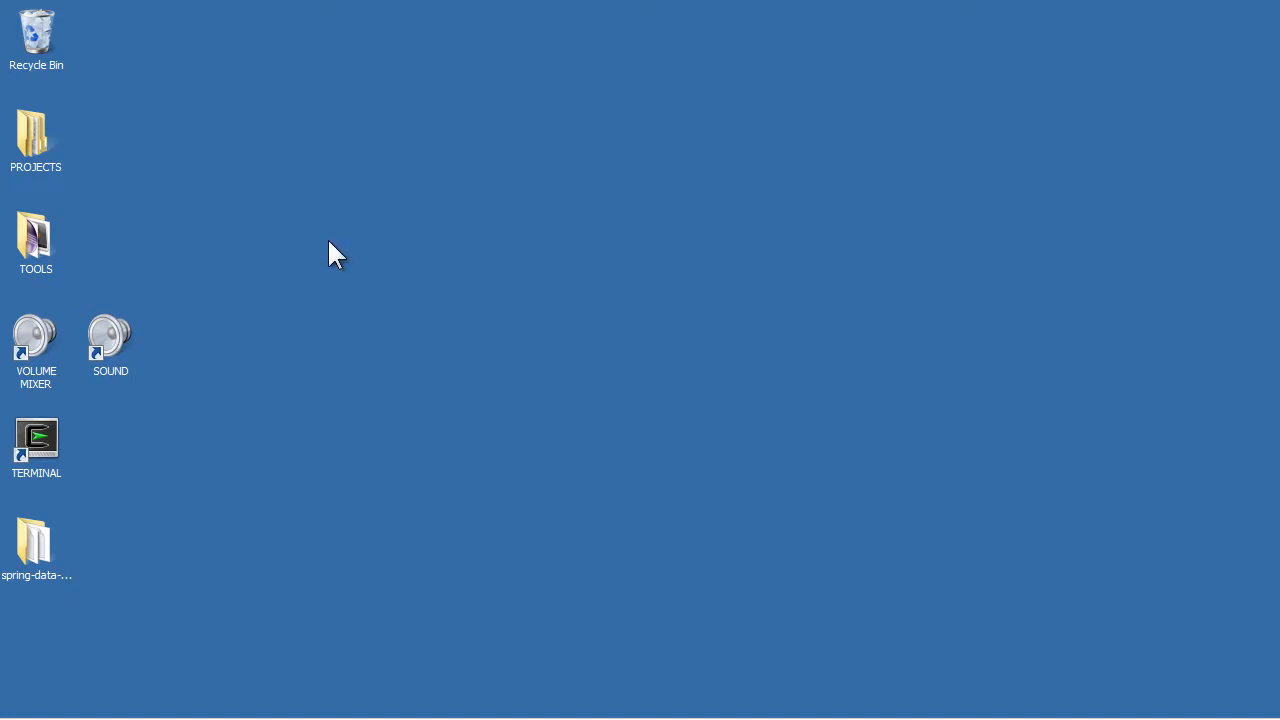
left_click_drag(36, 536, 560, 140)
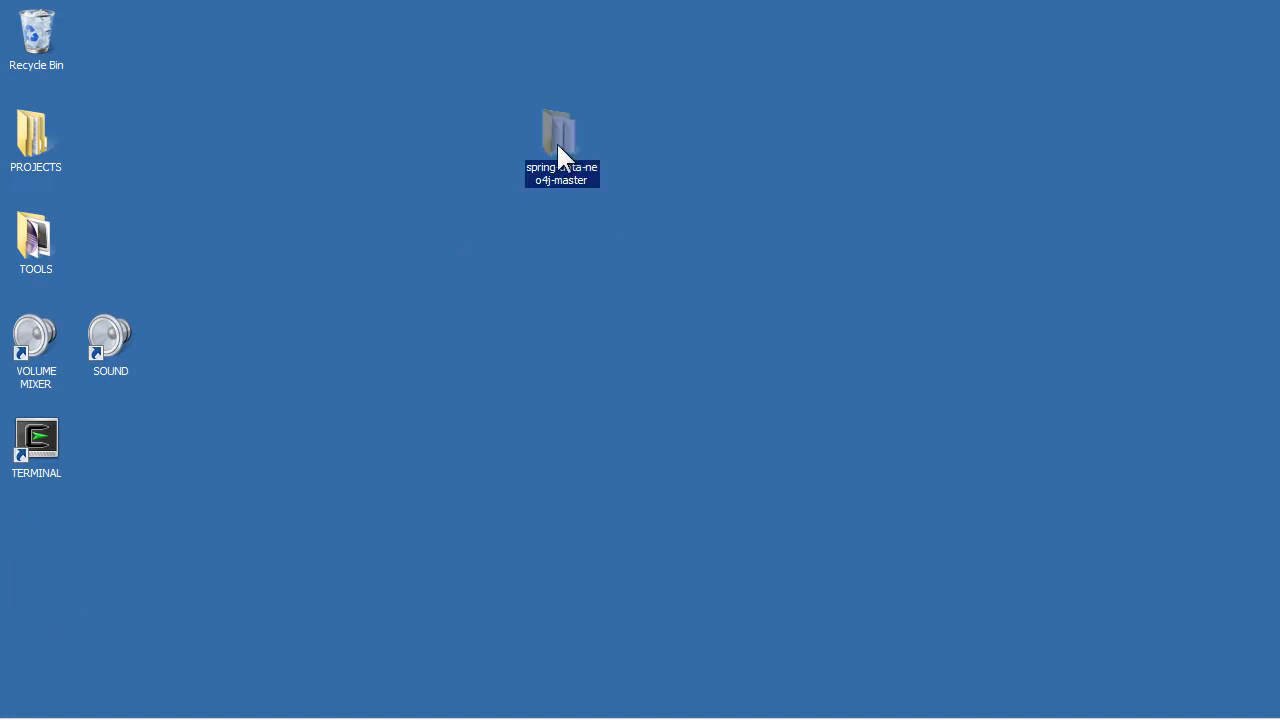
double_click(560, 136)
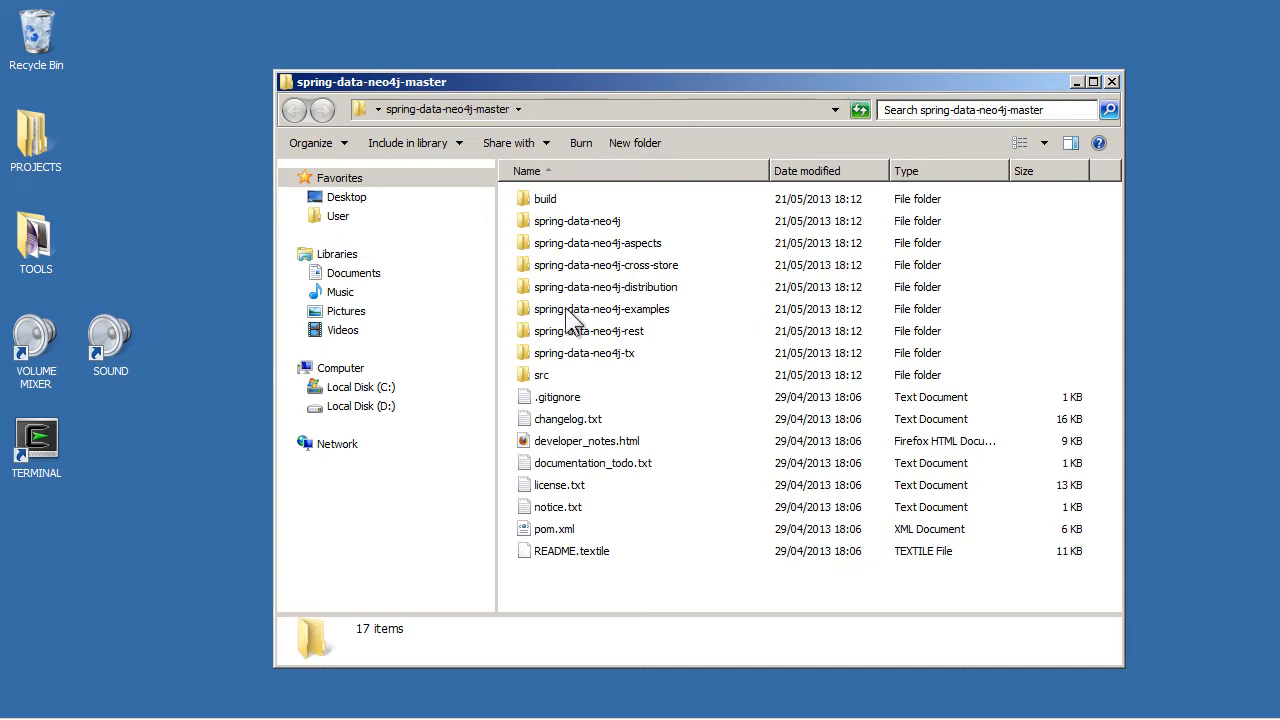
- Copy cineasts from spring-data-neo4j-examples into PROJECTS\DEV\WORKSPACE and view its src and pom.xml
double_click(602, 308)
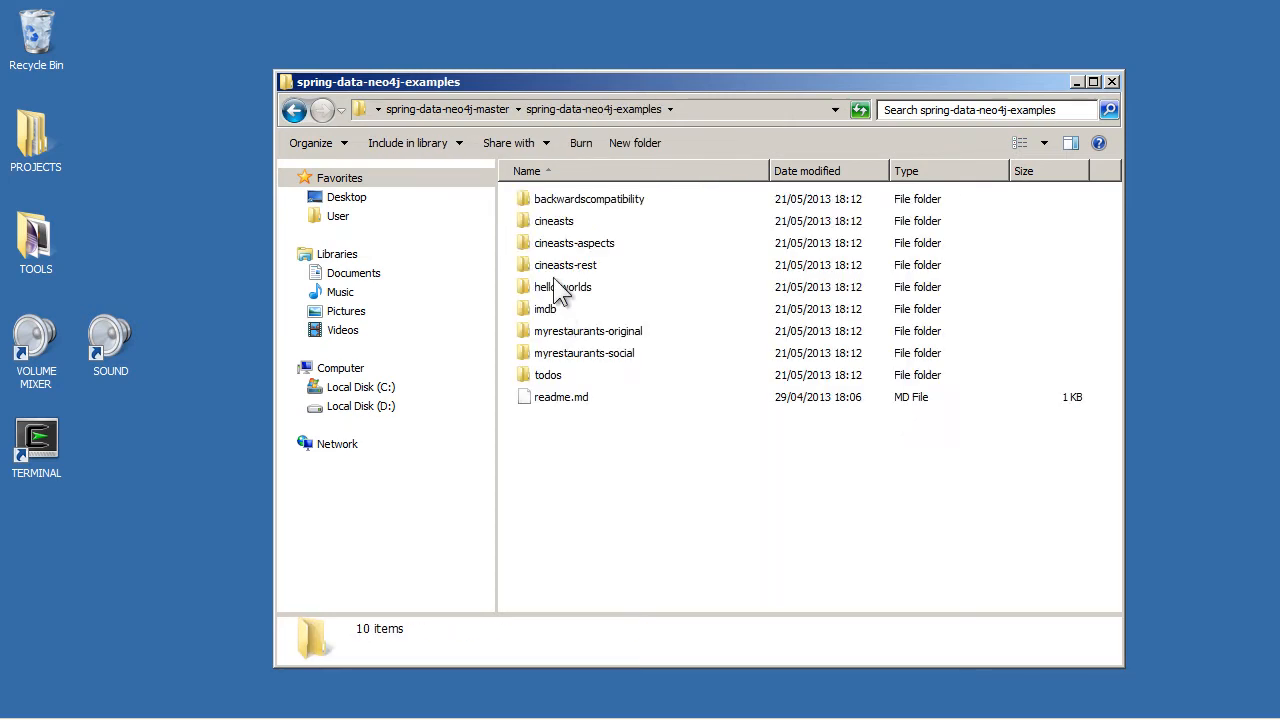
left_click(552, 220)
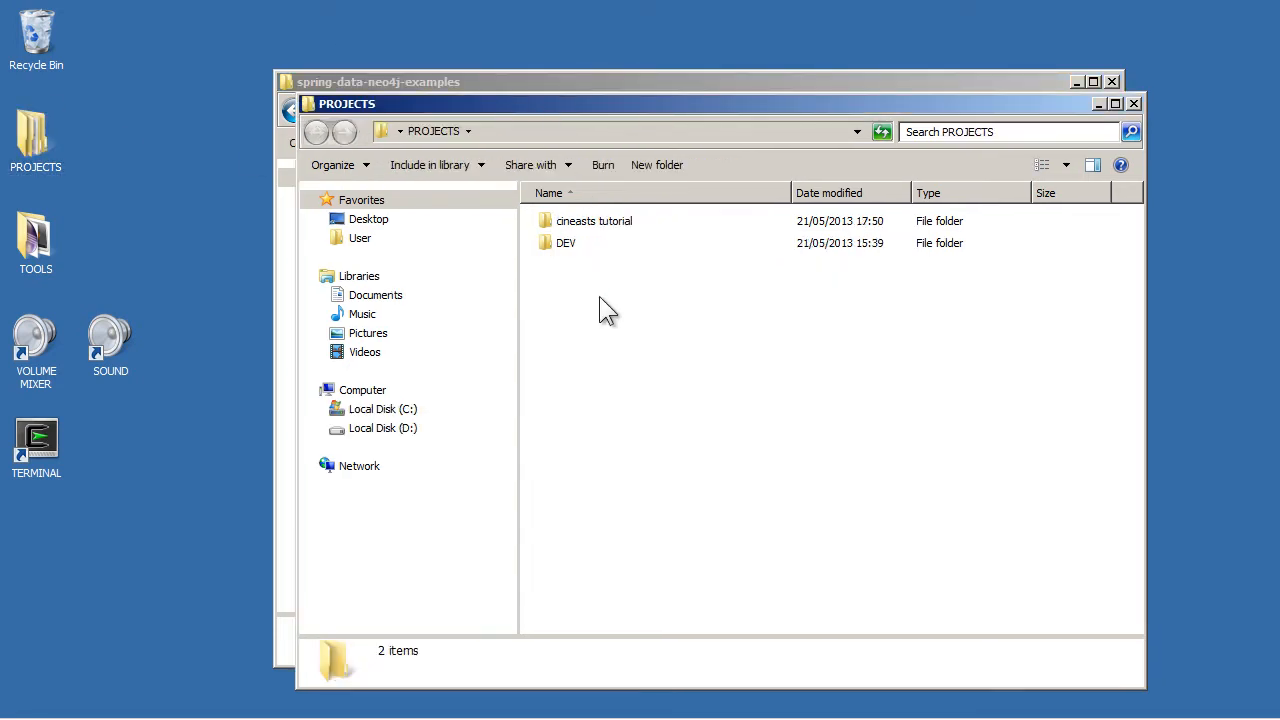
double_click(564, 242)
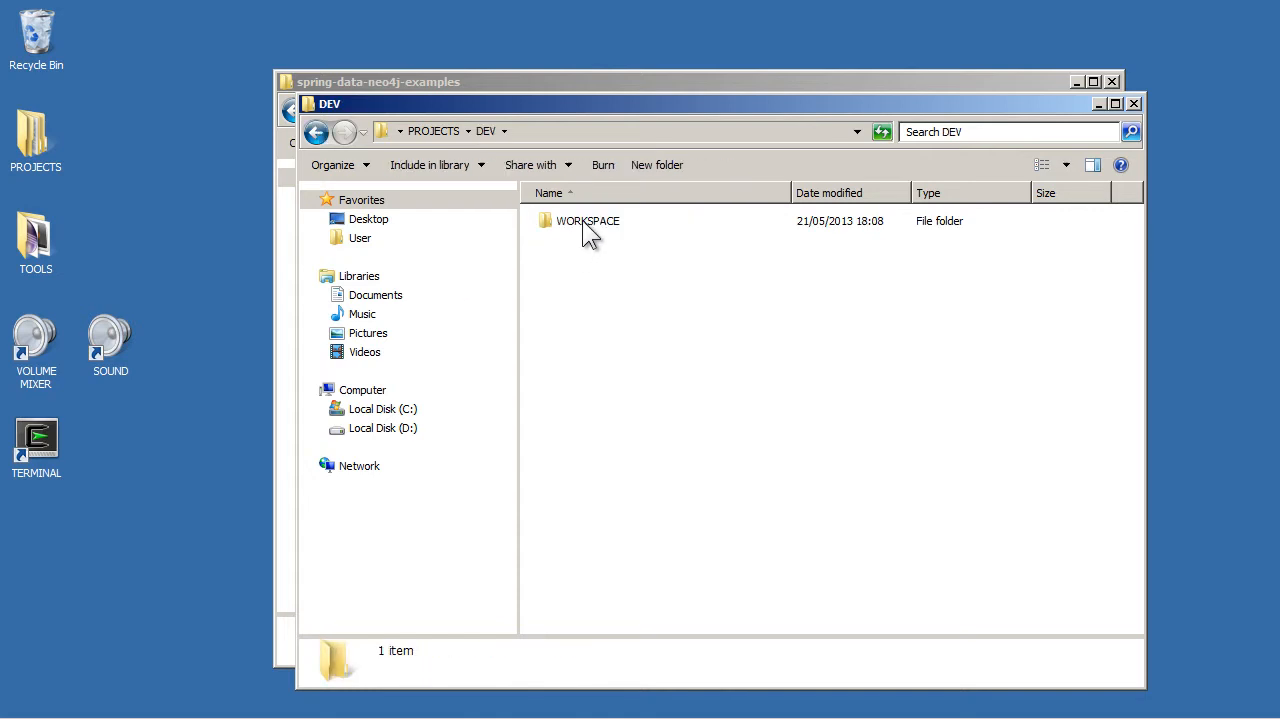
double_click(588, 220)
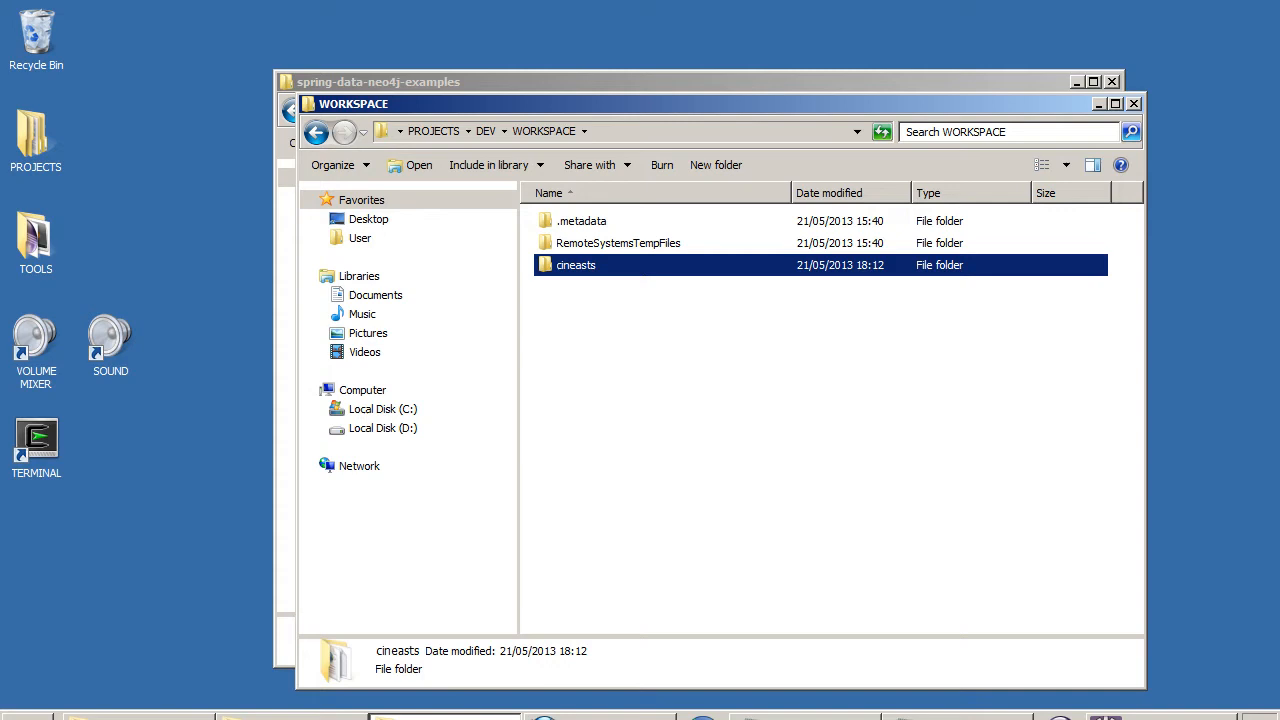
double_click(576, 264)
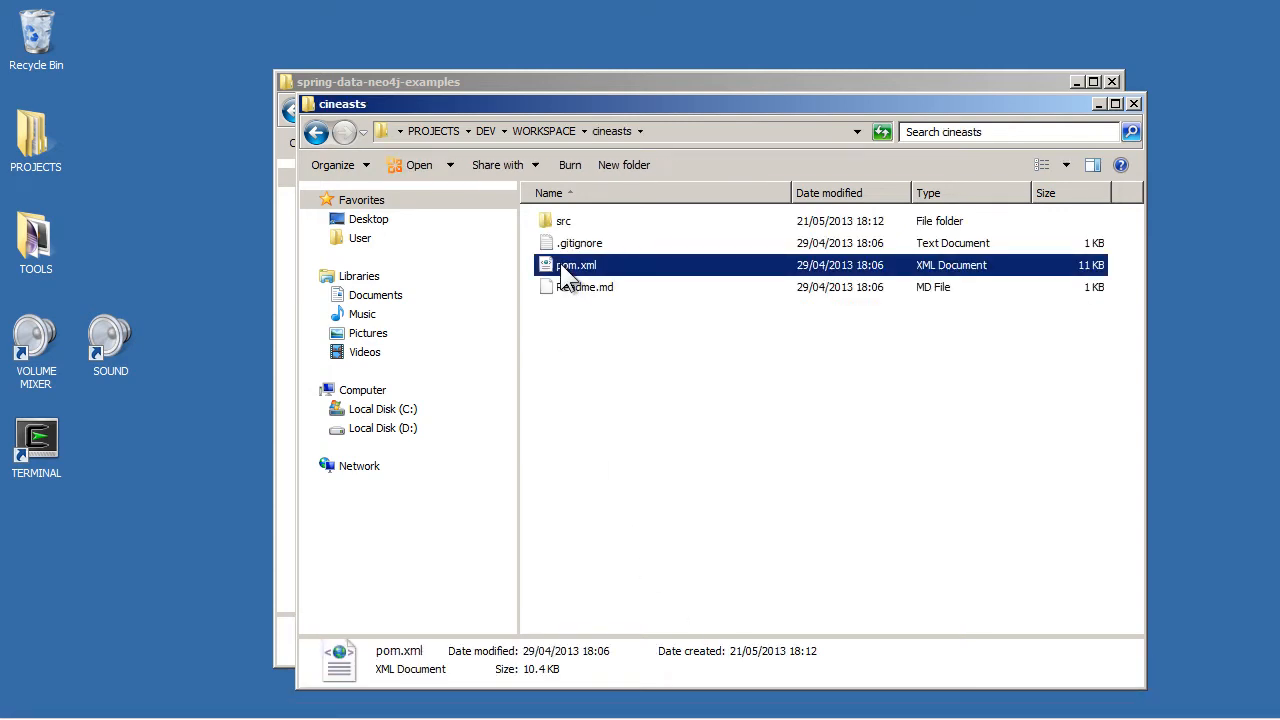
mouse_move(564, 388)
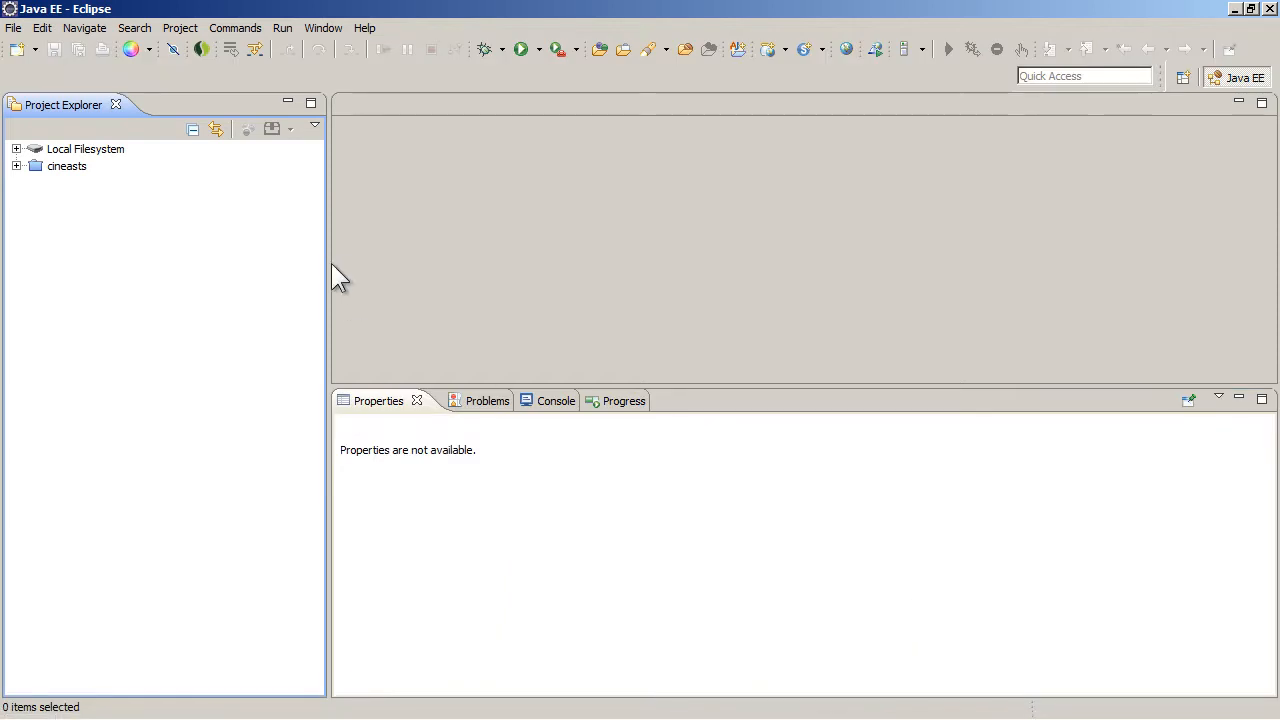
mouse_move(544, 232)
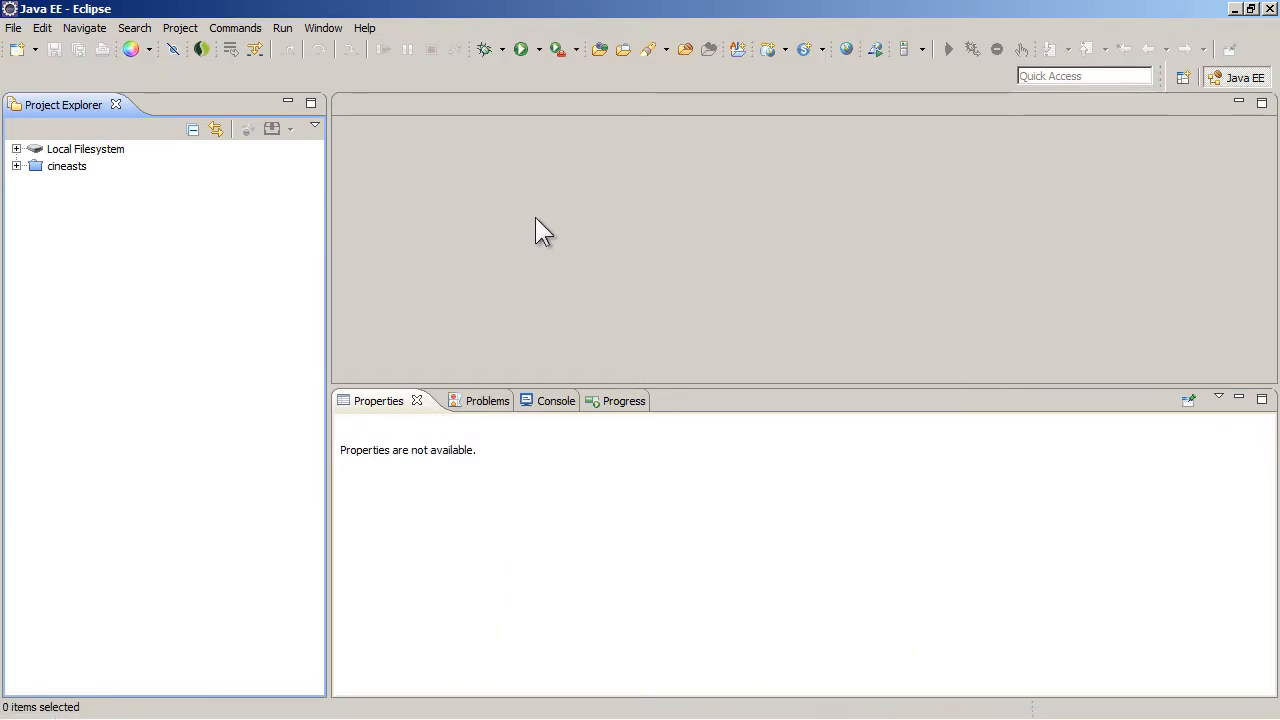
mouse_move(408, 48)
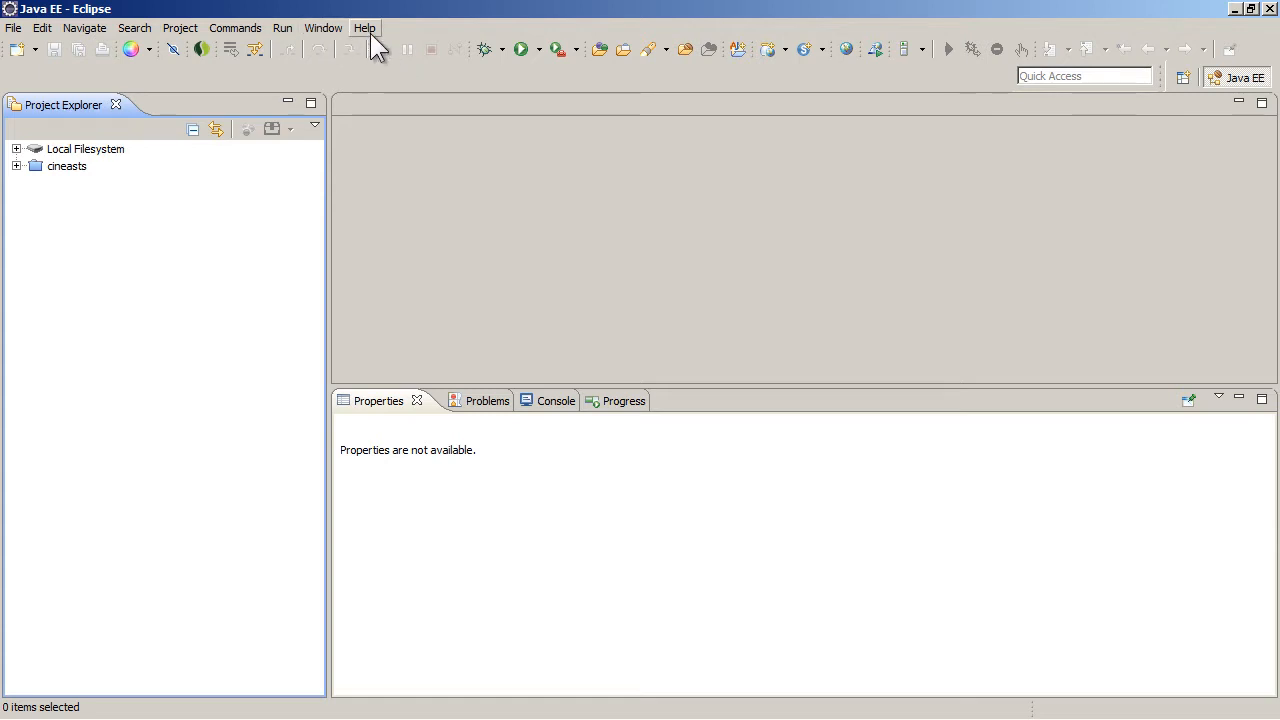
- Bring up Help > Install New Software and begin adding a new software site
left_click(364, 28)
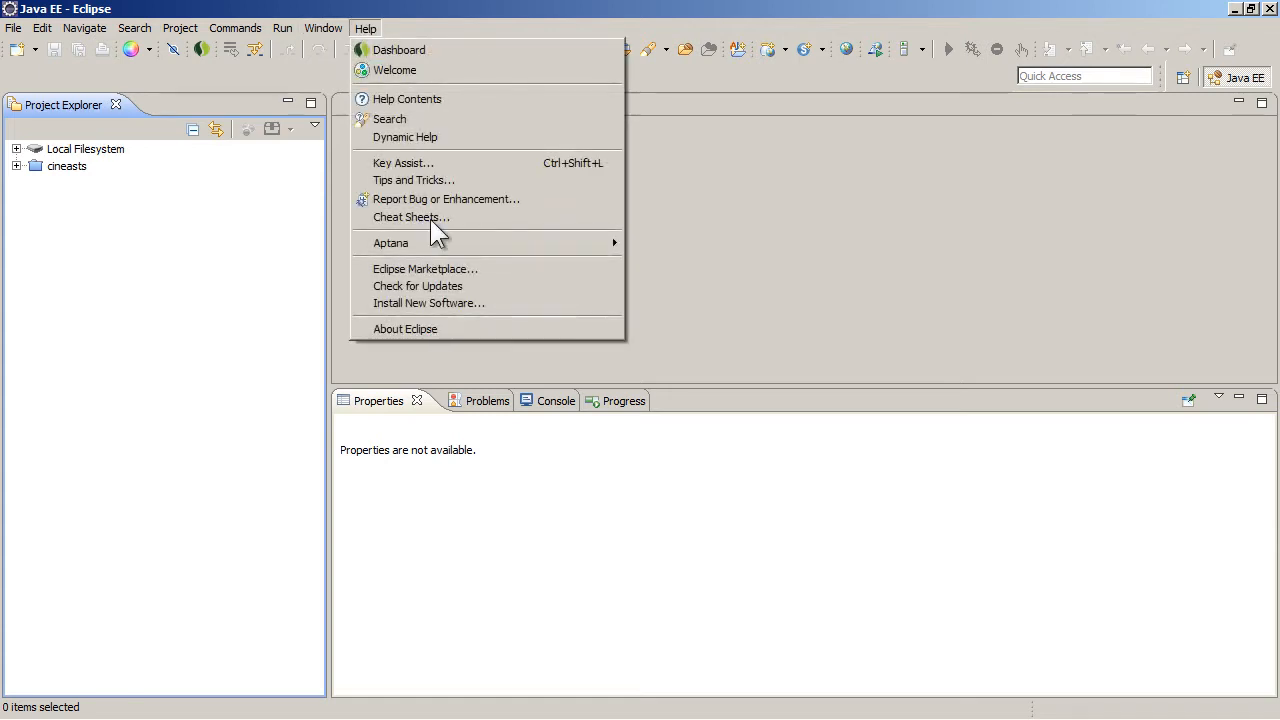
mouse_move(466, 330)
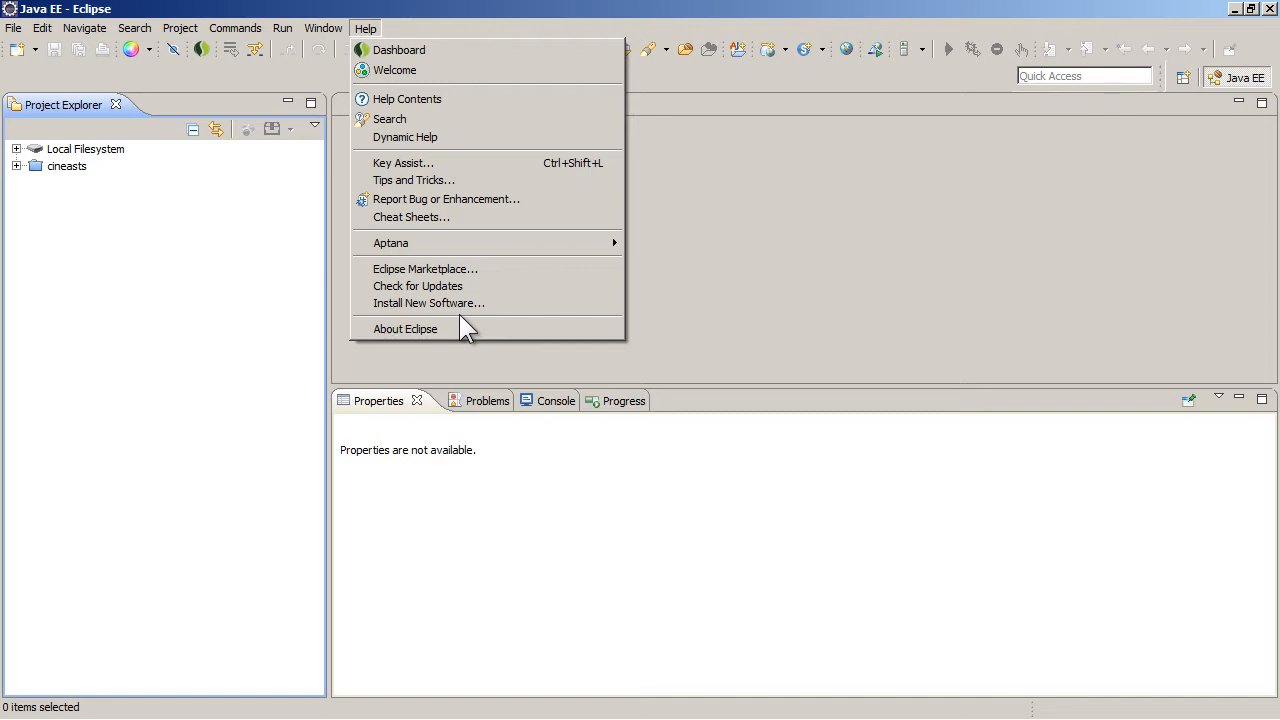
mouse_move(456, 304)
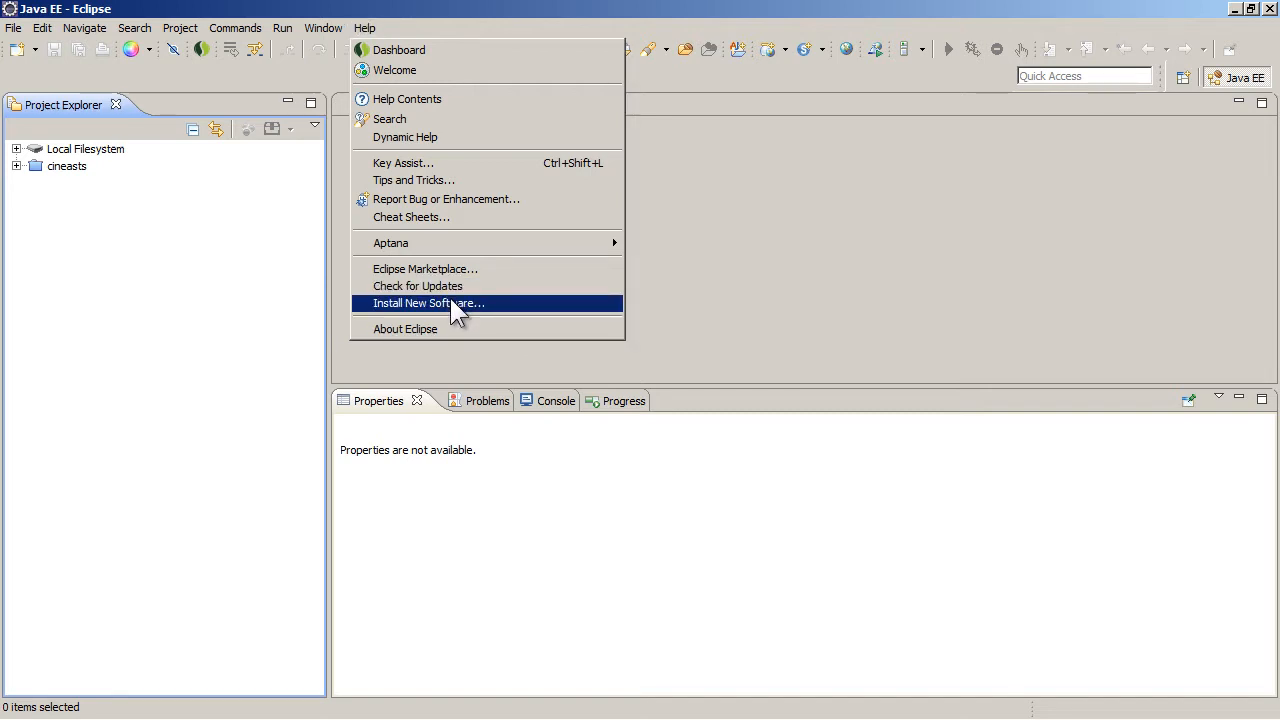
left_click(428, 304)
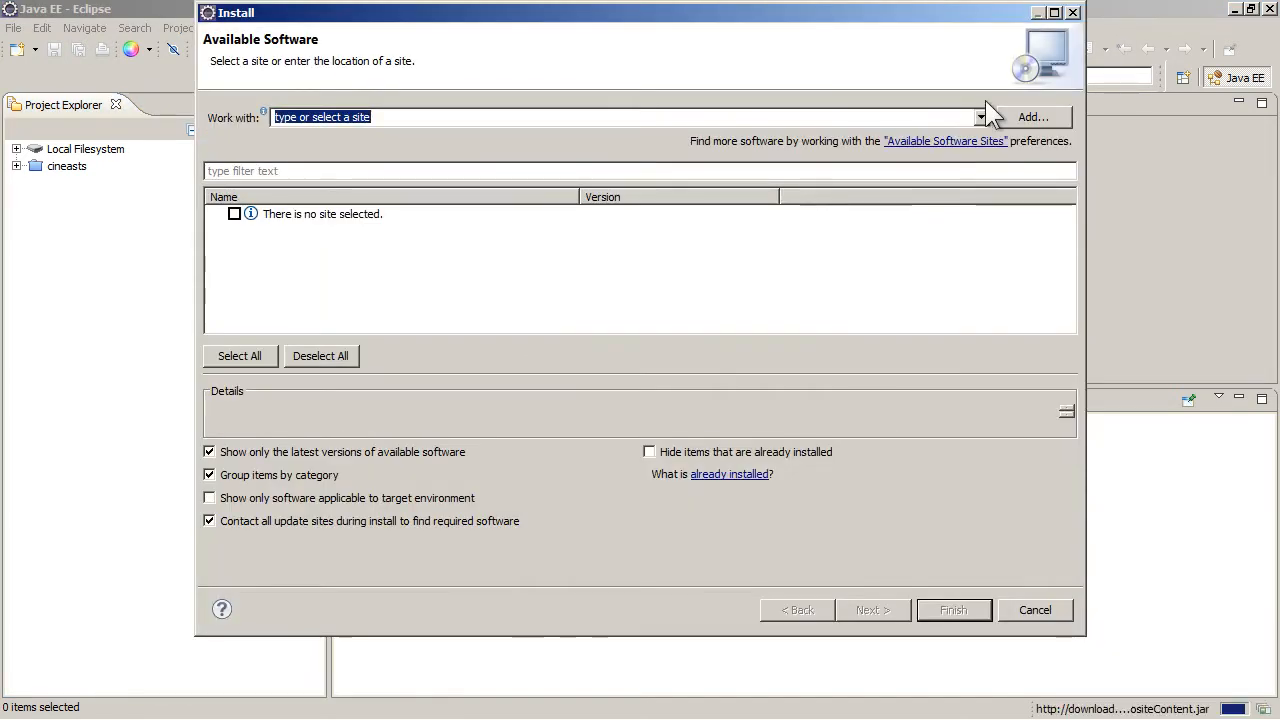
left_click(1032, 116)
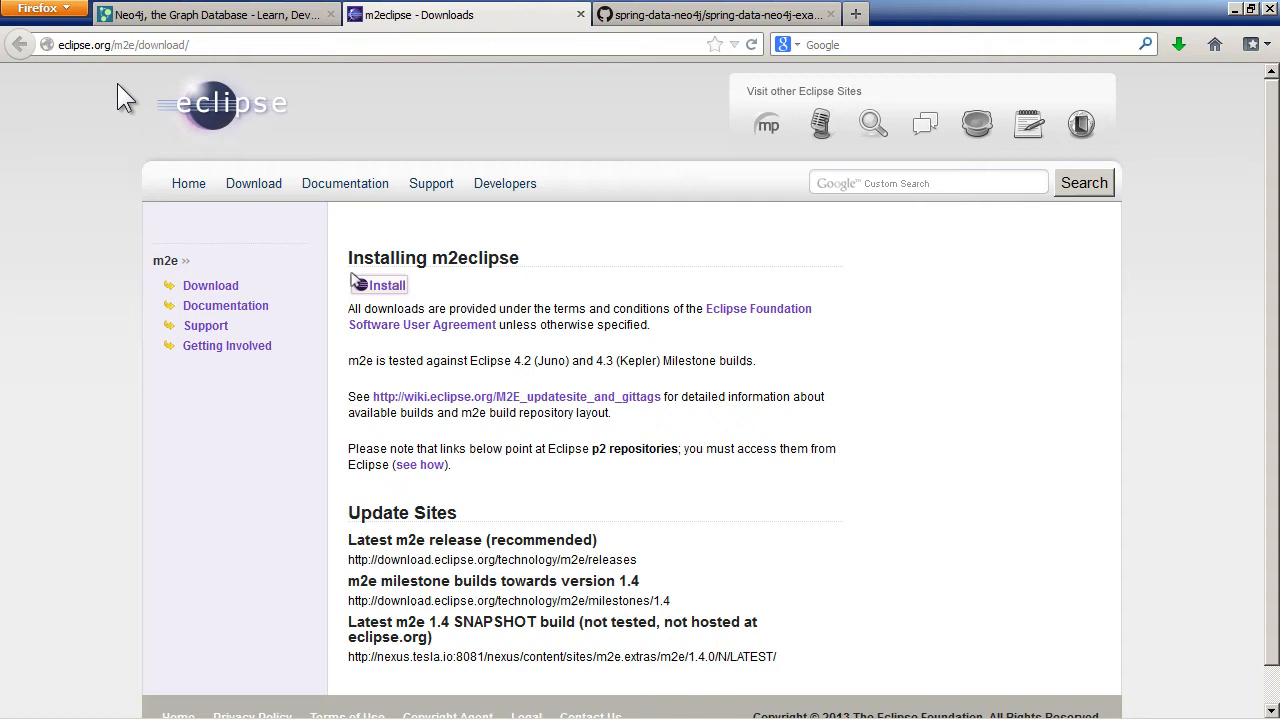
mouse_move(248, 96)
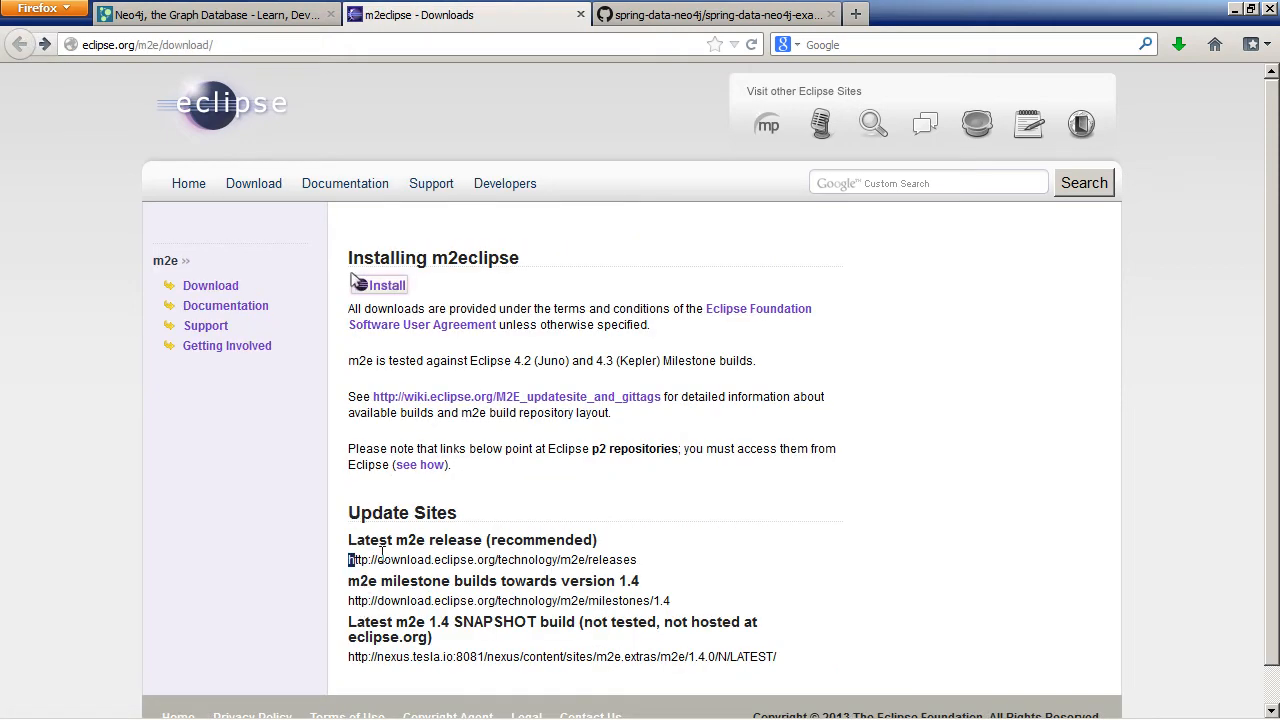
- Select the update site URL under 'Latest m2e release (recommended)' on the m2e download page
left_click_drag(348, 560, 636, 560)
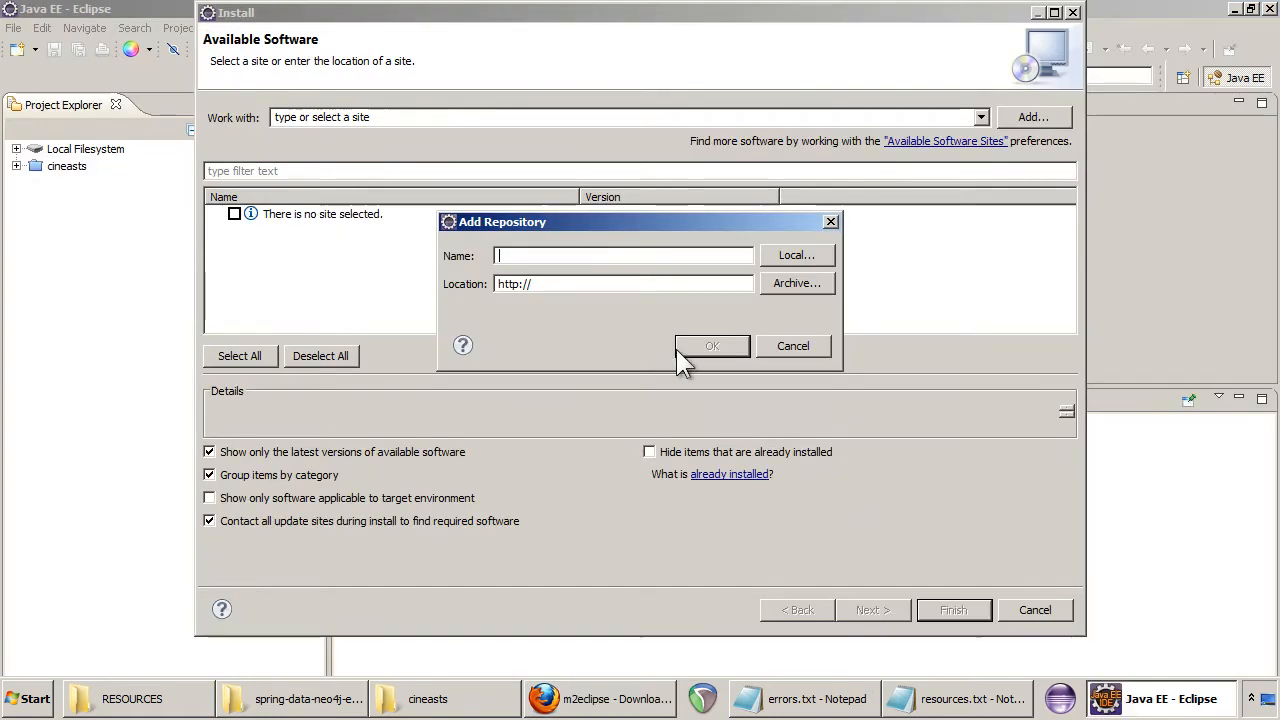
type("http://download.eclipse.org/technology/m2e/releases")
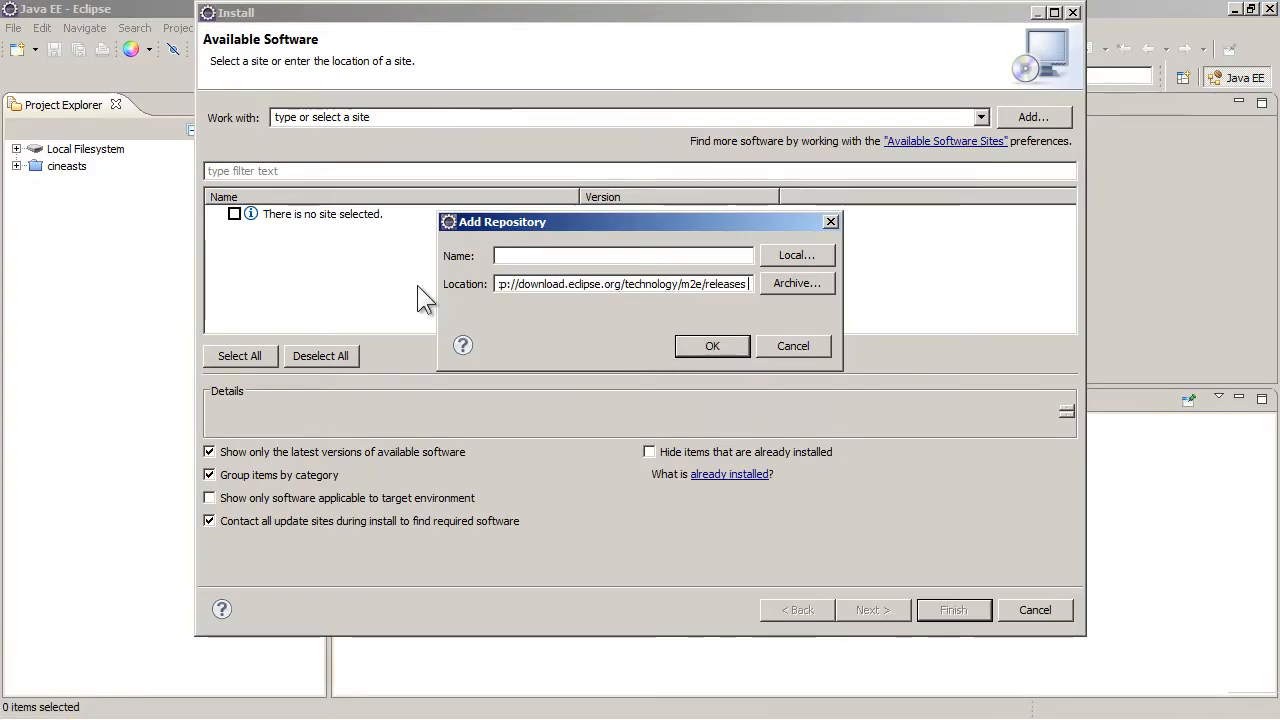
left_click(620, 256)
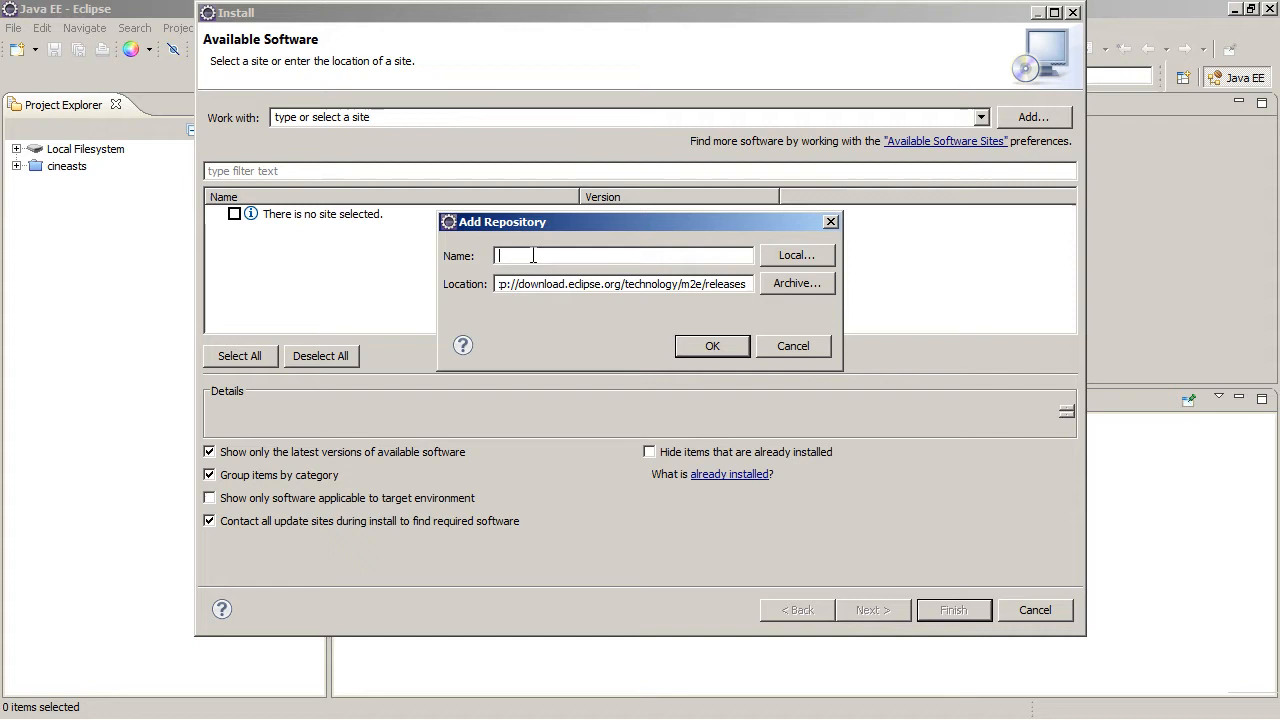
type("m")
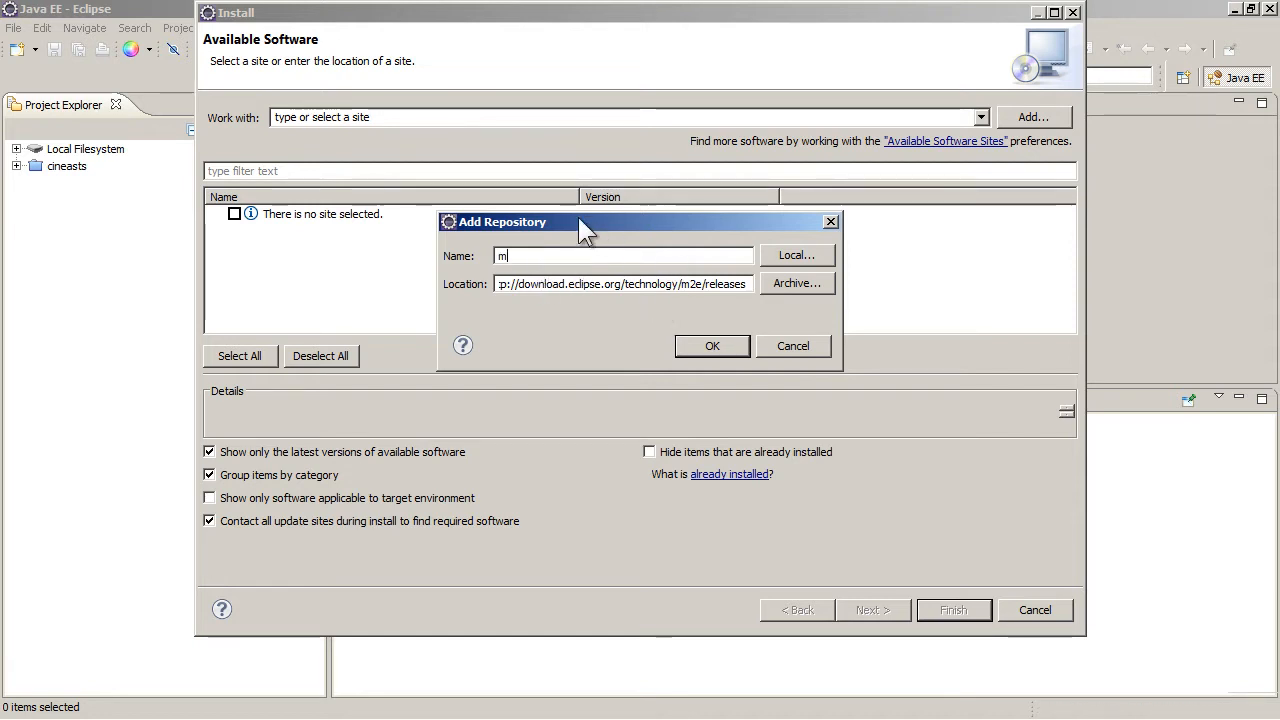
type("2e releases")
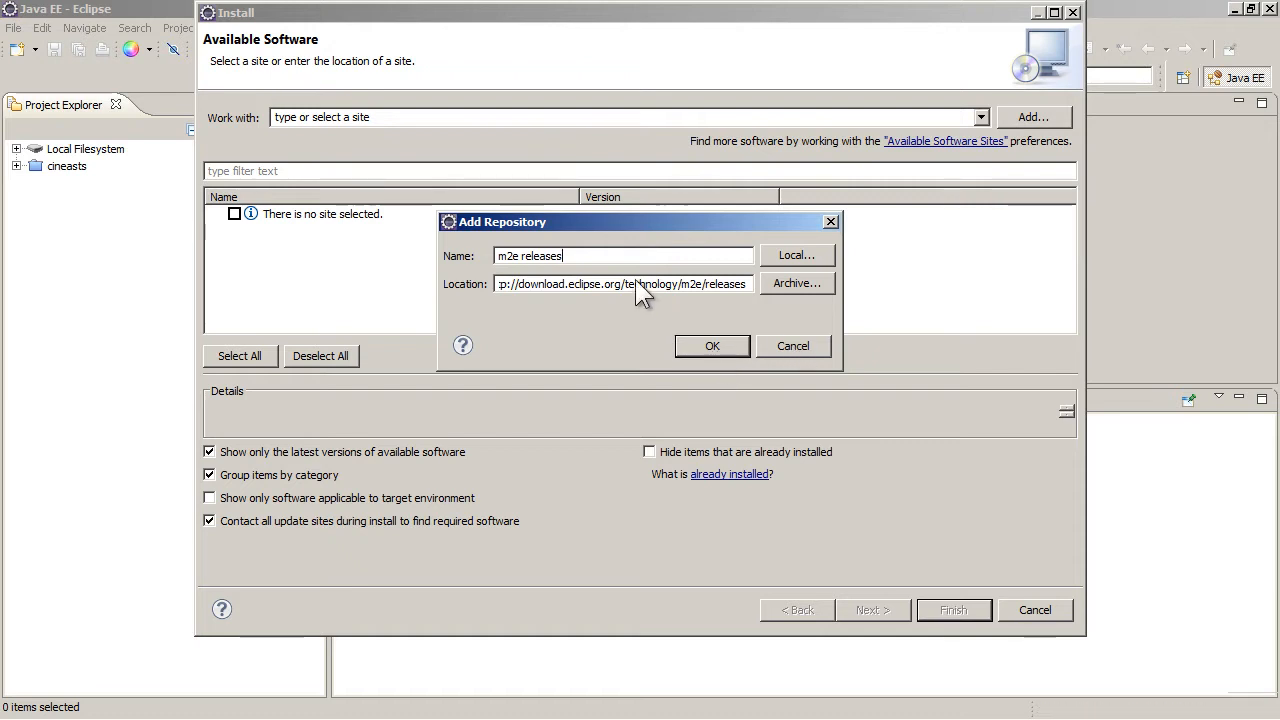
left_click(712, 344)
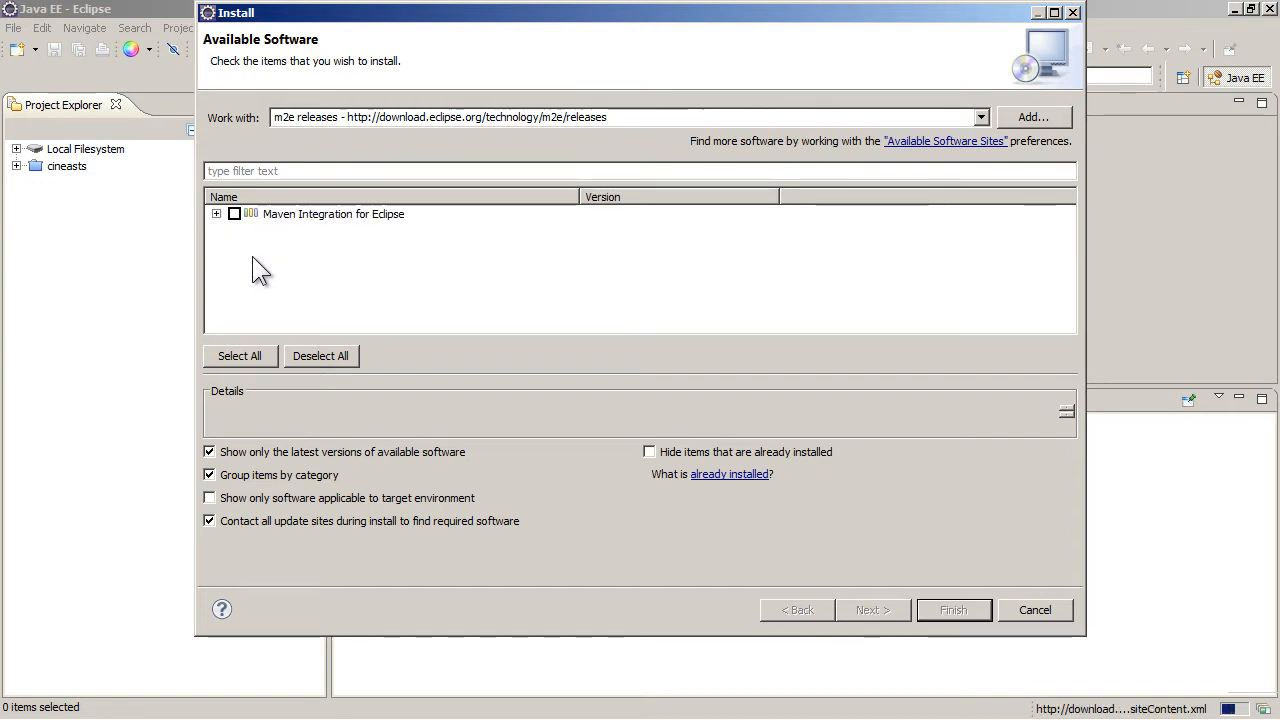
- Tick Maven Integration for Eclipse, then cancel out of the install window without installing
left_click(234, 214)
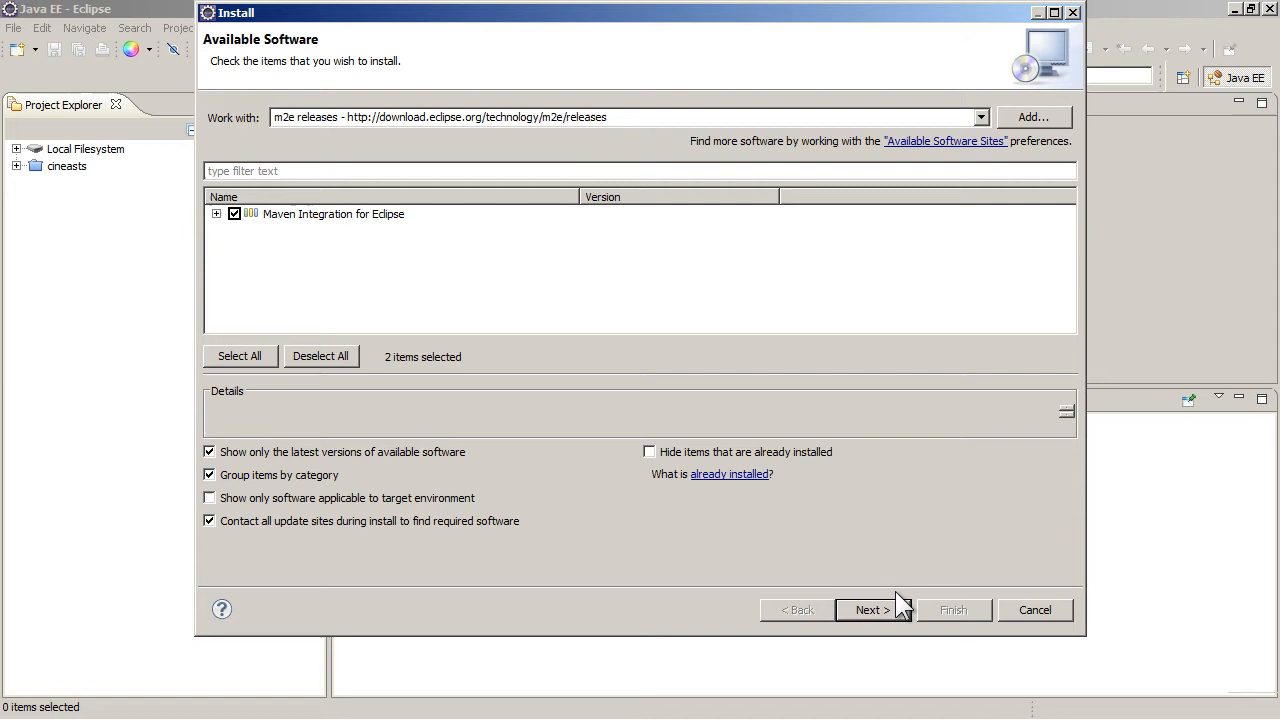
mouse_move(1056, 622)
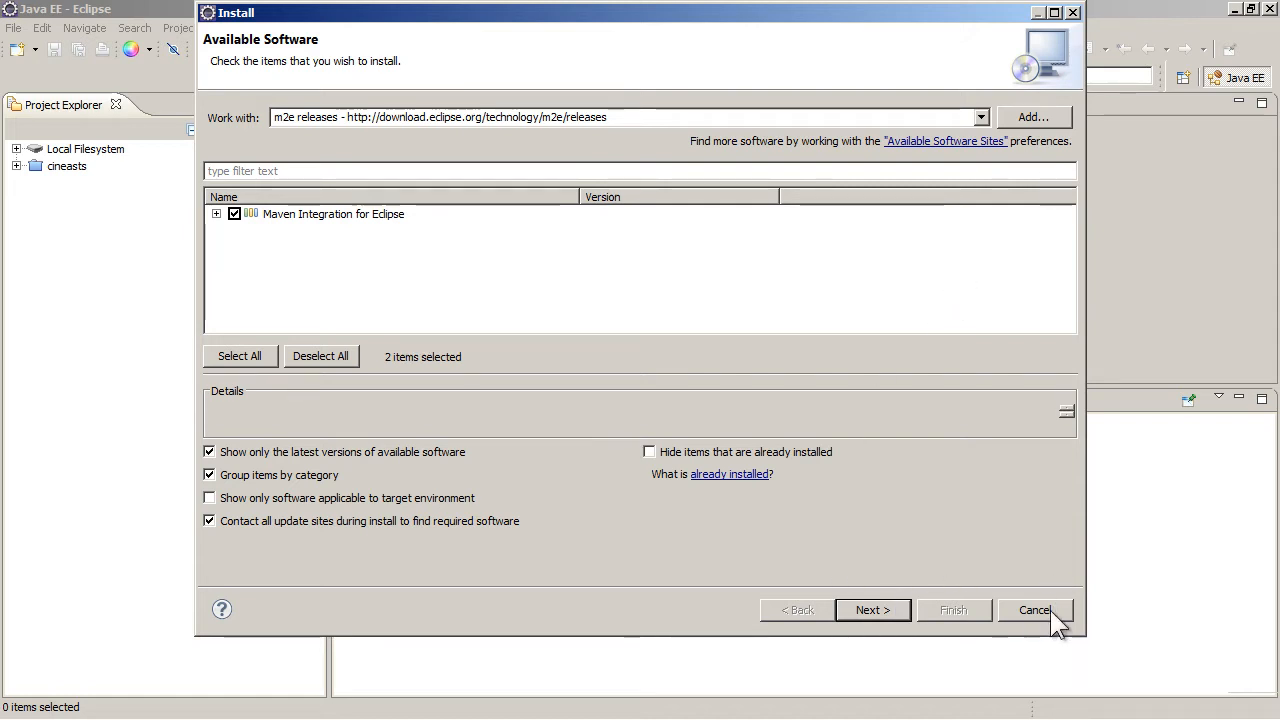
left_click(1036, 610)
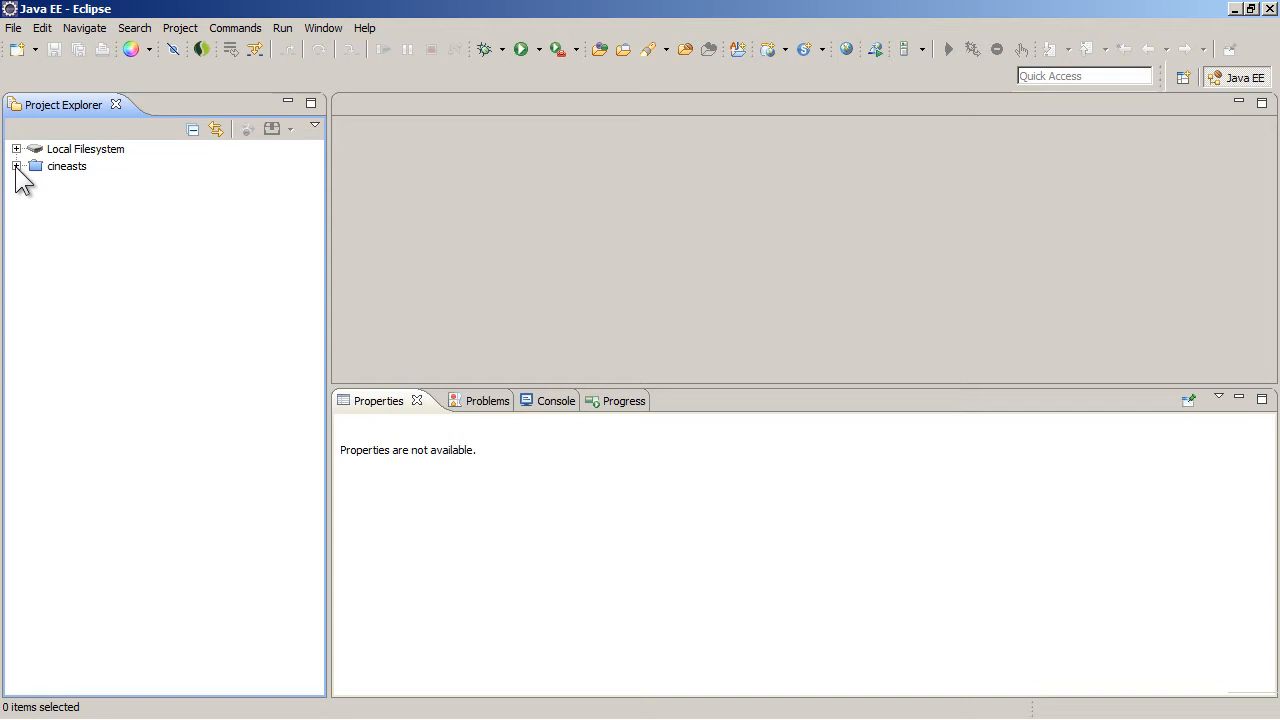
- Start File > Import with Maven > Existing Maven Projects and continue to project selection
left_click(12, 28)
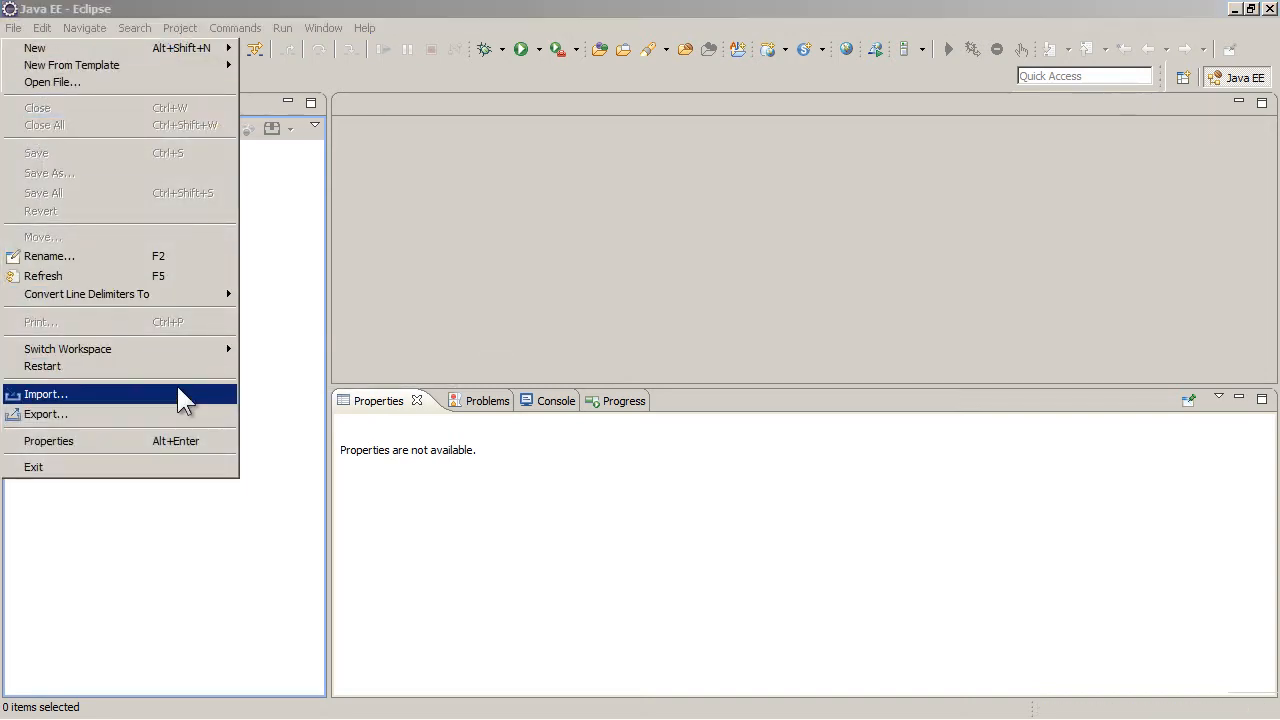
left_click(44, 392)
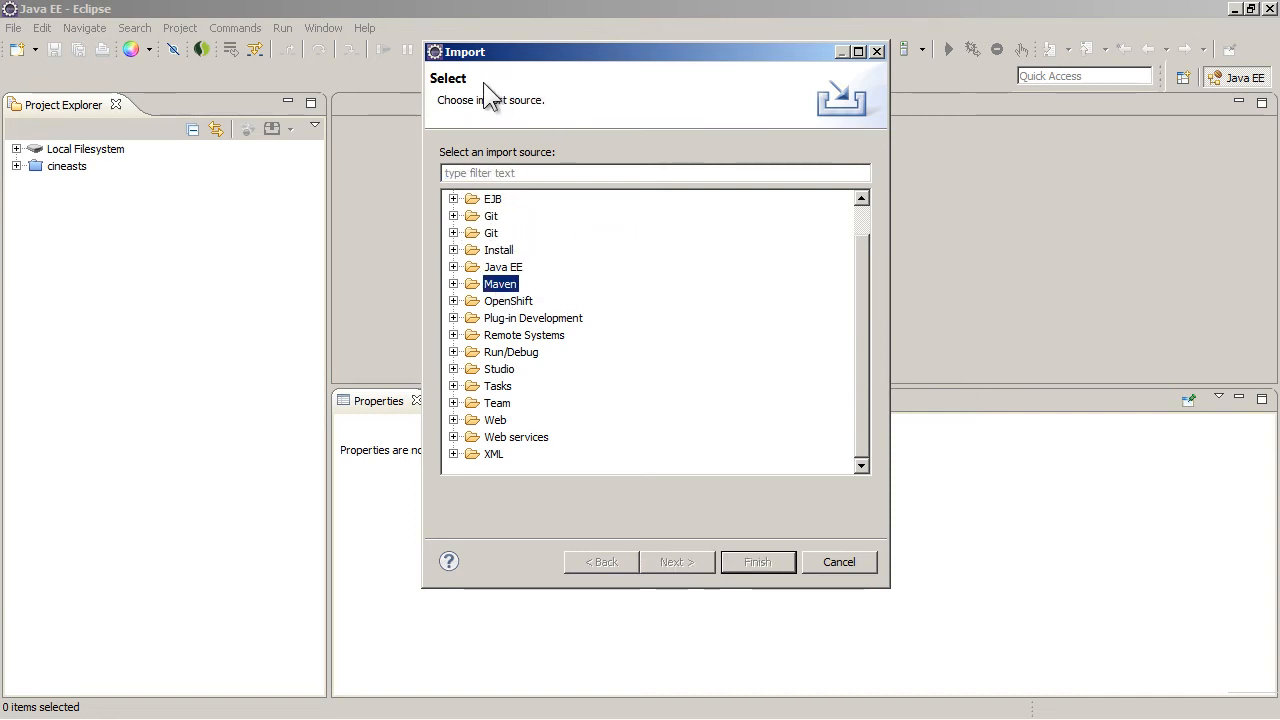
left_click(452, 284)
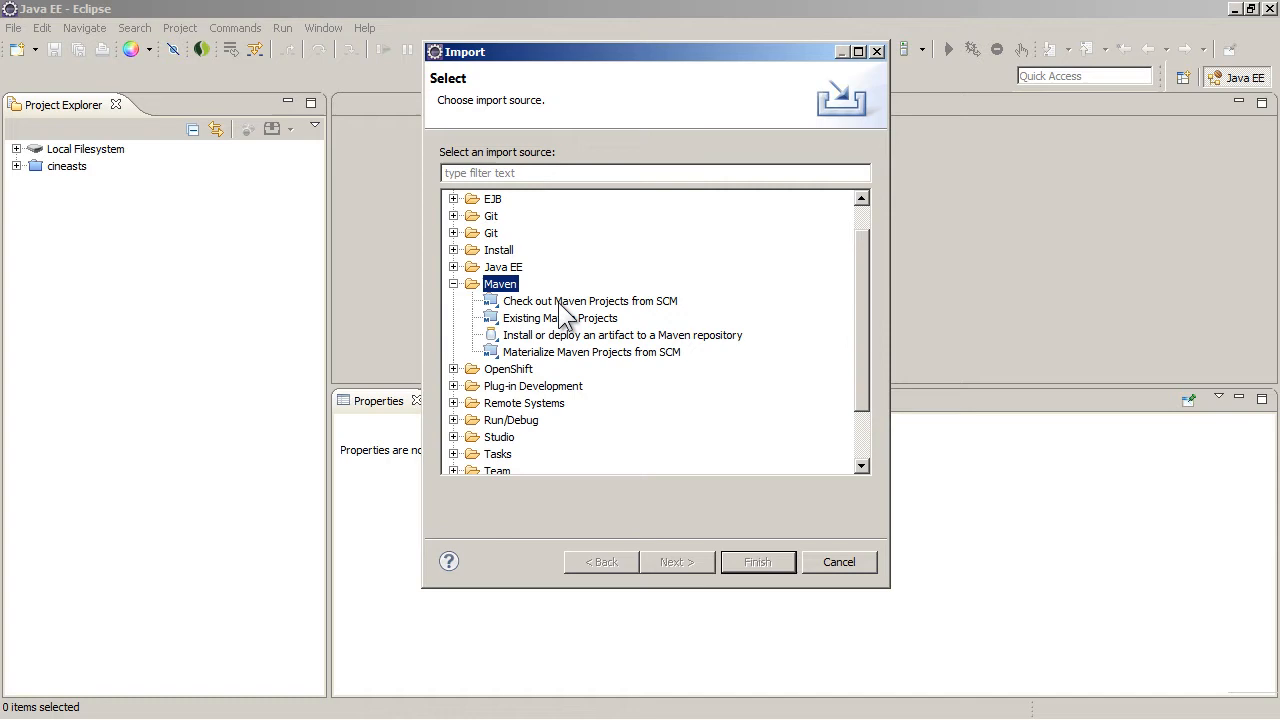
left_click(560, 318)
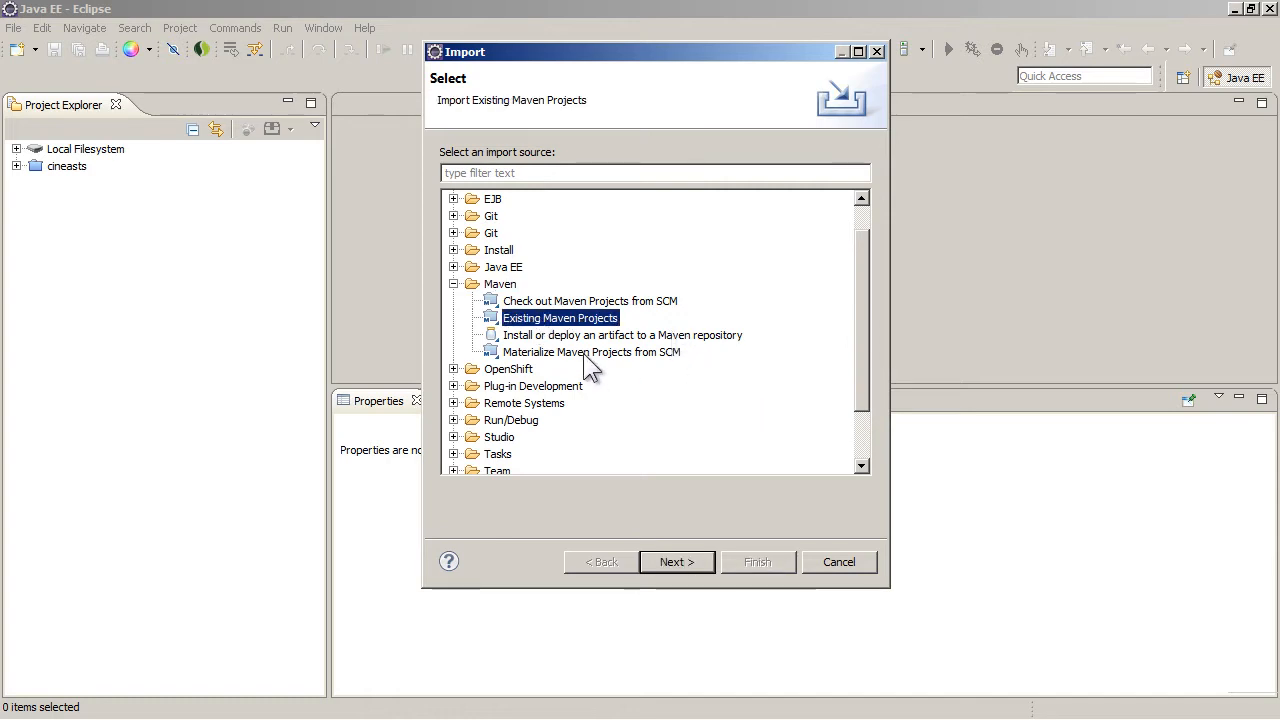
mouse_move(744, 360)
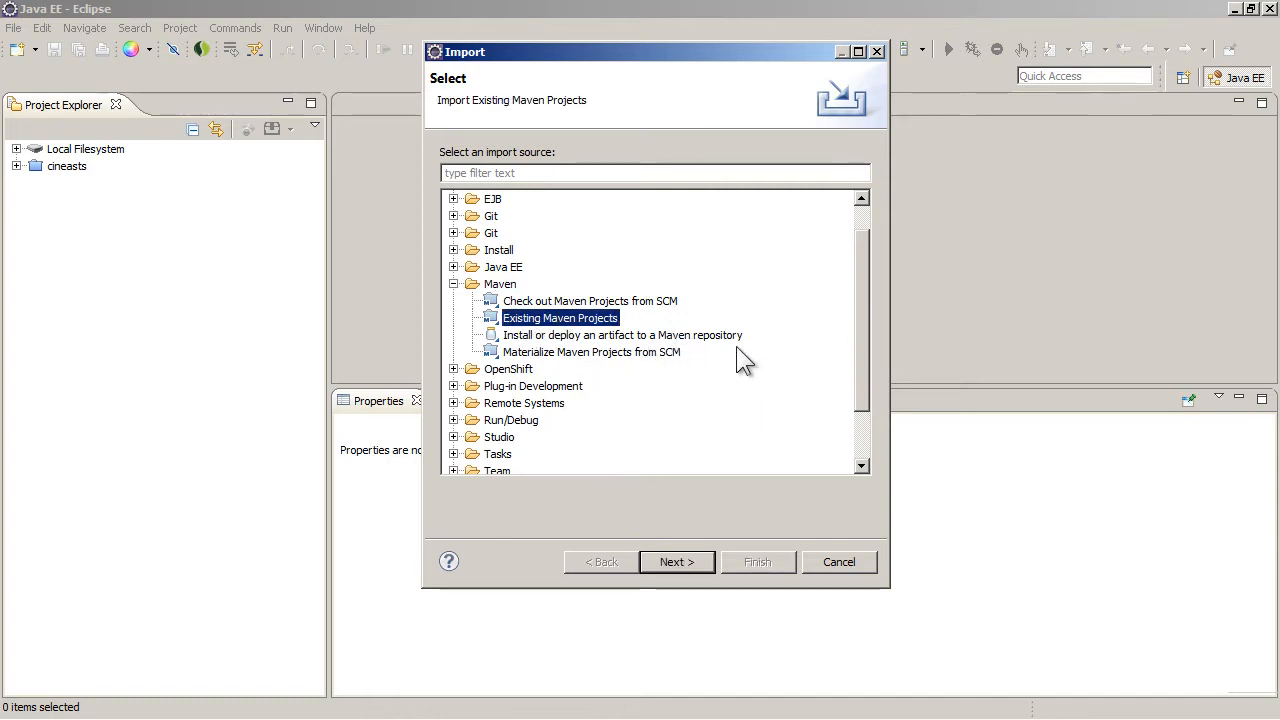
left_click(676, 562)
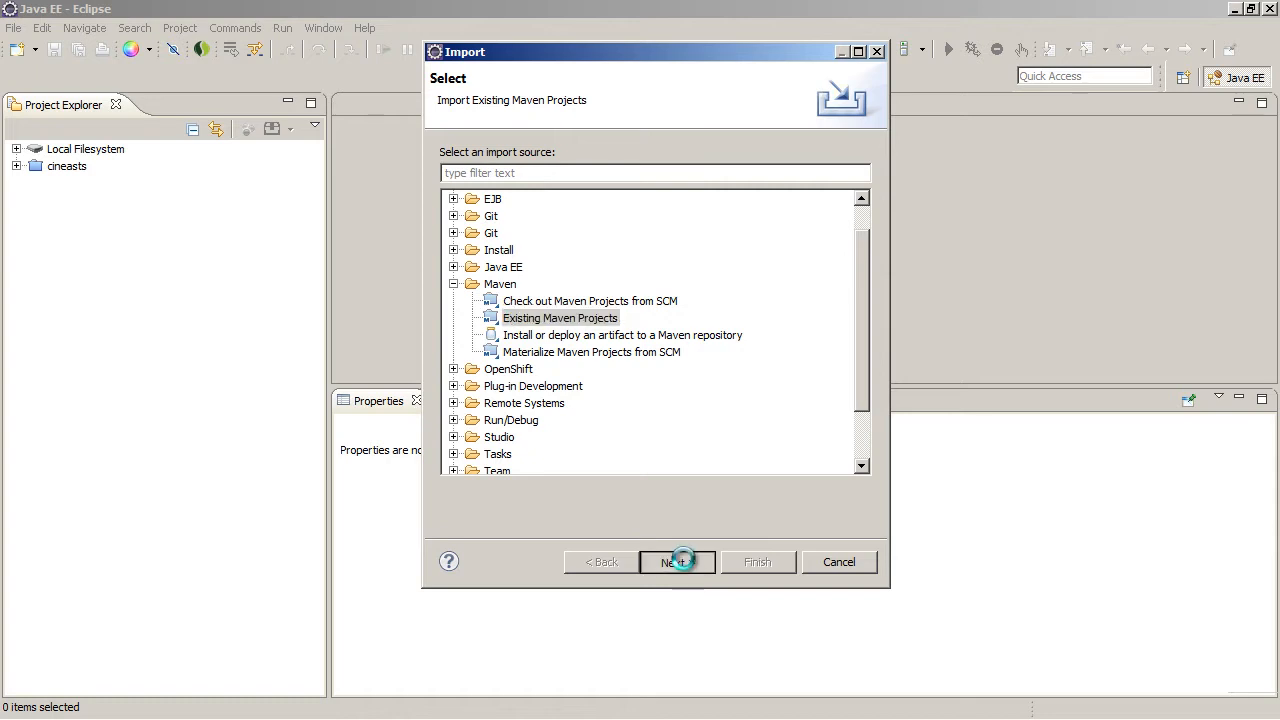
left_click(678, 562)
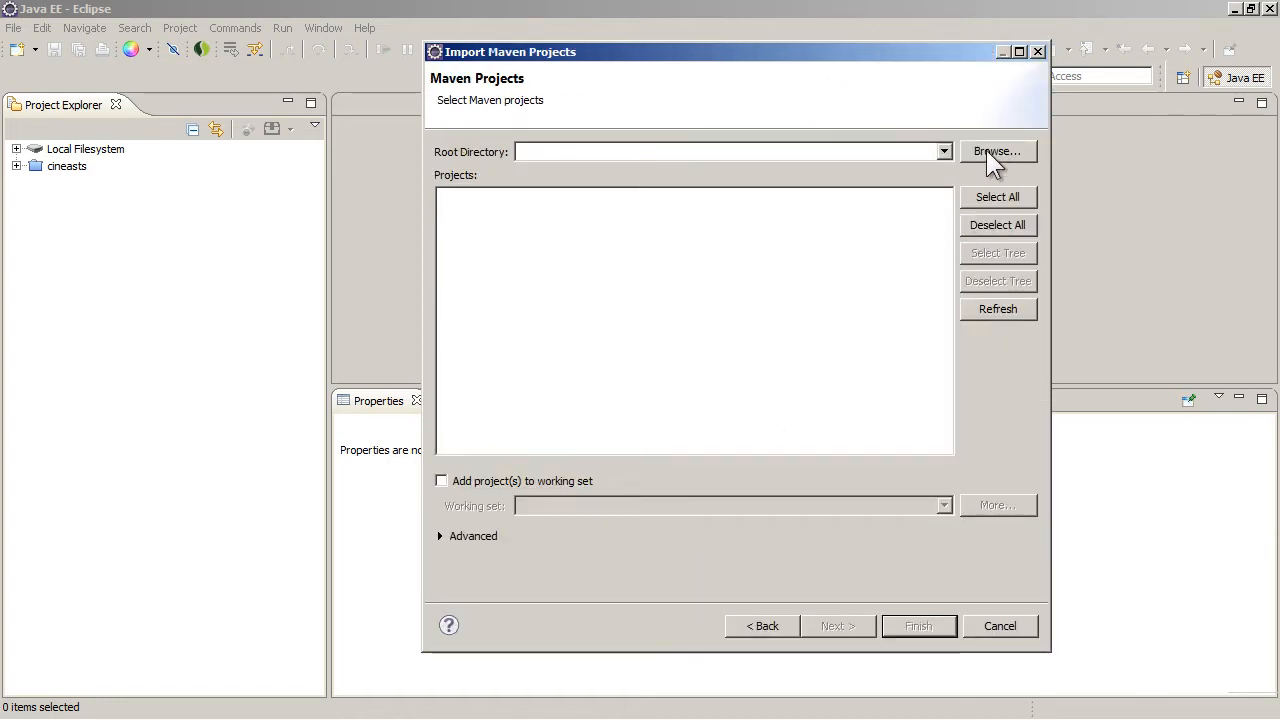
- Set the WORKSPACE\cineasts folder as the import root directory
left_click(996, 152)
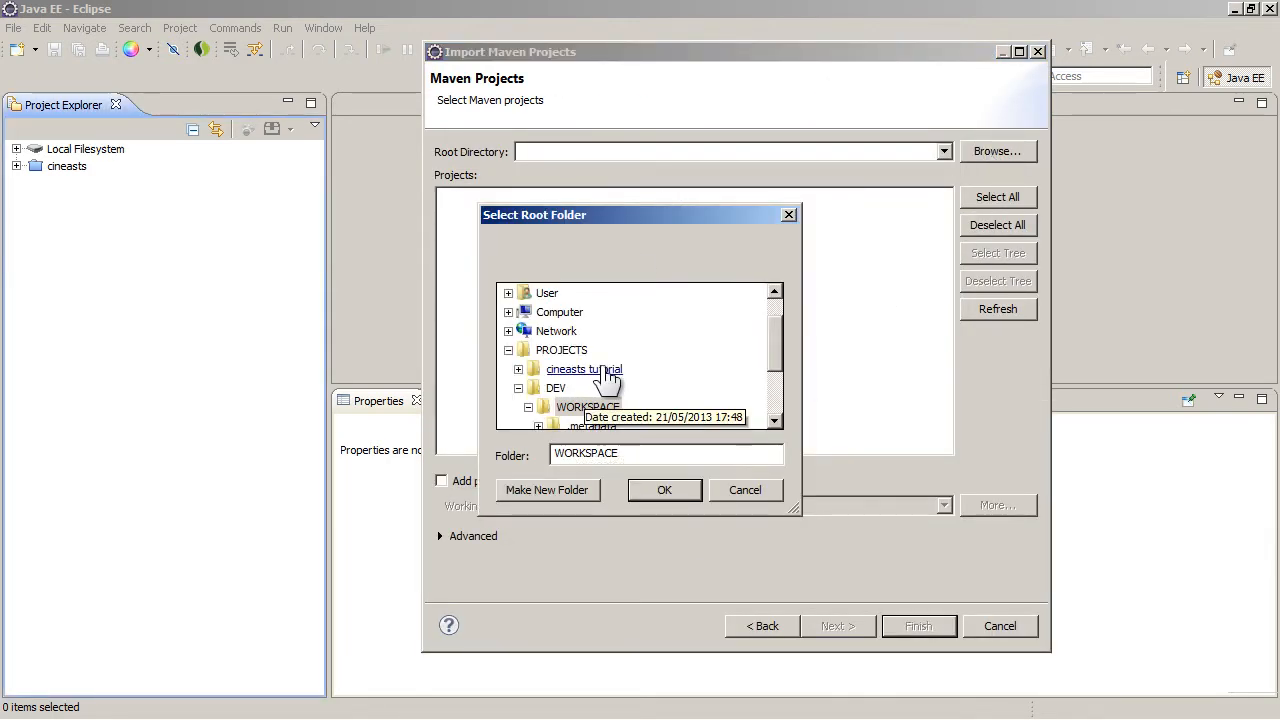
left_click(586, 406)
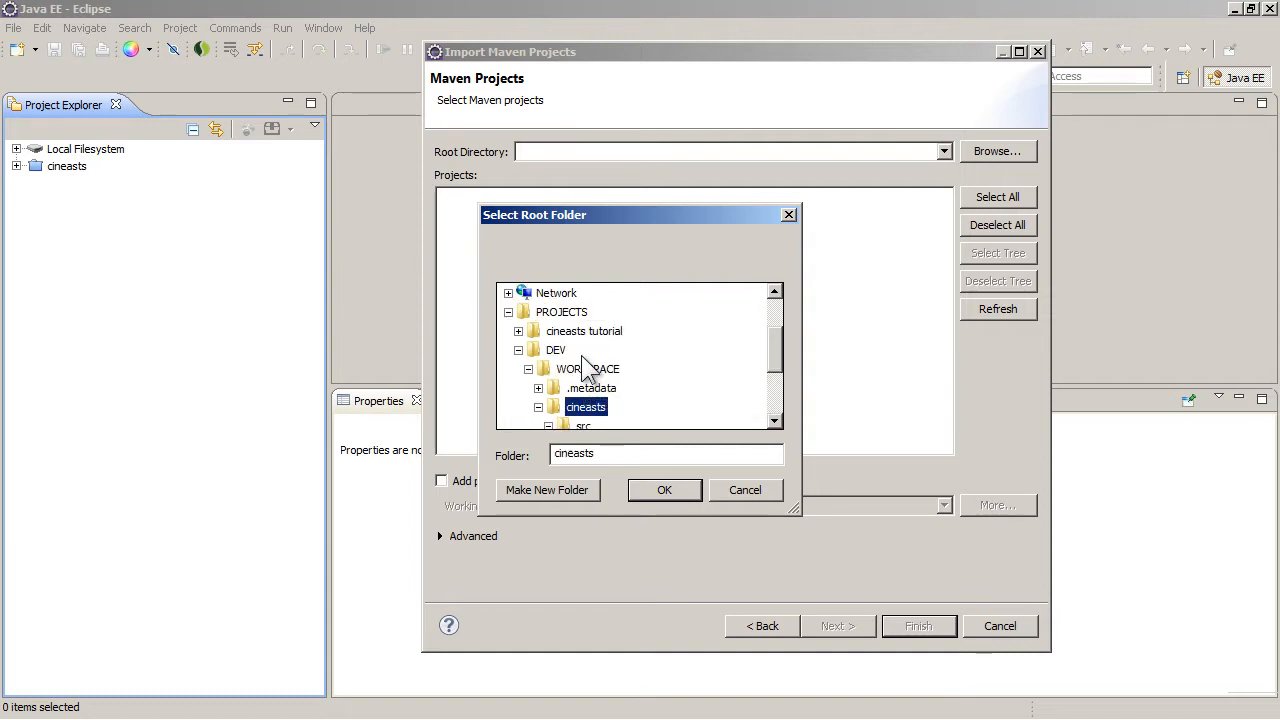
left_click(664, 488)
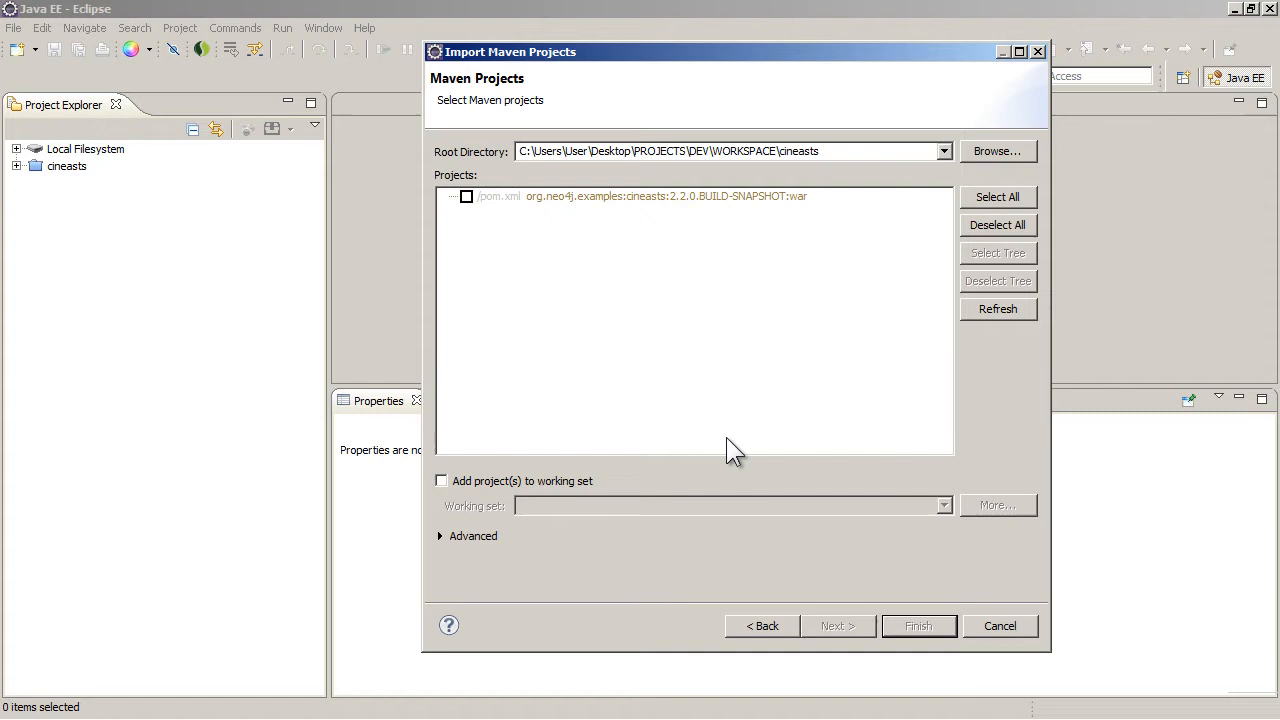
mouse_move(704, 328)
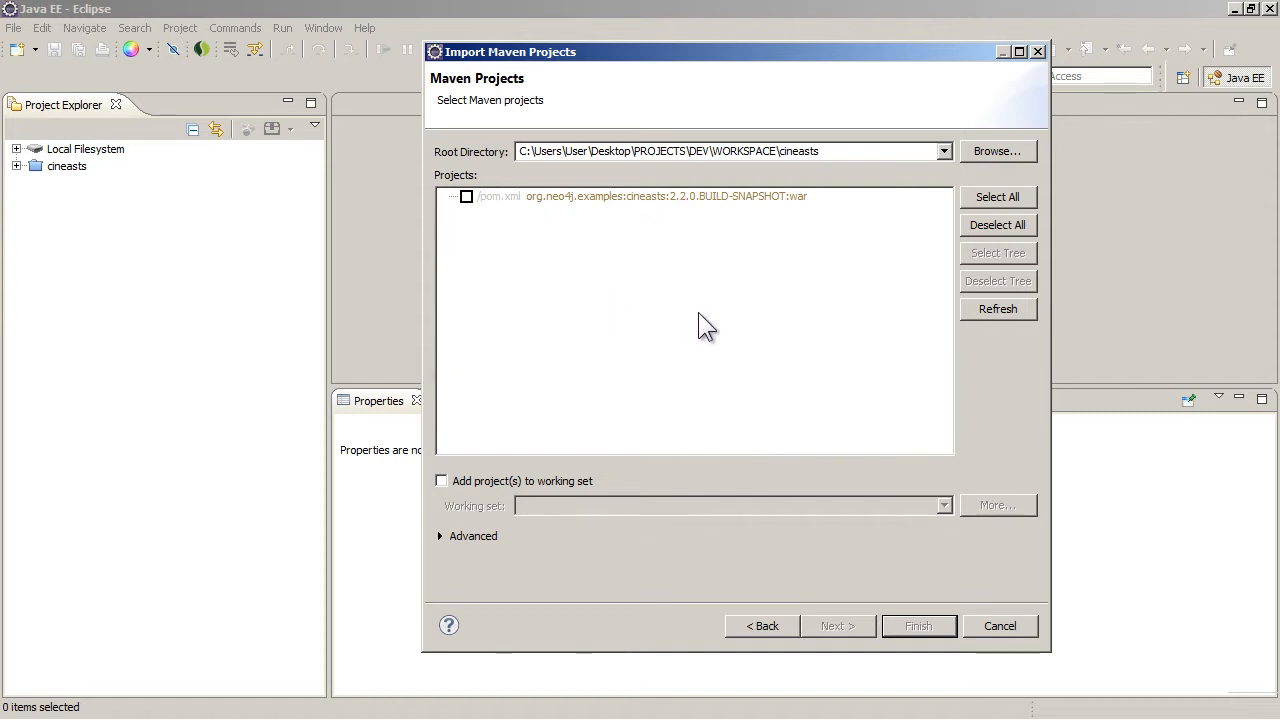
mouse_move(488, 472)
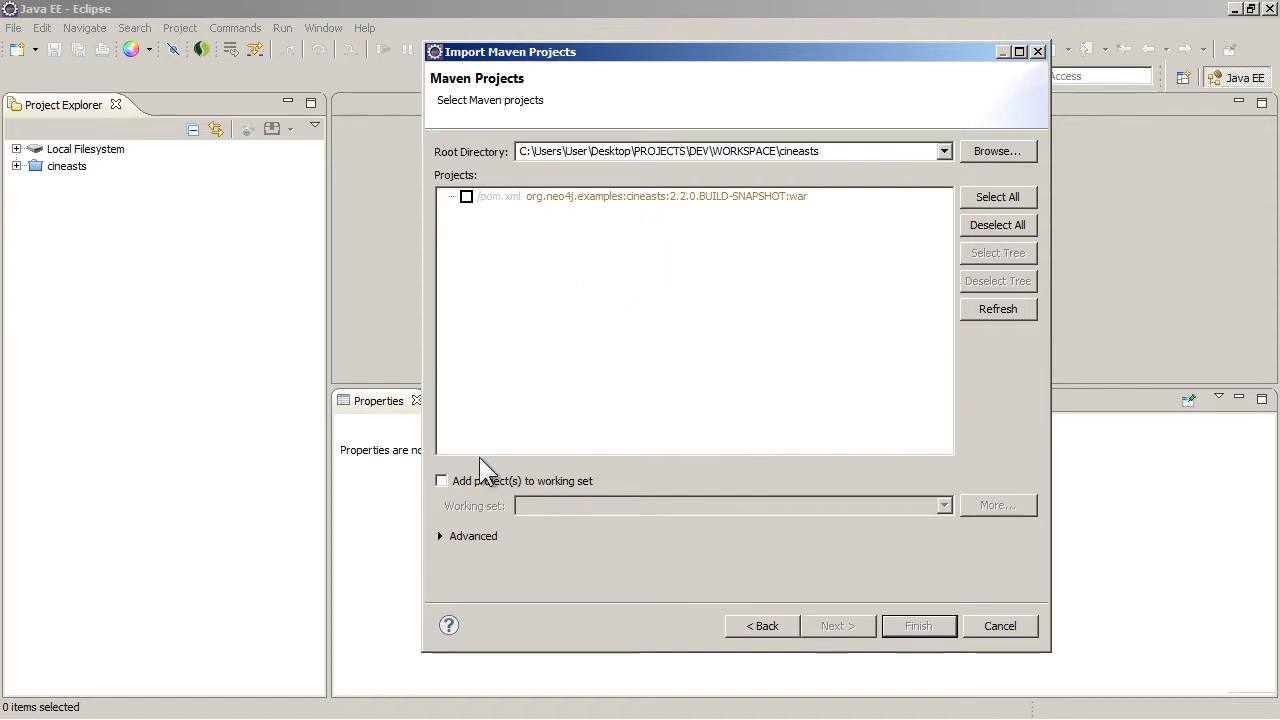
mouse_move(700, 378)
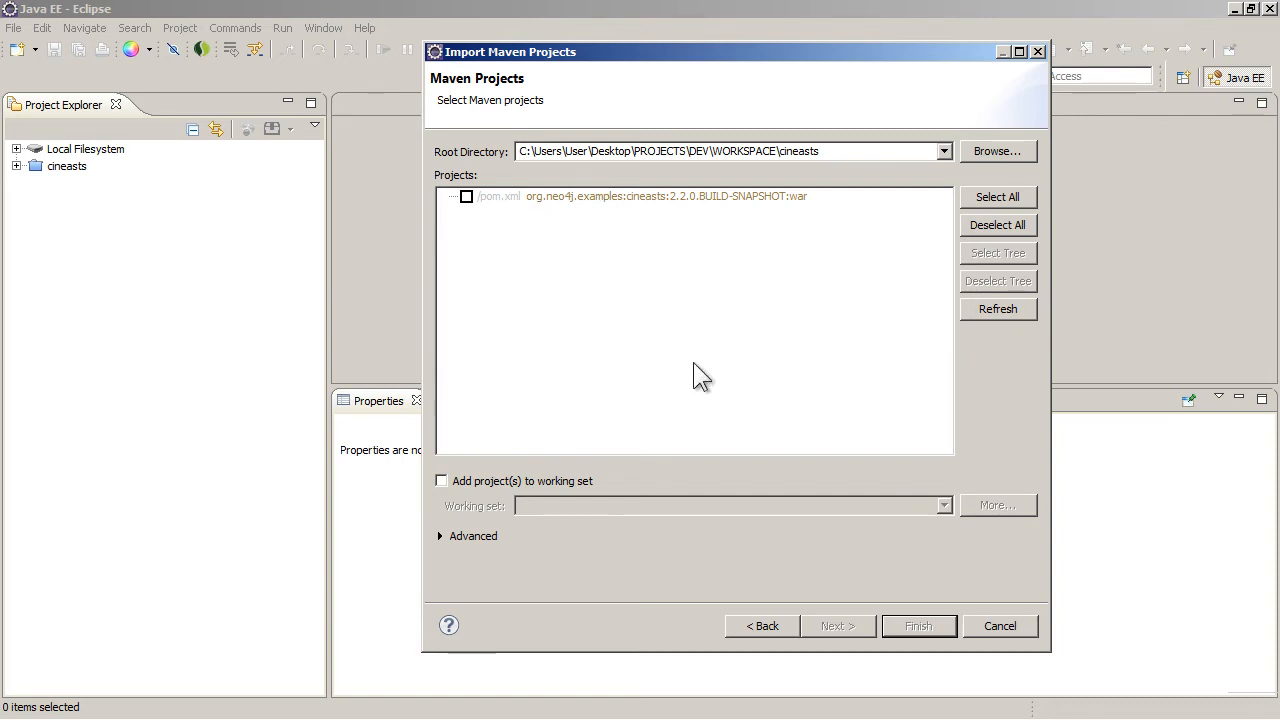
- Include the cineasts pom.xml and finish the Maven import past the plugin connectors page
left_click(466, 196)
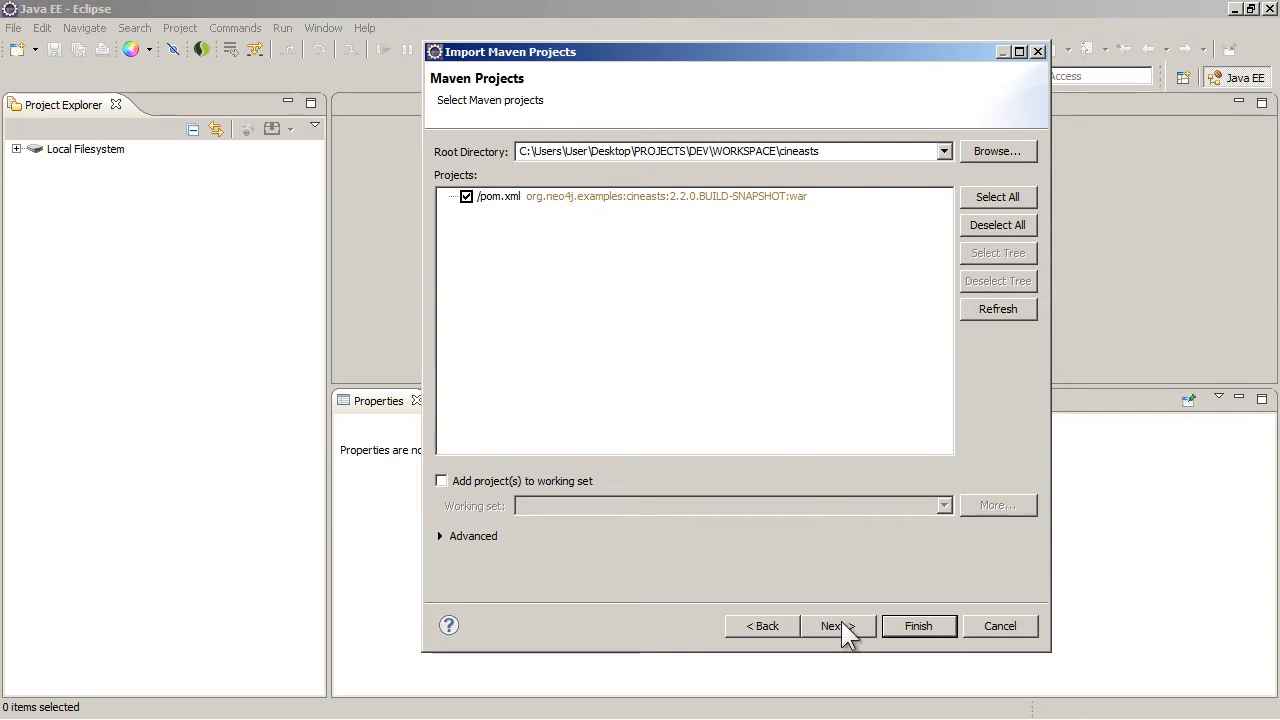
left_click(830, 624)
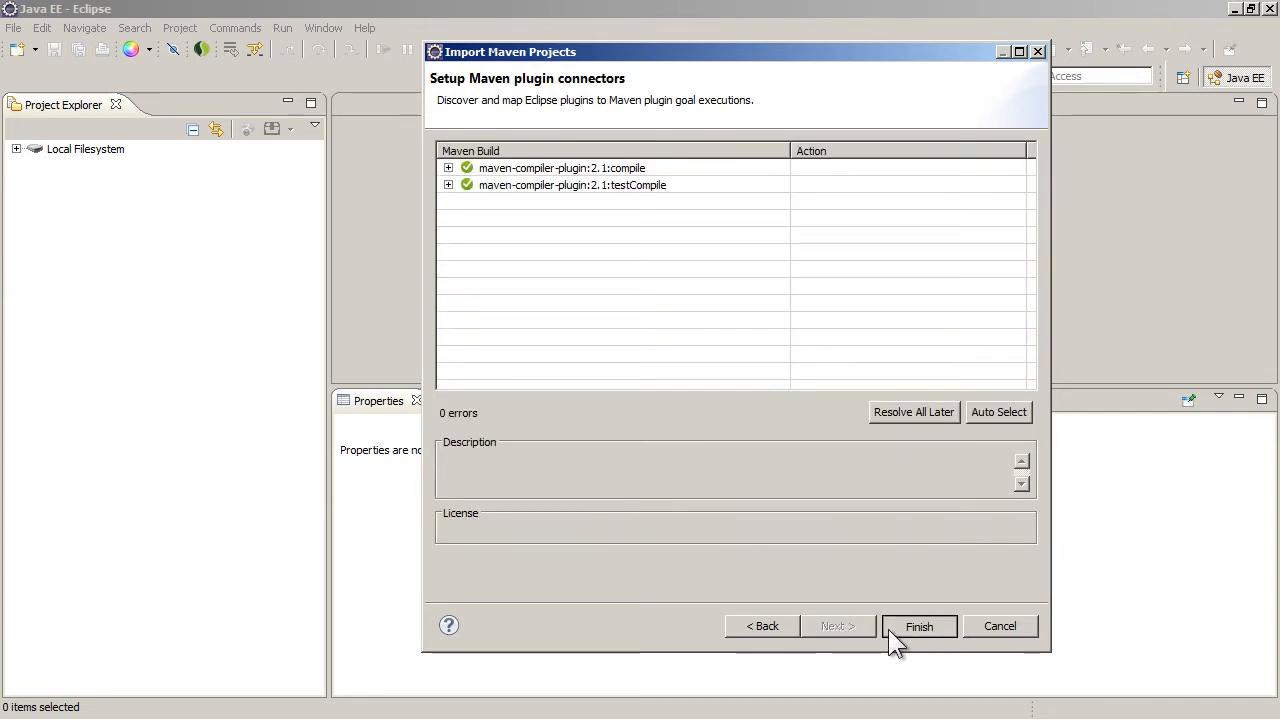
left_click(918, 624)
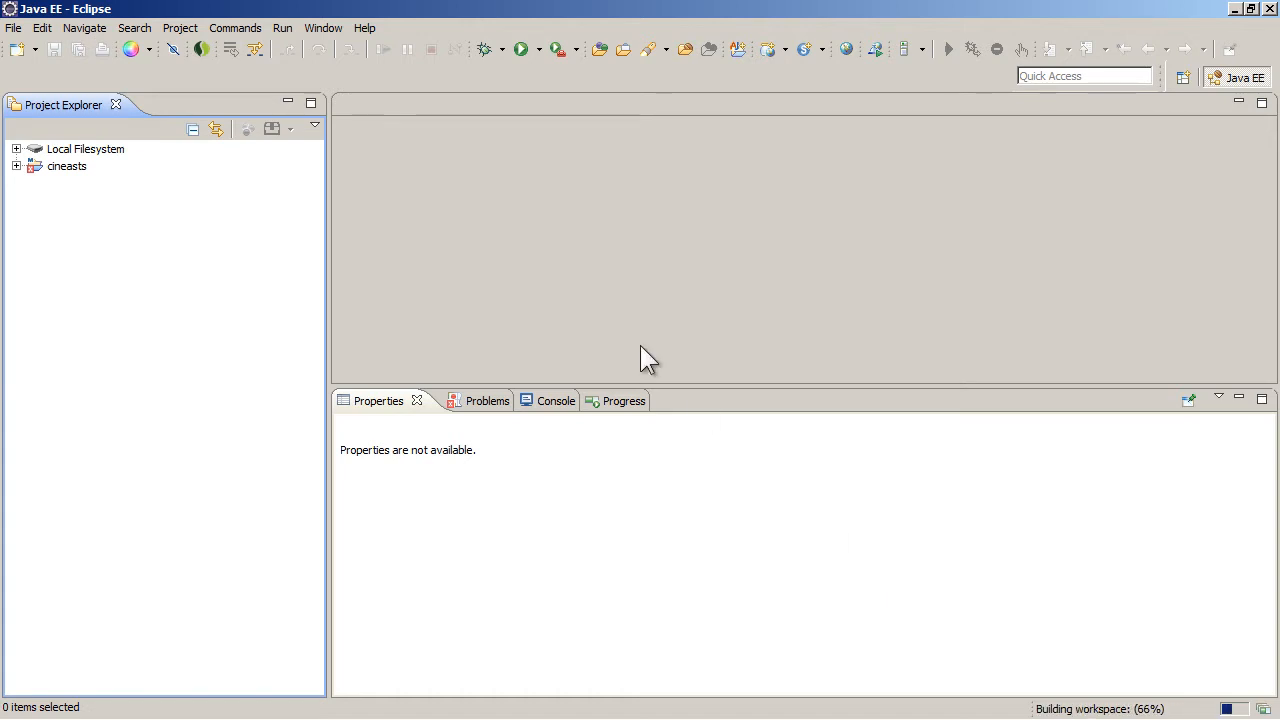
mouse_move(562, 284)
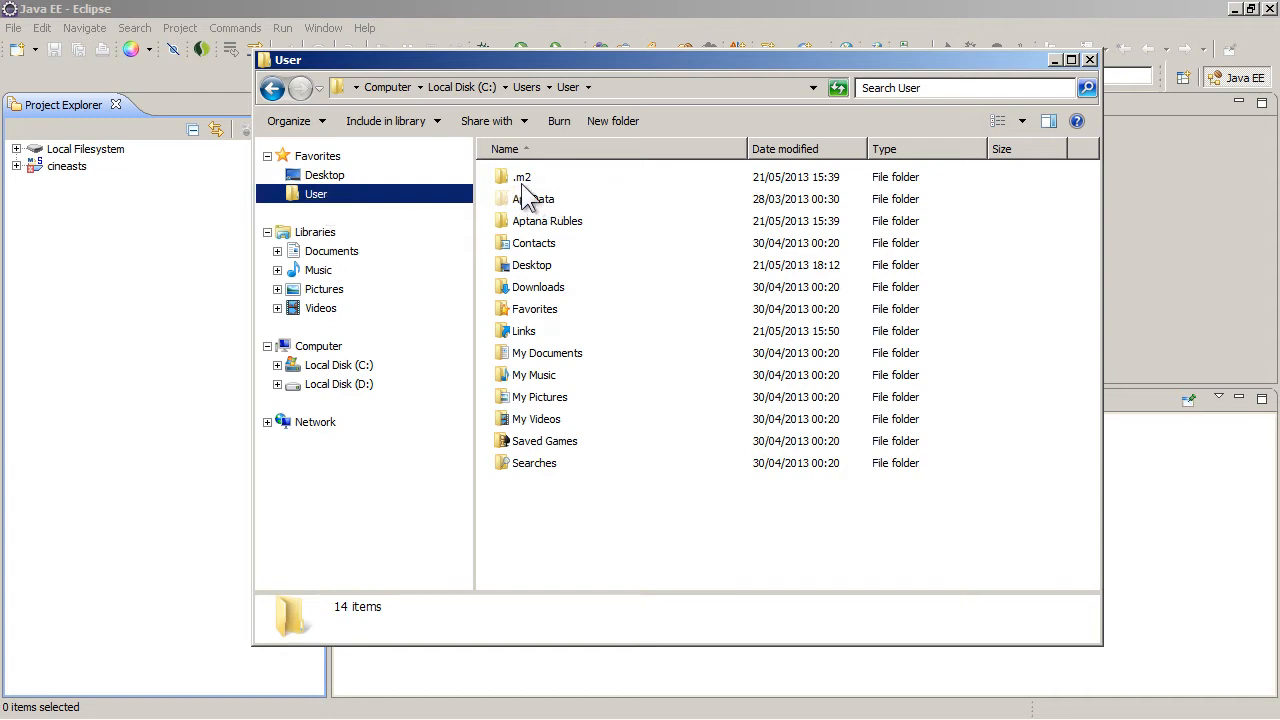
- Look over the downloaded dependencies in the user's .m2\repository folder, then minimise Explorer
double_click(520, 176)
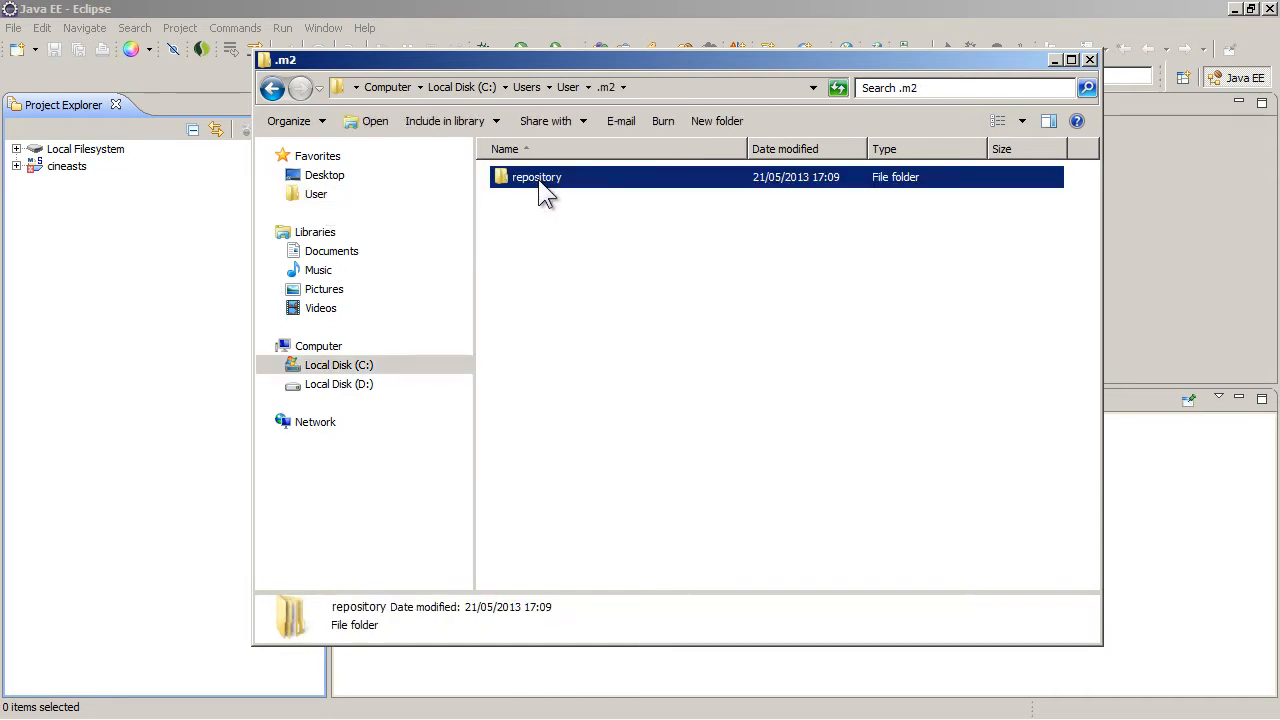
double_click(536, 176)
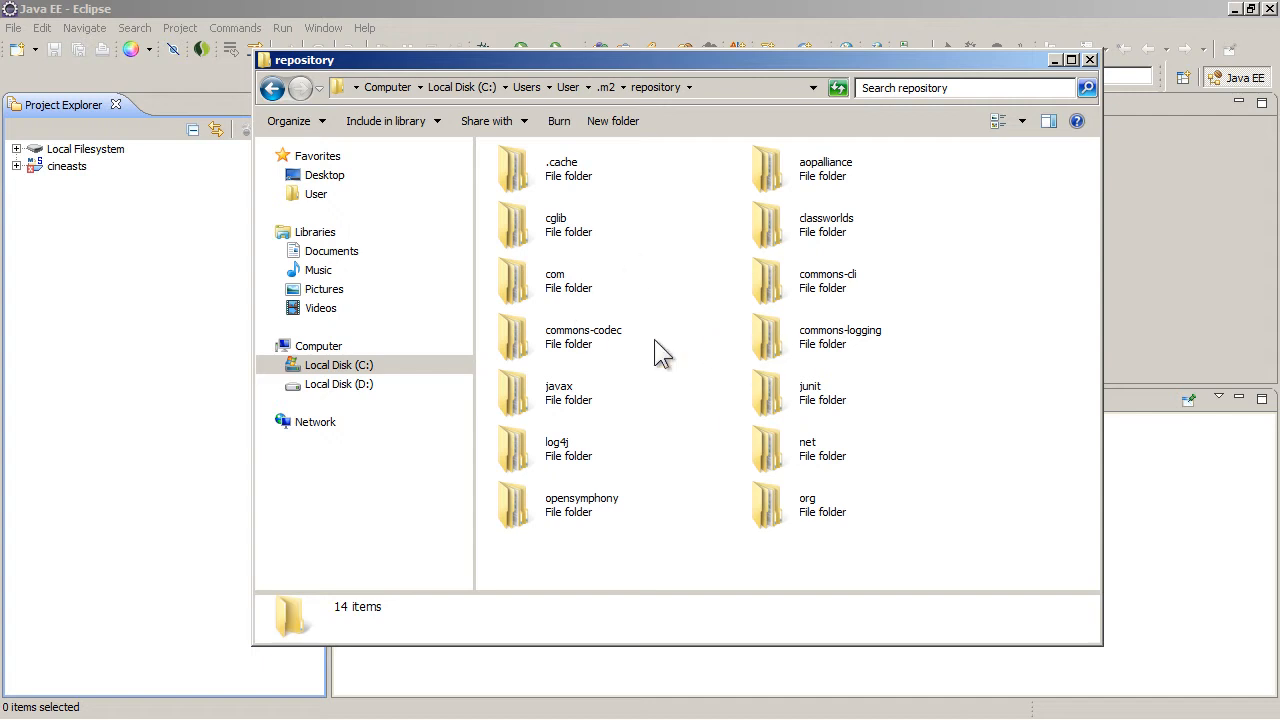
left_click(1052, 60)
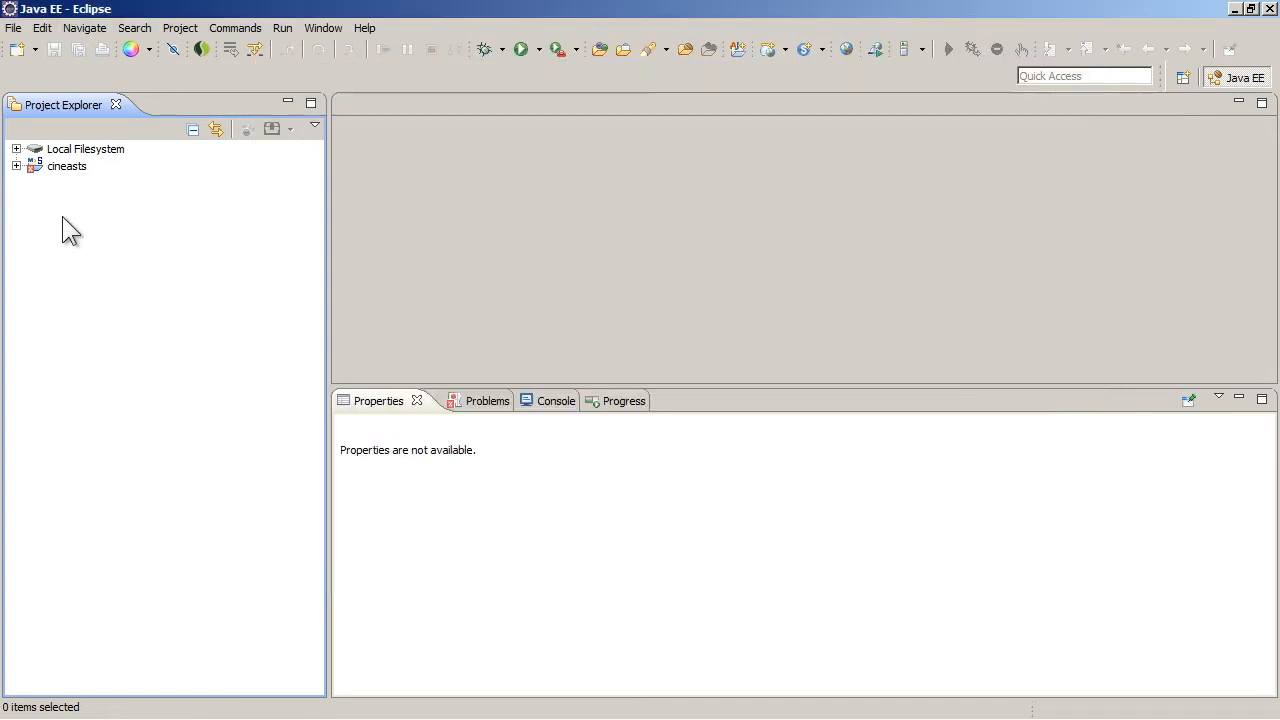
- Expand cineasts, list its six pom.xml Maven errors in Problems, then bring up errors.txt
left_click(16, 166)
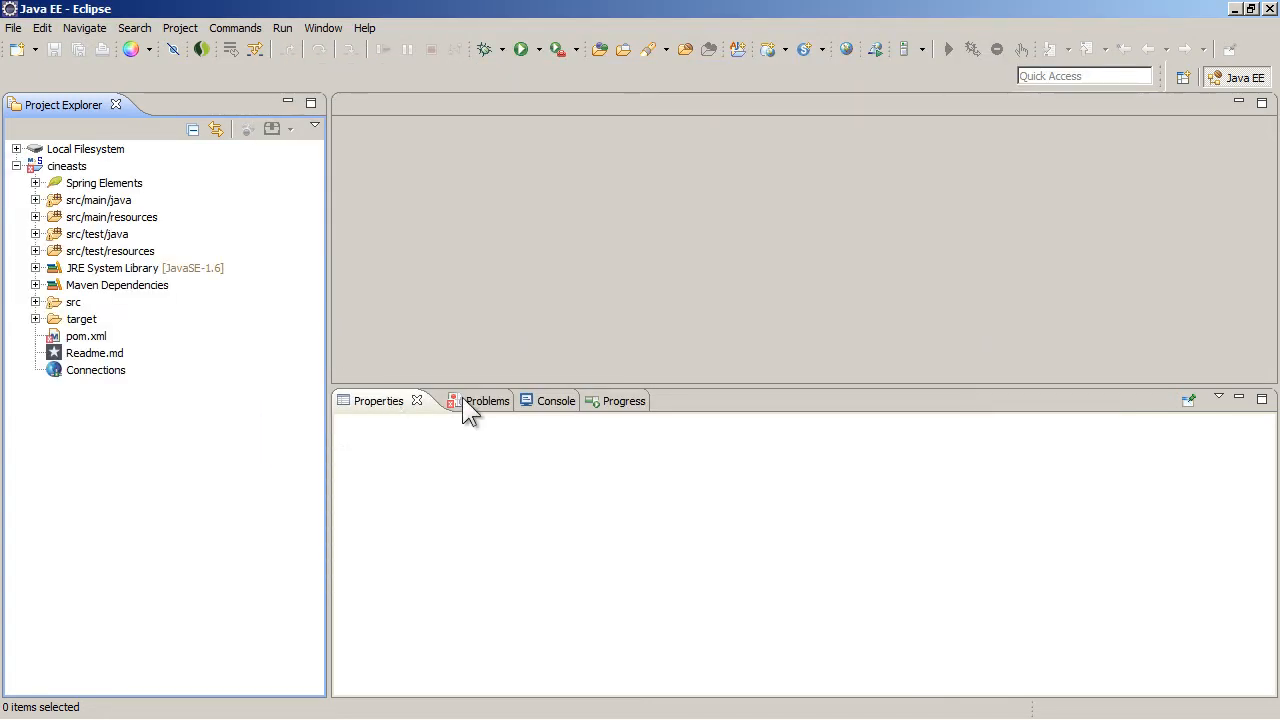
left_click(488, 400)
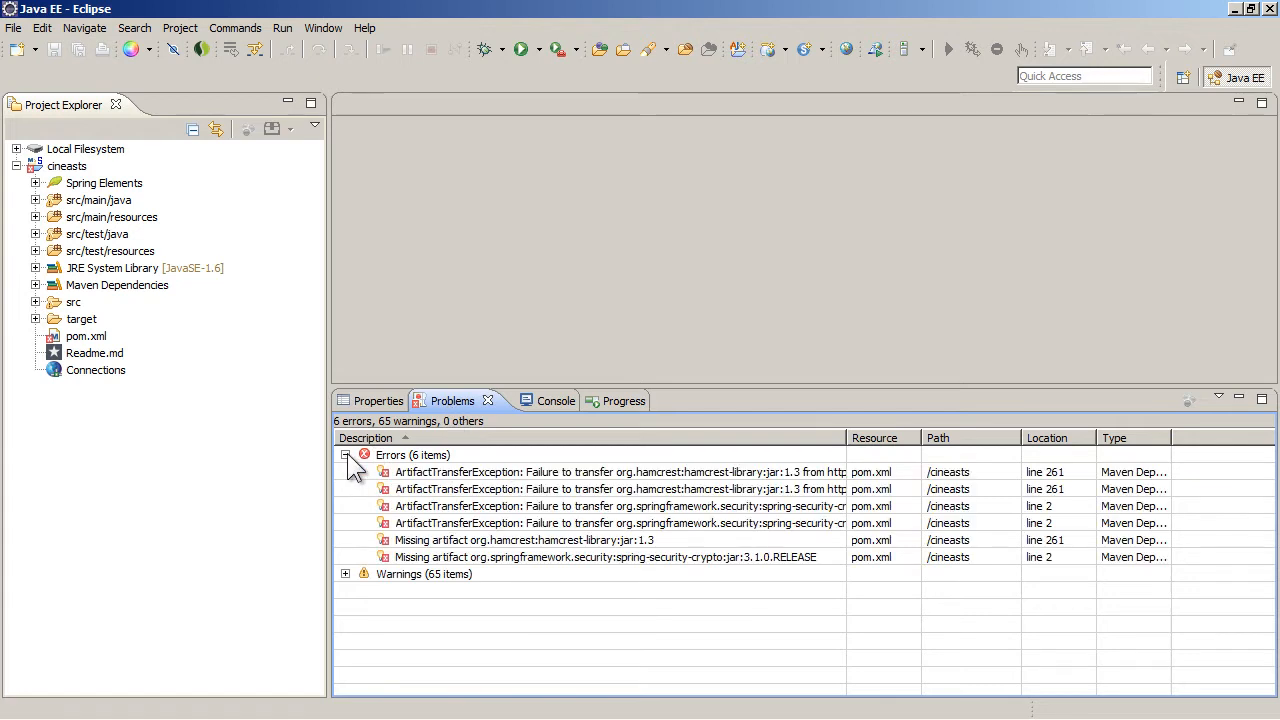
mouse_move(562, 518)
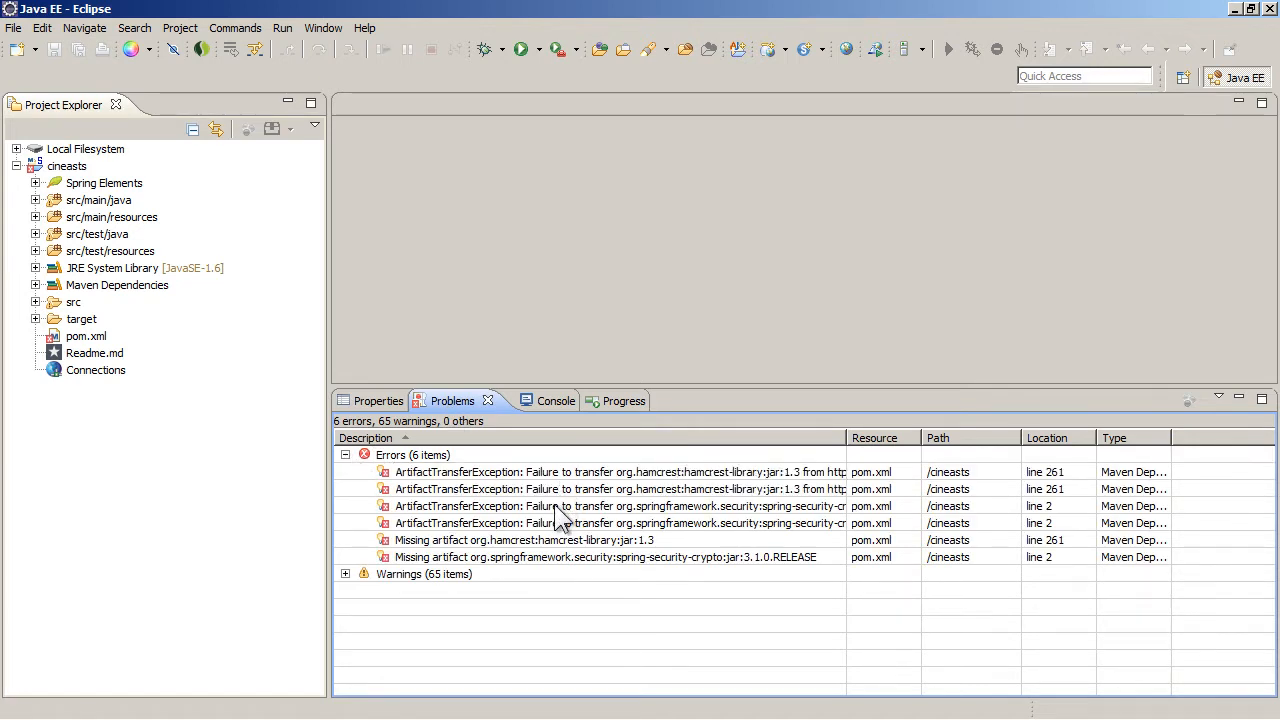
mouse_move(580, 616)
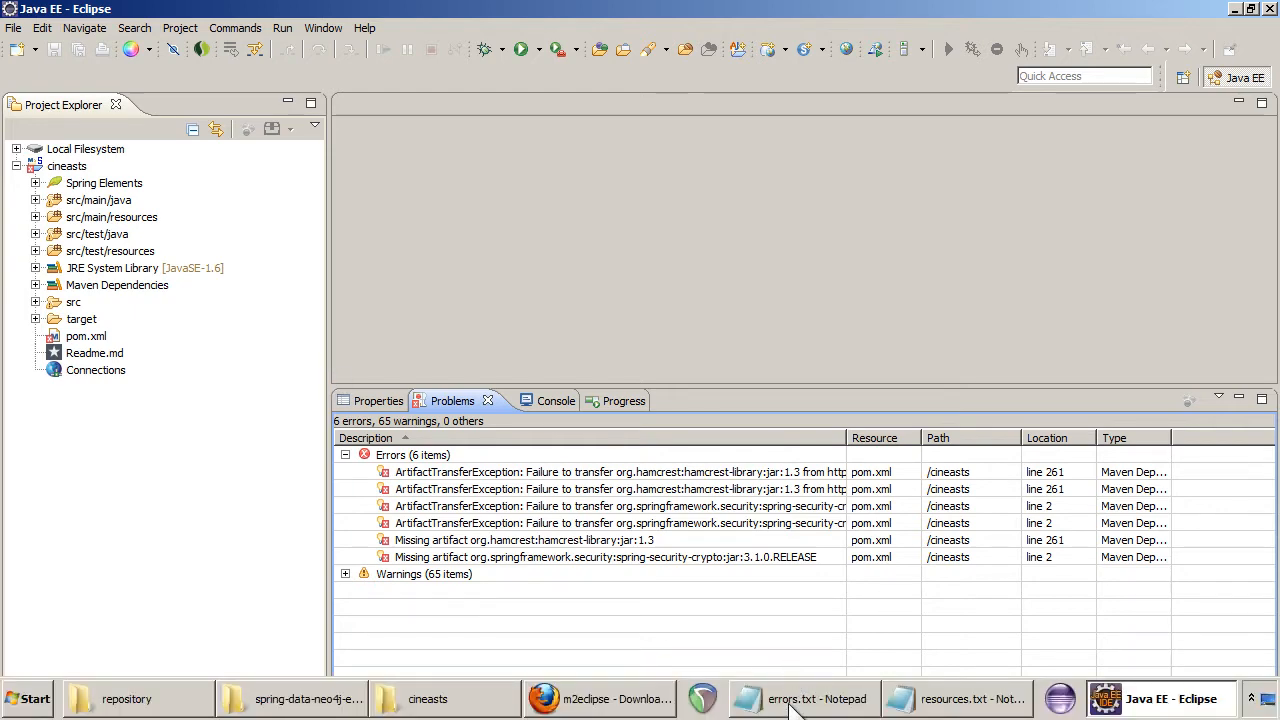
left_click(790, 698)
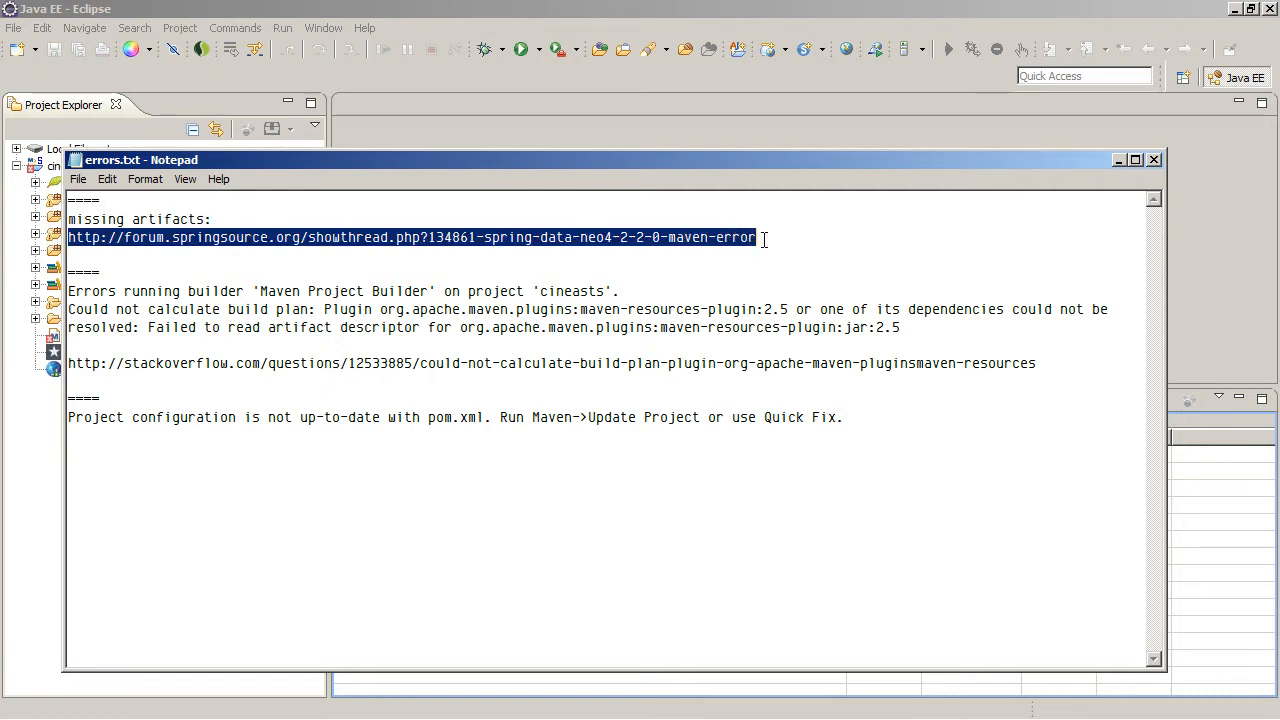
- Copy the Spring forum thread link from the missing-artifacts note
right_click(496, 244)
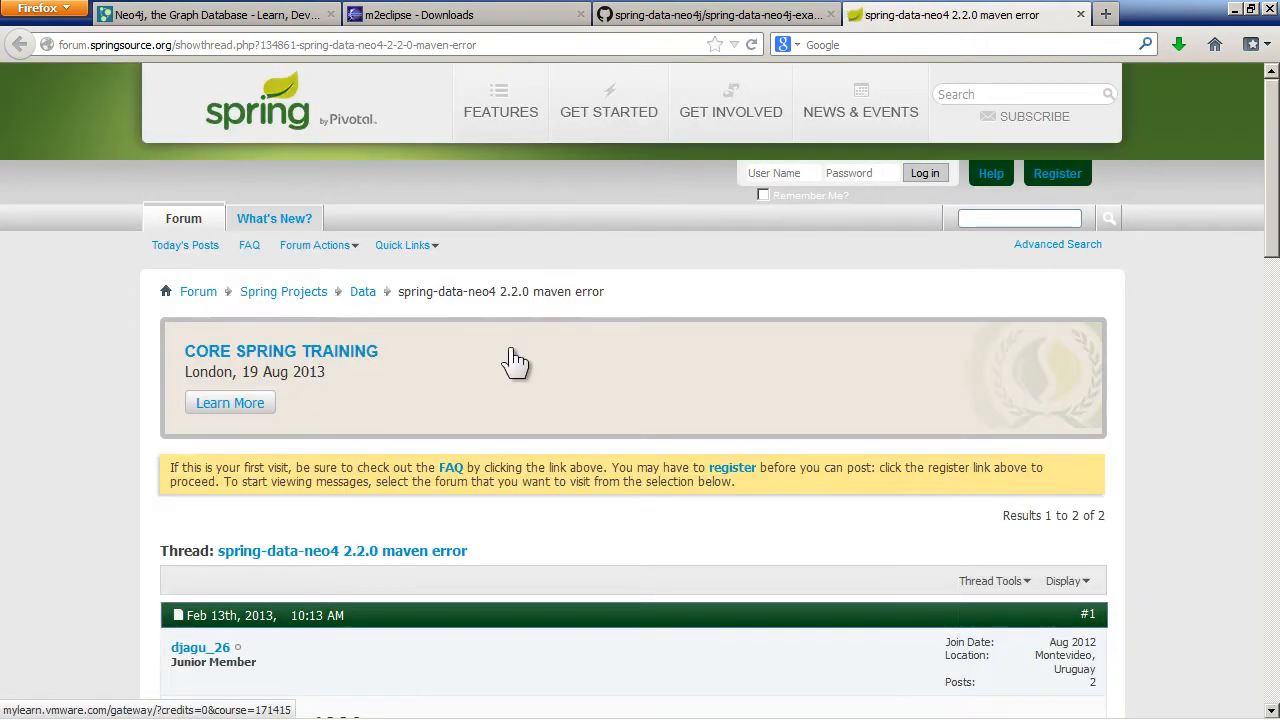
- Scroll through the forum thread reporting the missing neo4j-cypher-dsl 1.9.M04 artifact
scroll("down", 3)
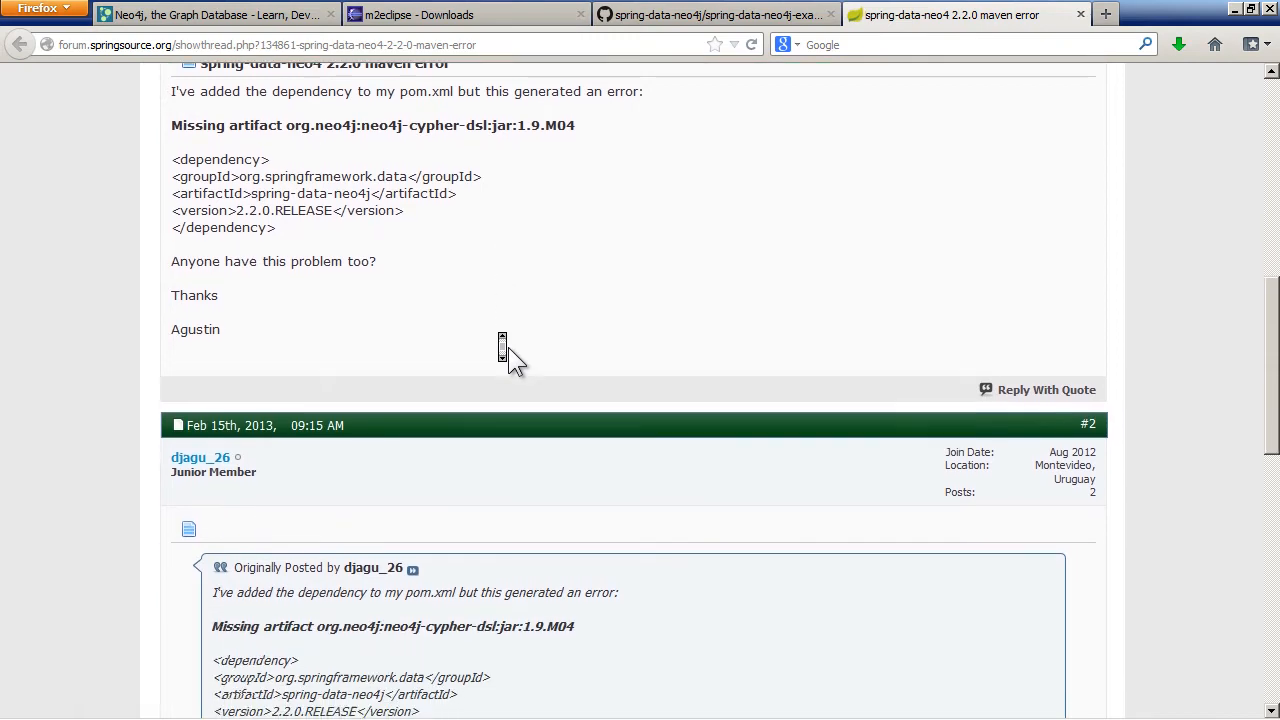
scroll("down", 3)
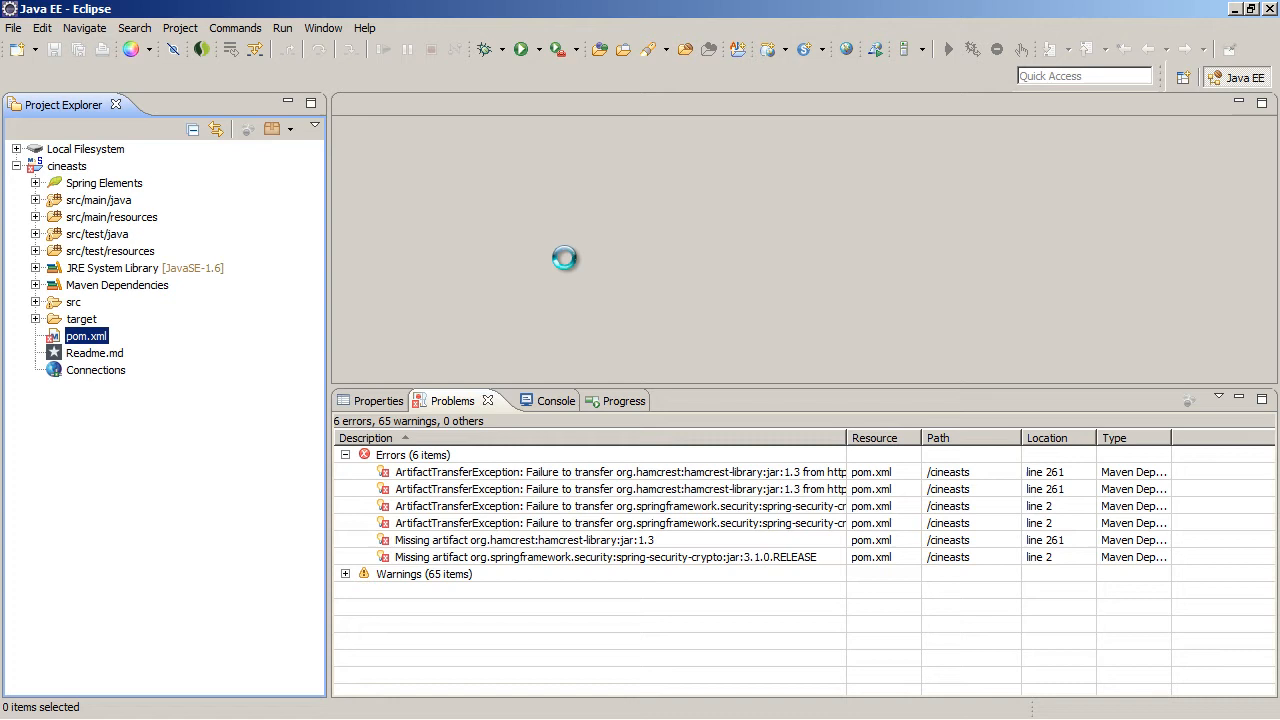
- View cineasts pom.xml as XML source and scroll through its properties and Spring repositories
double_click(88, 336)
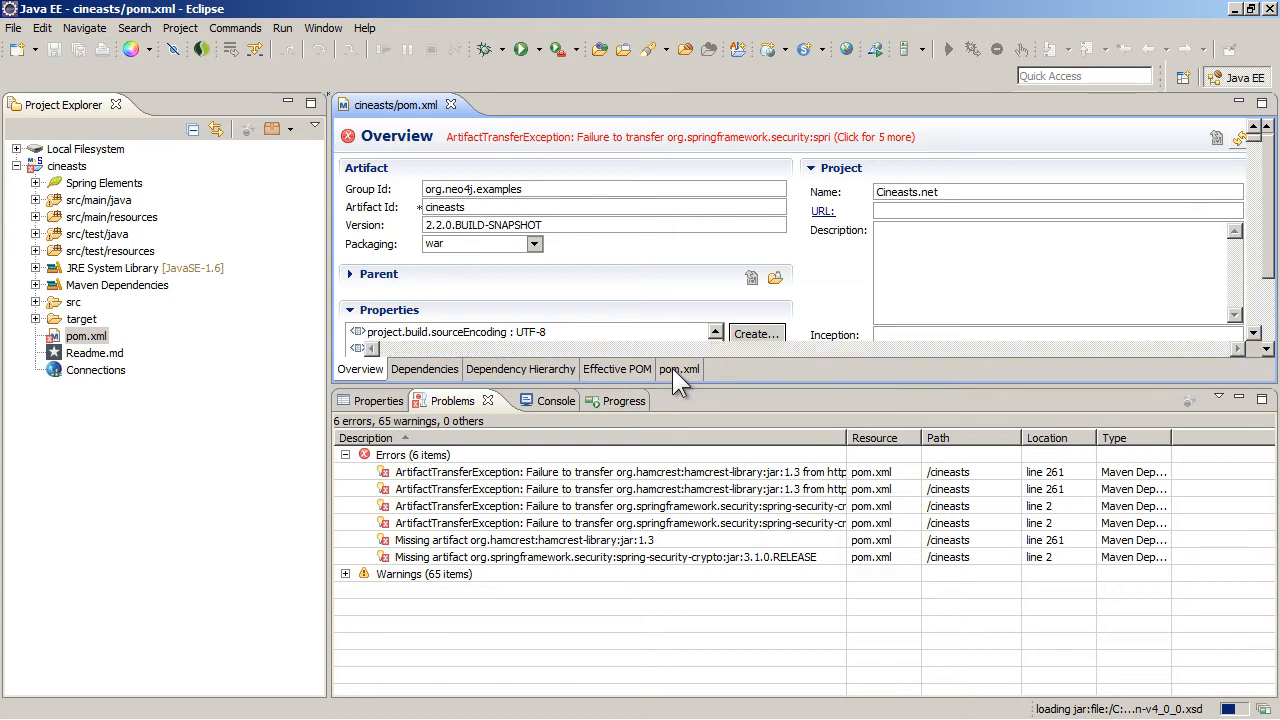
left_click(678, 368)
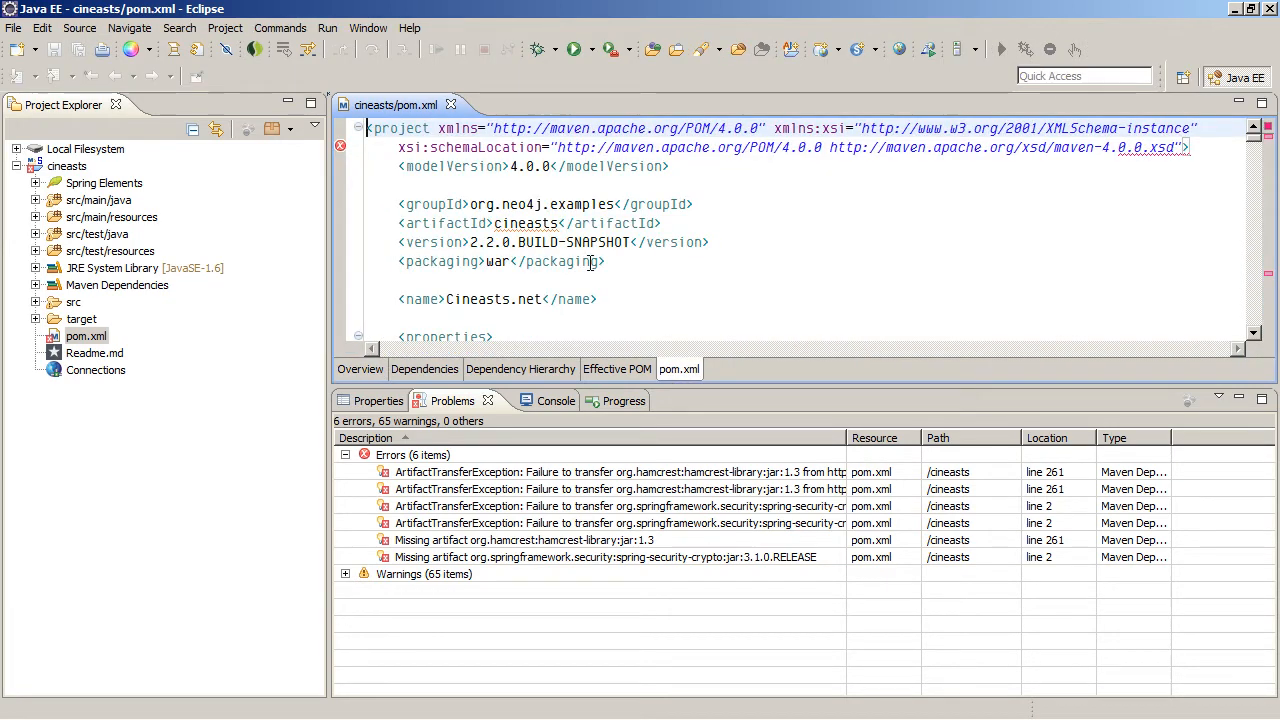
mouse_move(342, 156)
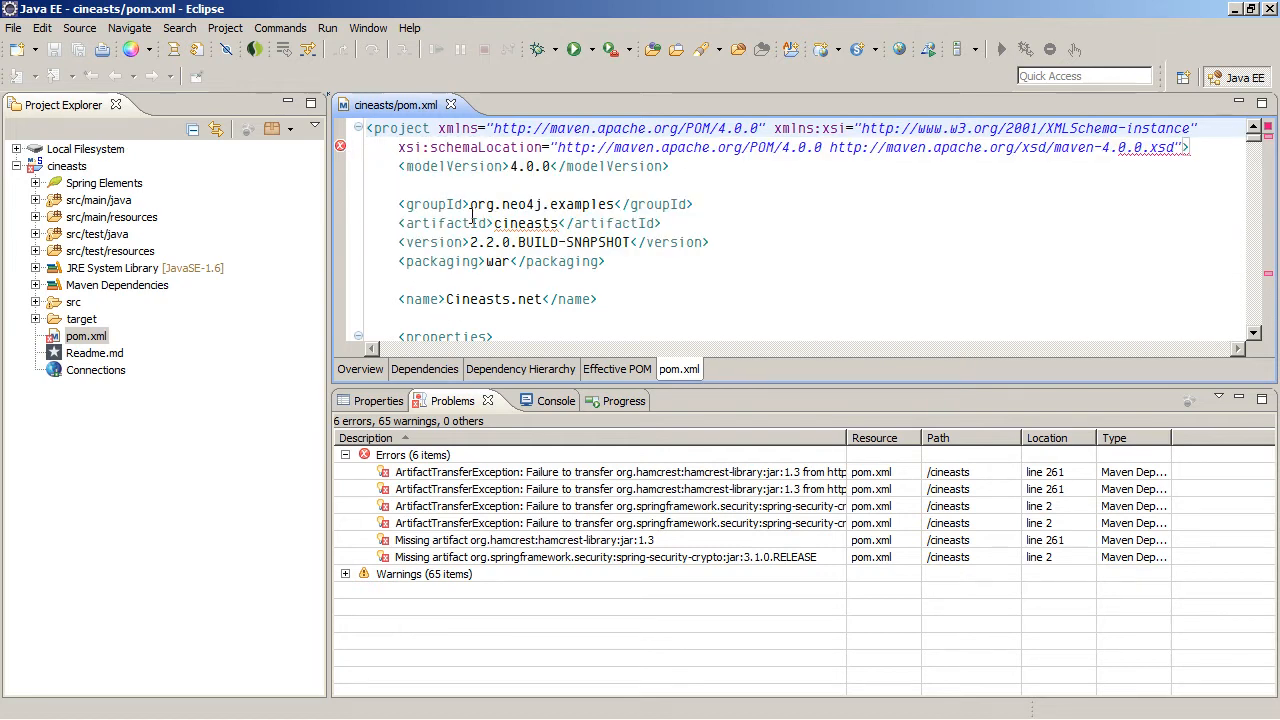
scroll("down", 3)
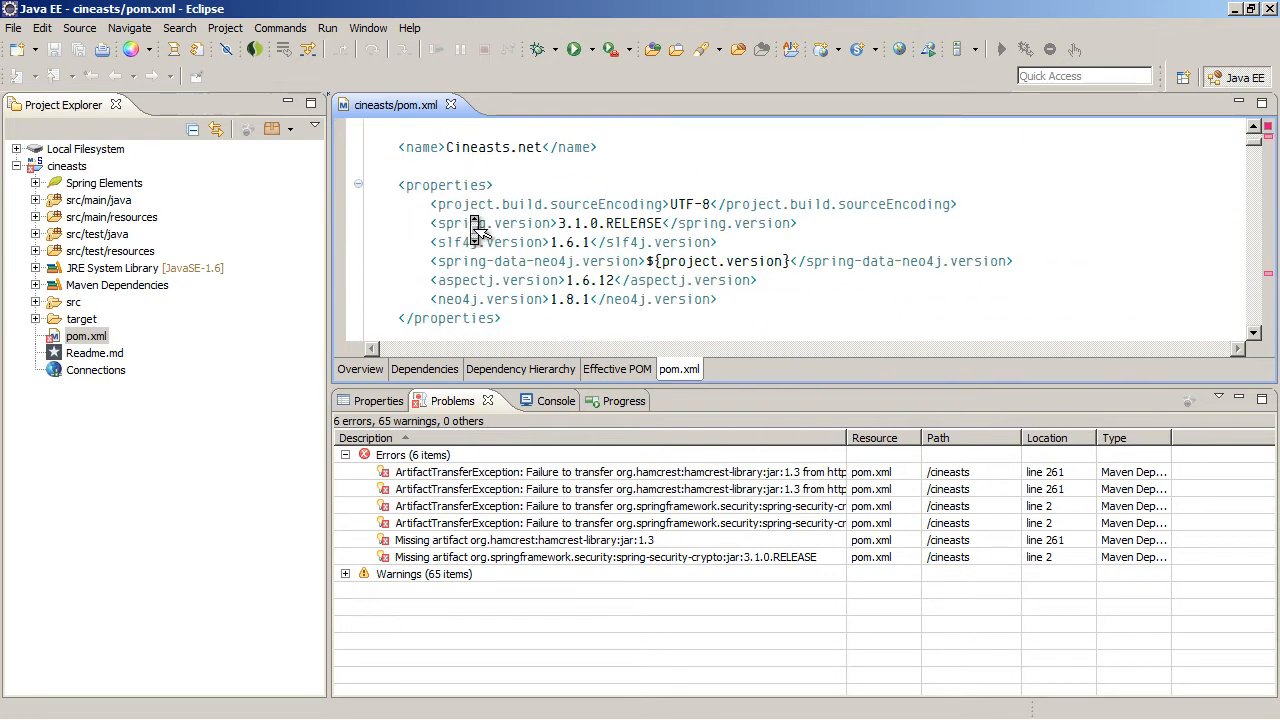
scroll("down", 3)
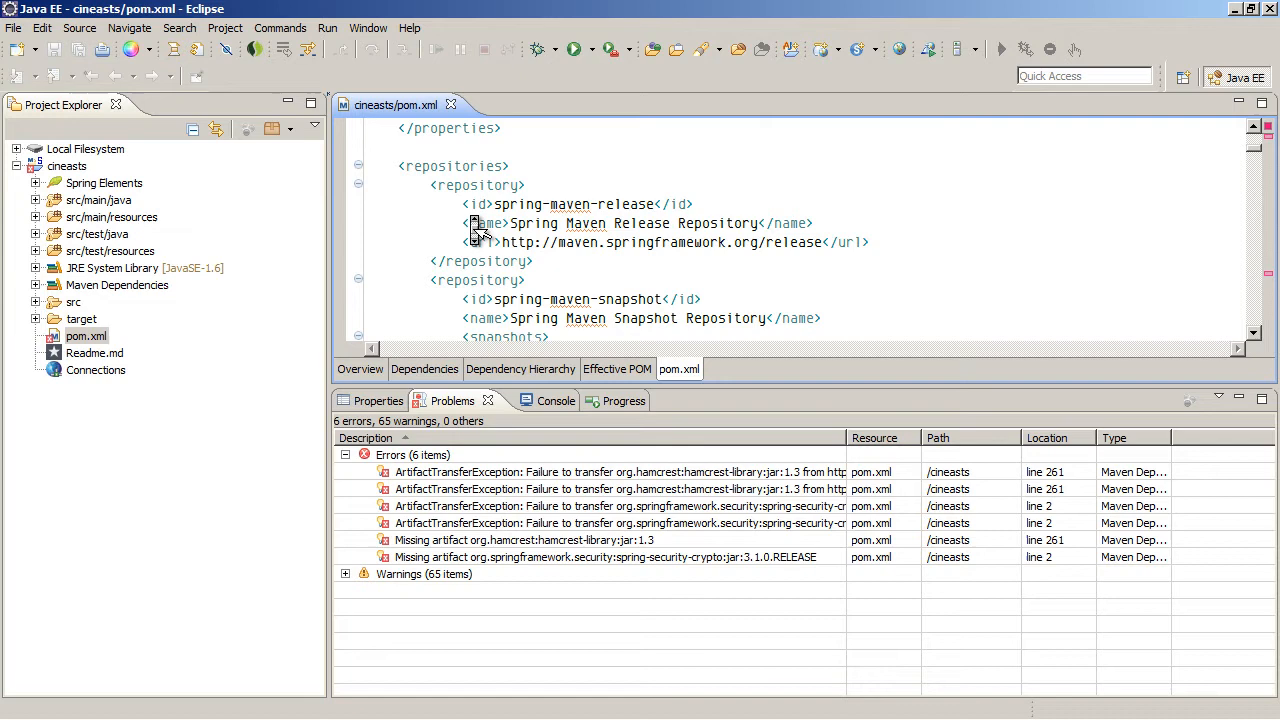
scroll("down", 3)
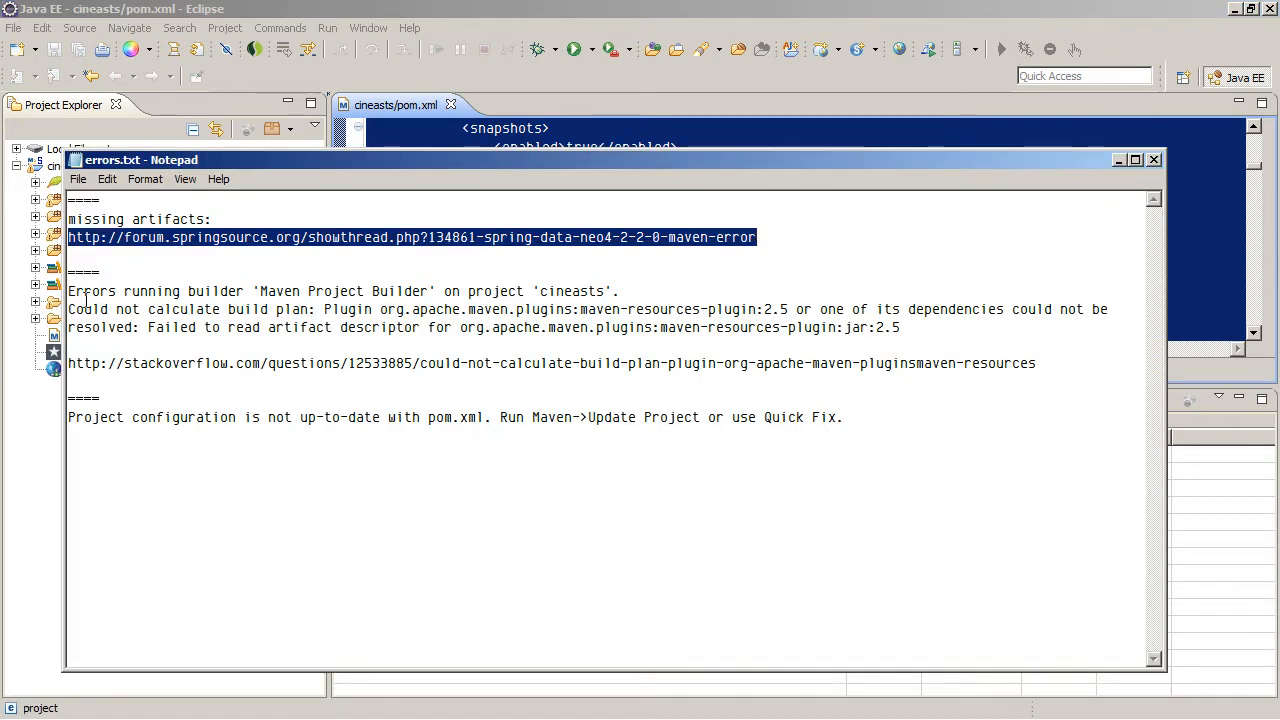
- Select the 'Errors running builder' maven-resources-plugin 2.5 paragraph in errors.txt
left_click(356, 278)
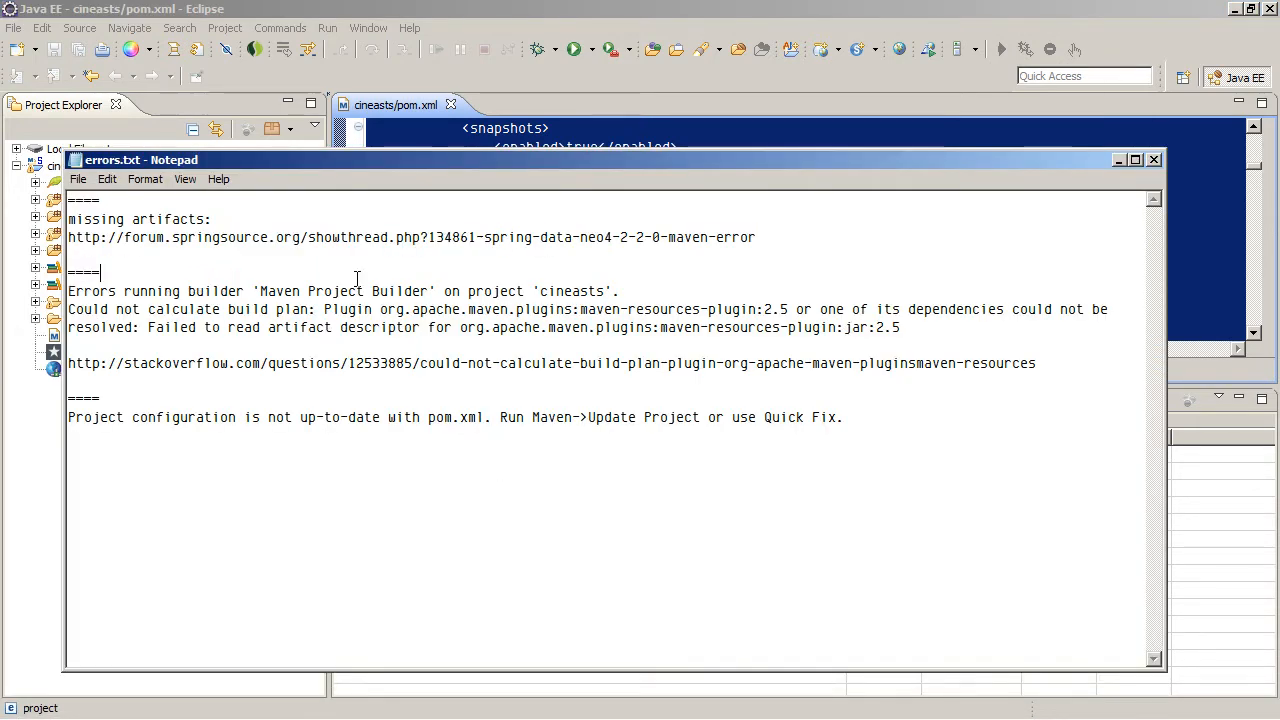
left_click_drag(68, 292, 748, 308)
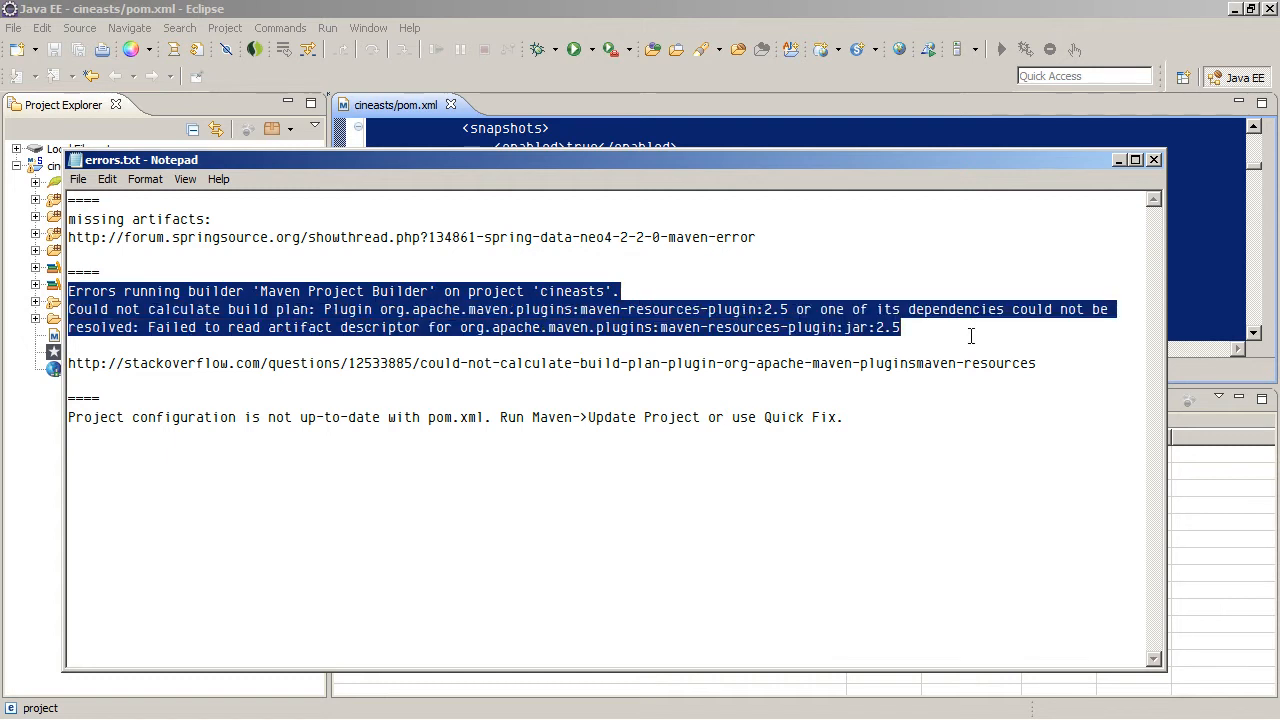
mouse_move(1044, 364)
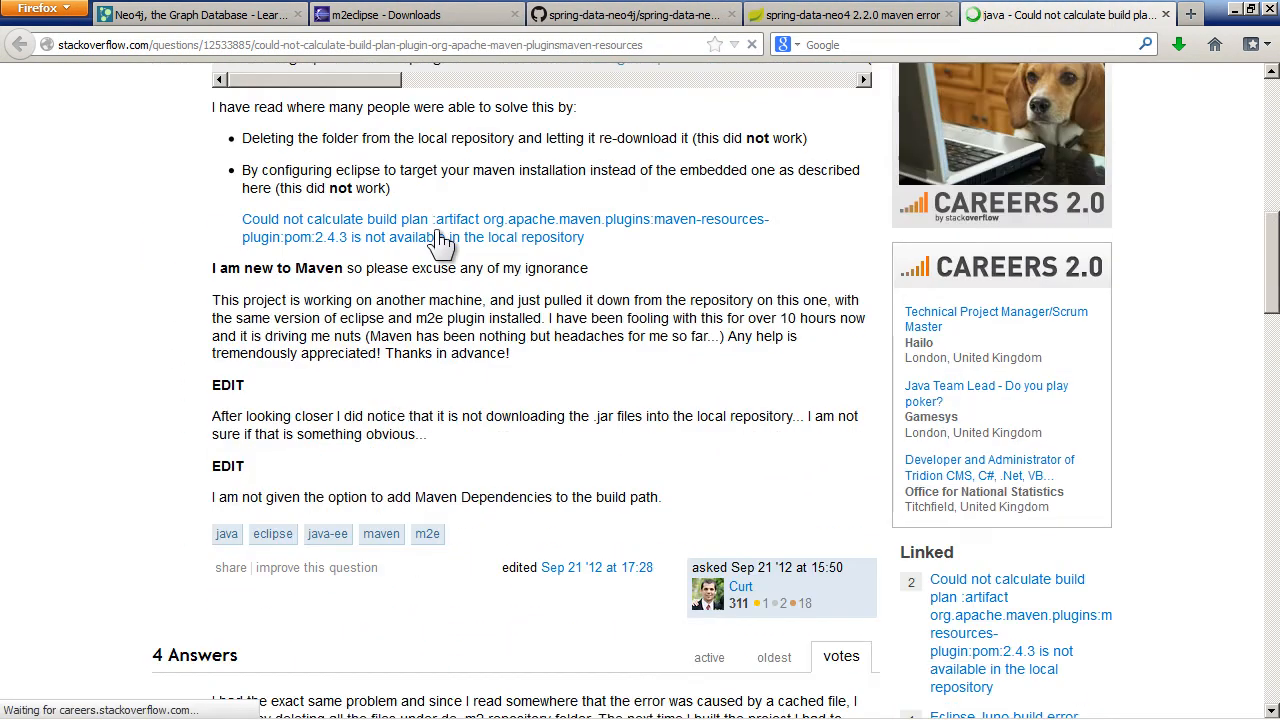
- Read the accepted answer advising deletion of everything in the .m2 repository folder
scroll("down", 3)
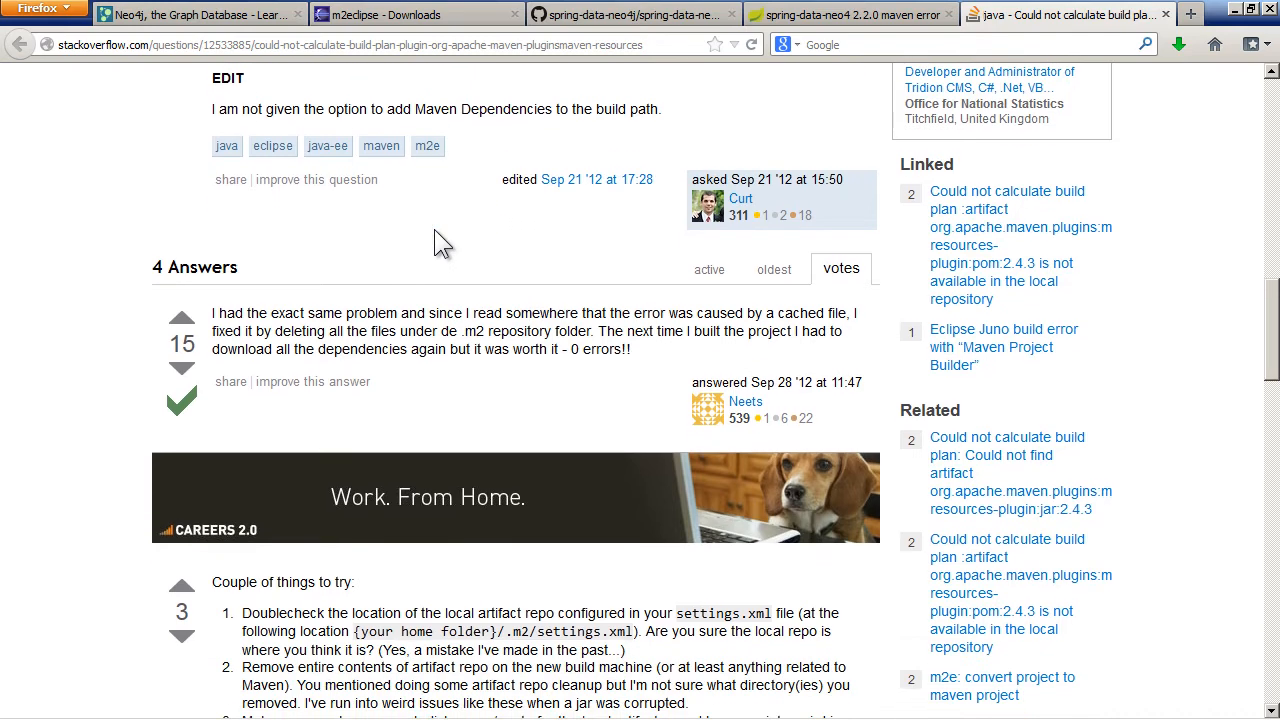
scroll("down", 3)
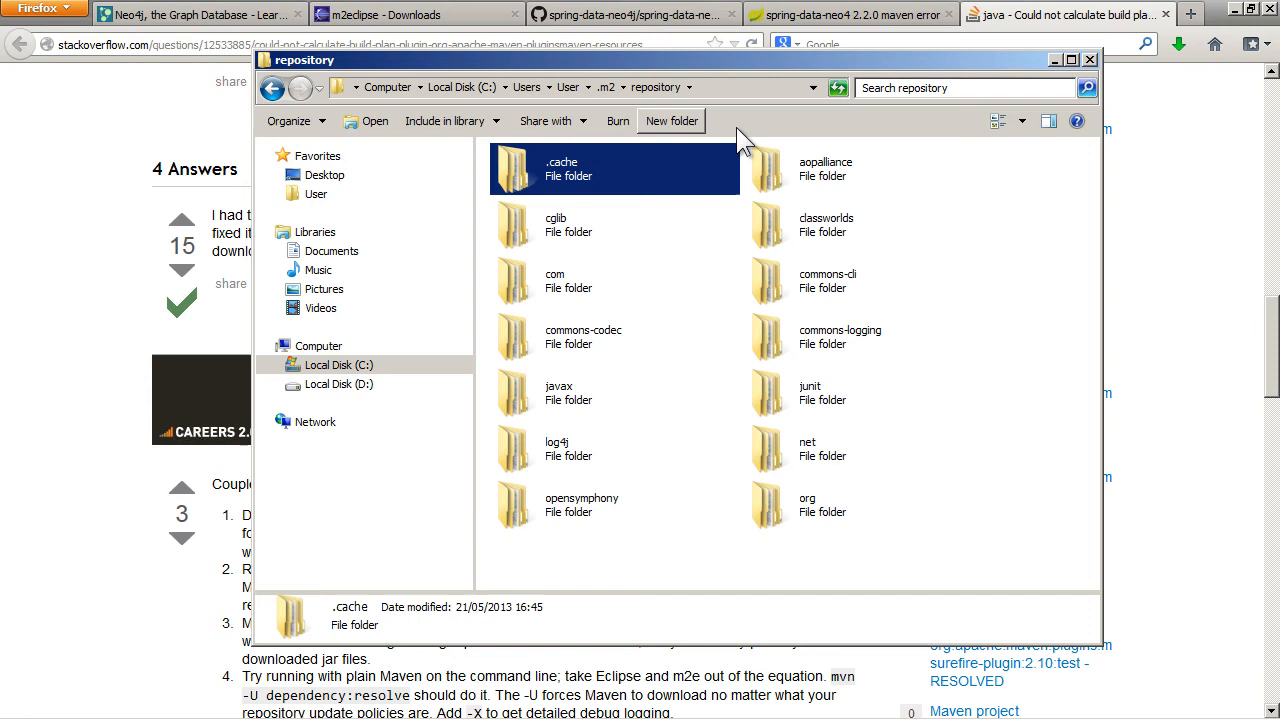
- Select all 14 cached dependency folders in the local .m2 repository
key("ctrl+a")
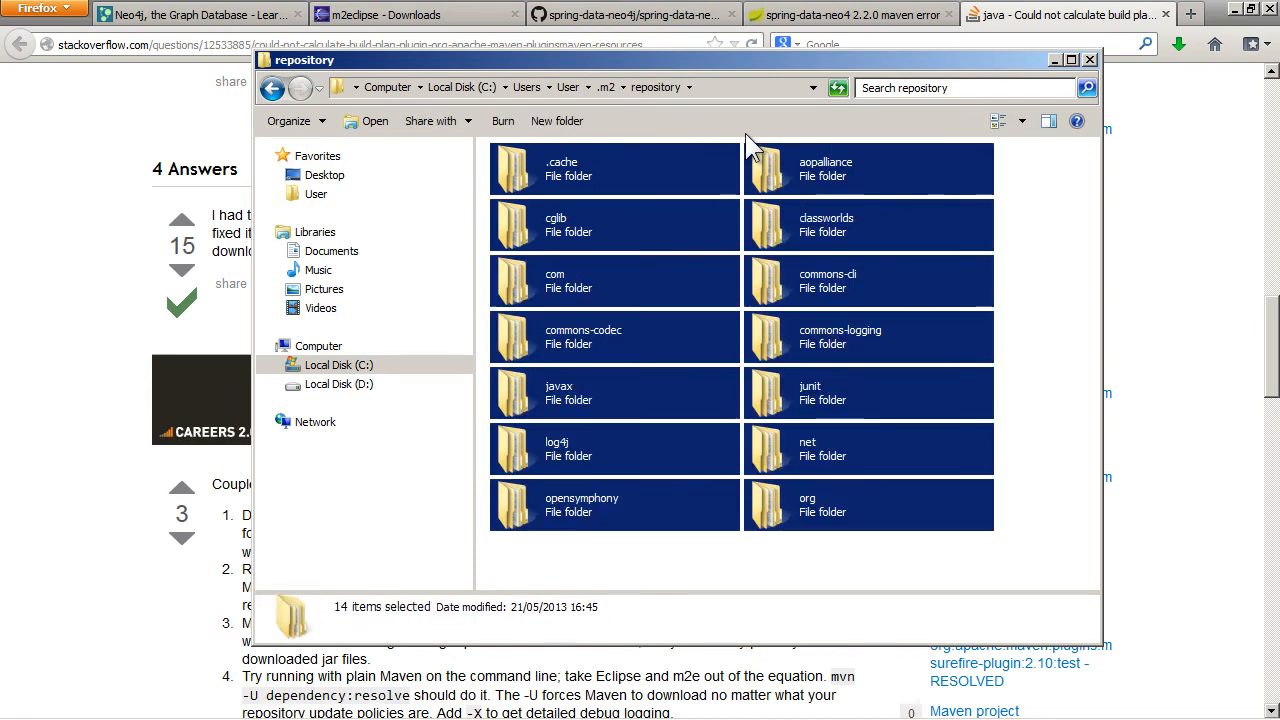
mouse_move(788, 172)
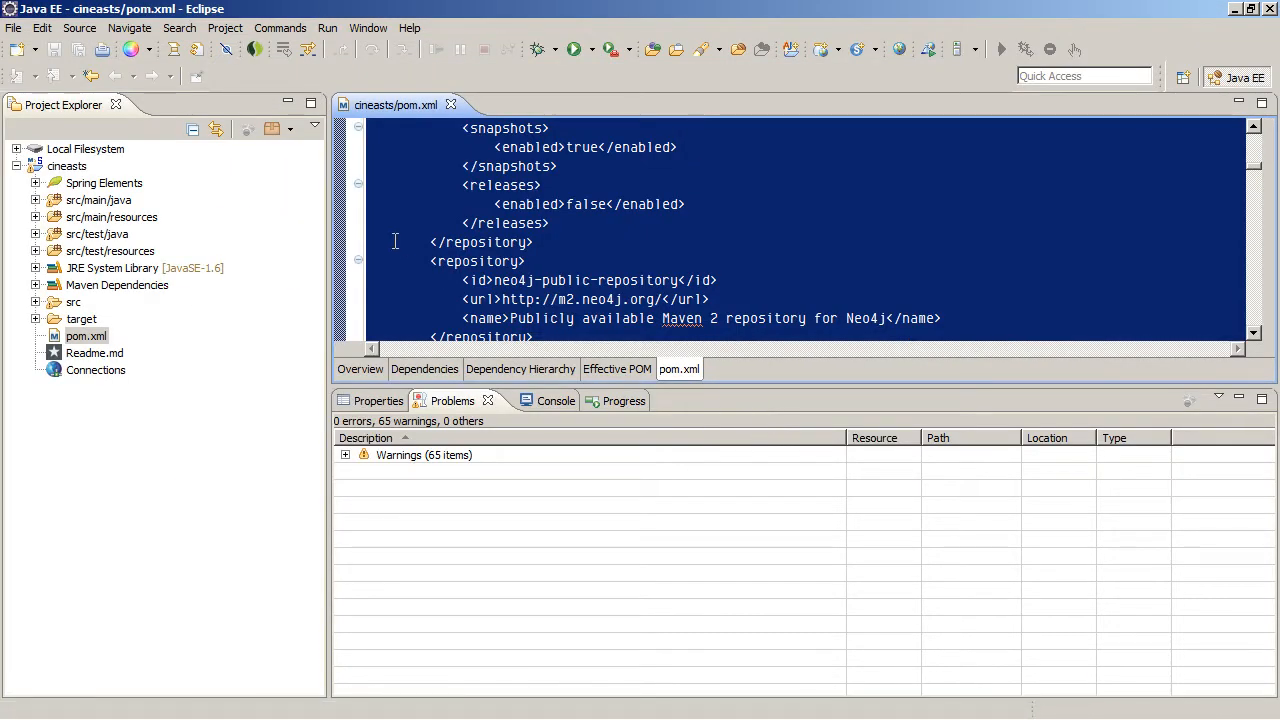
mouse_move(564, 222)
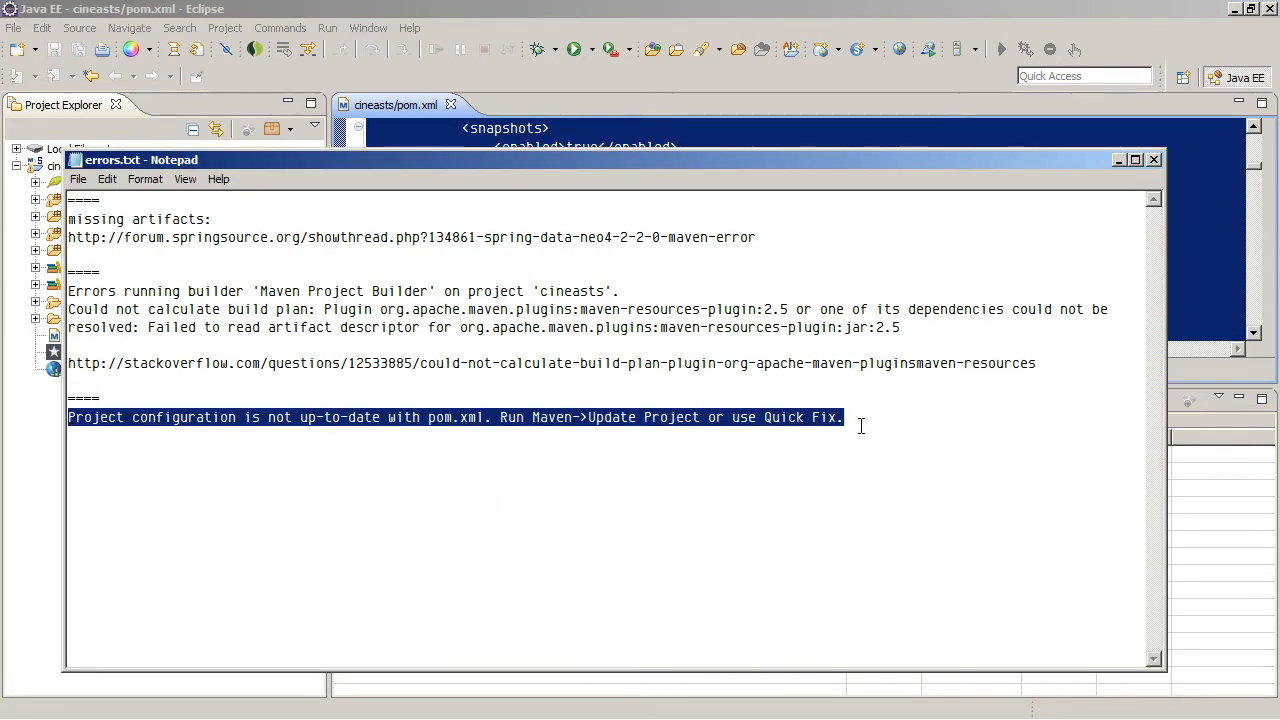
mouse_move(740, 476)
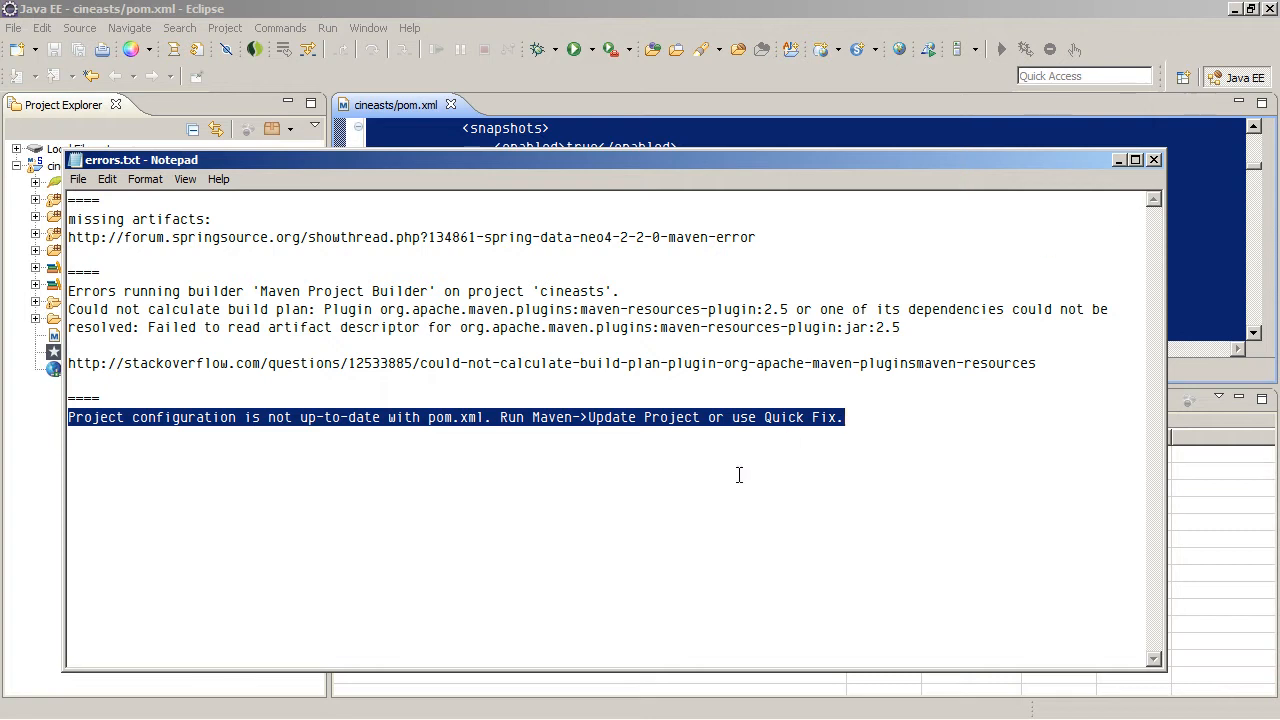
mouse_move(1120, 170)
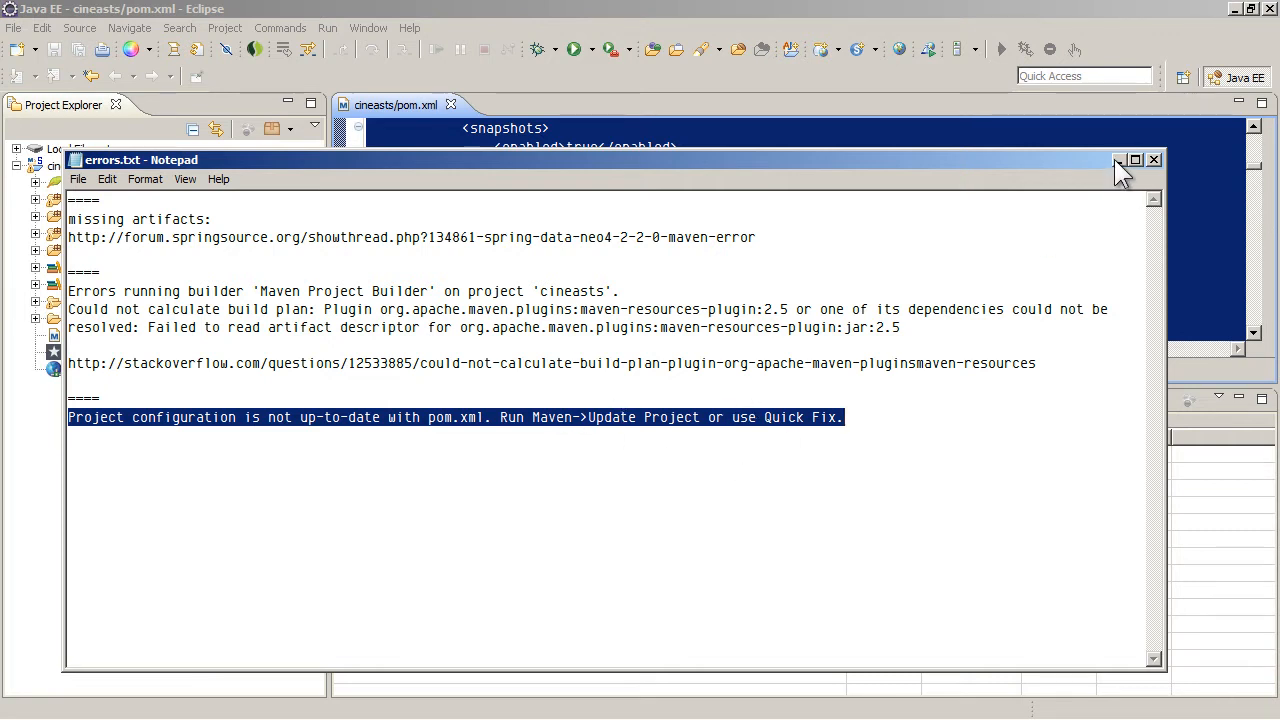
- Run Maven > Update Project on cineasts, keeping it at 0 errors
left_click(1118, 160)
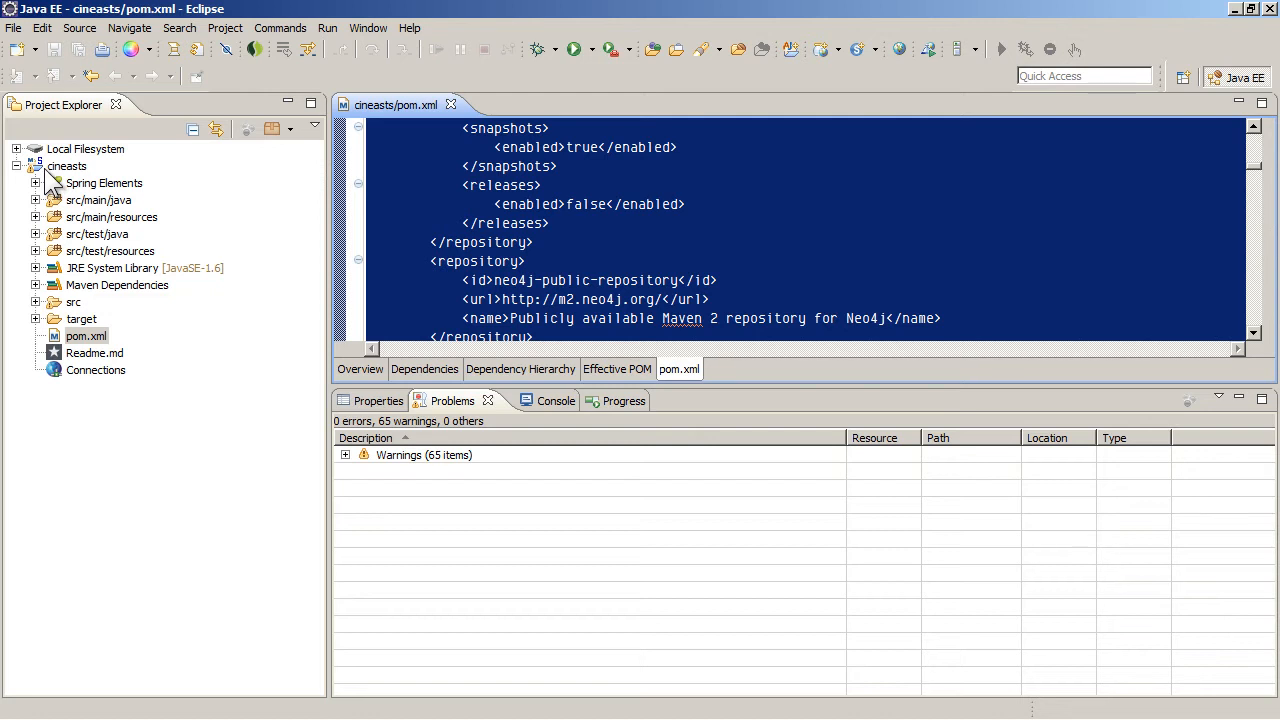
right_click(68, 166)
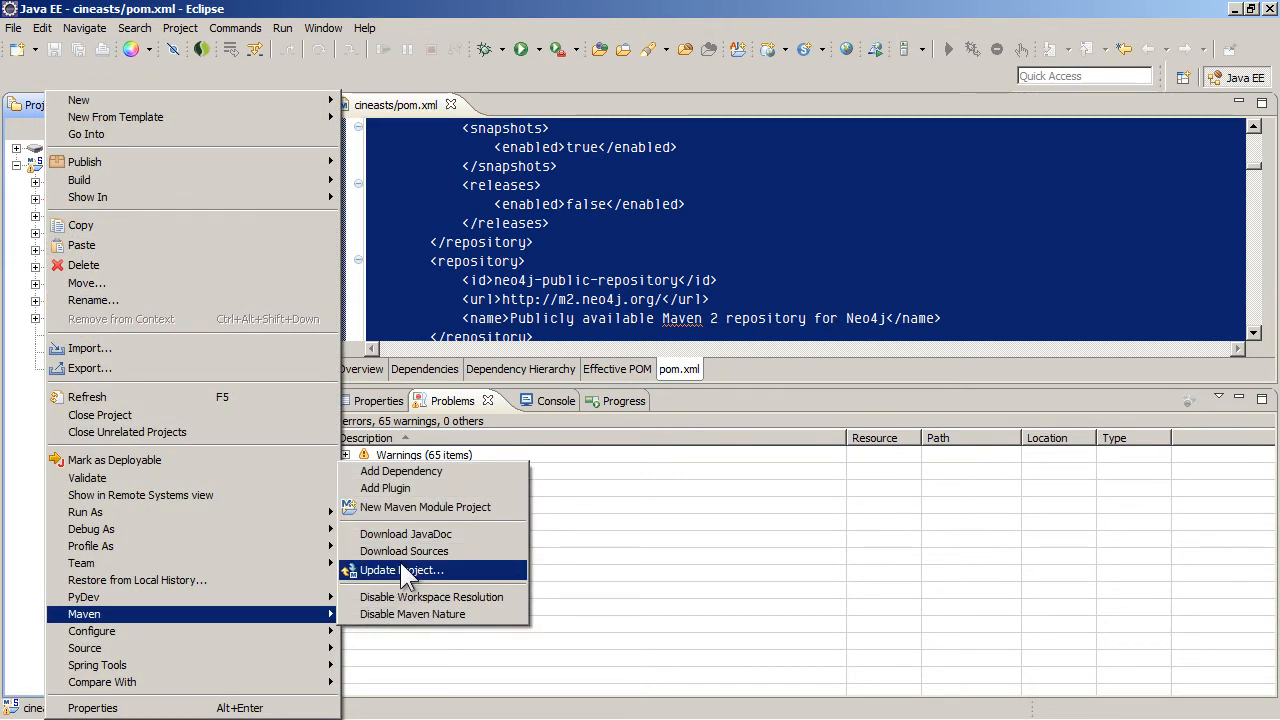
left_click(402, 570)
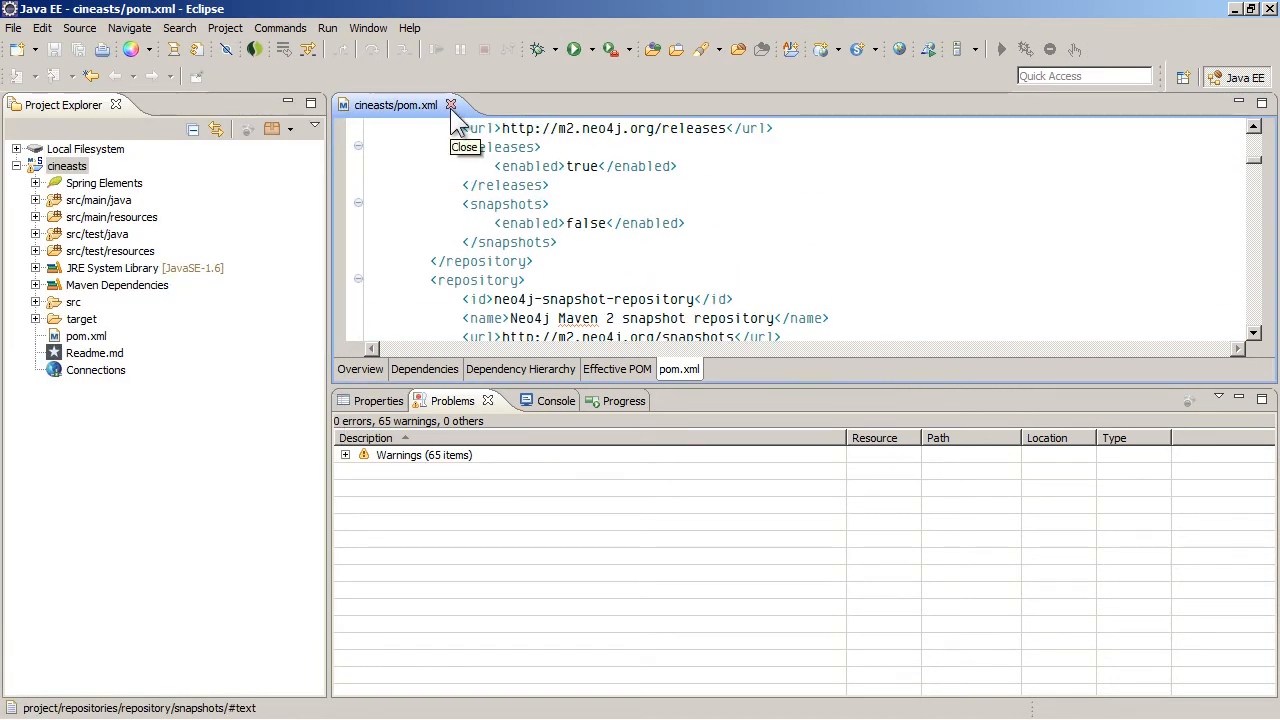
mouse_move(512, 132)
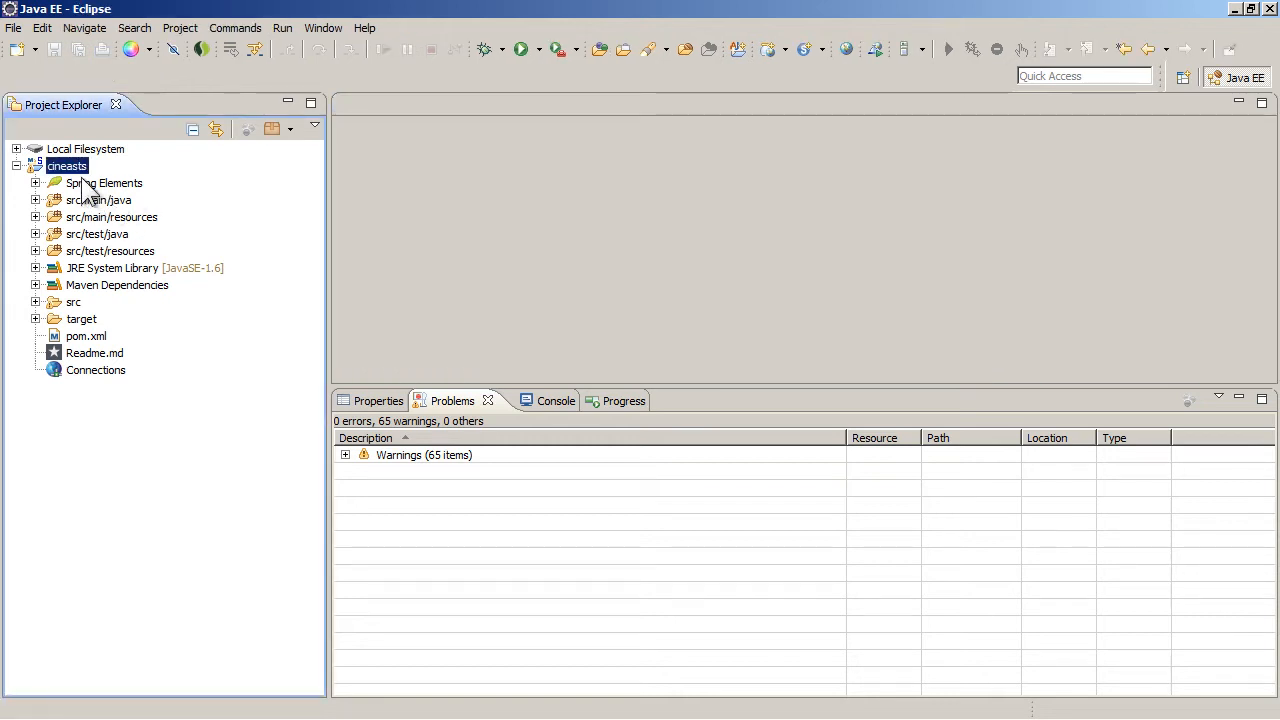
- Terminate the running Jetty build and review the cineasts Maven Build run configuration with goal jetty:run
right_click(68, 164)
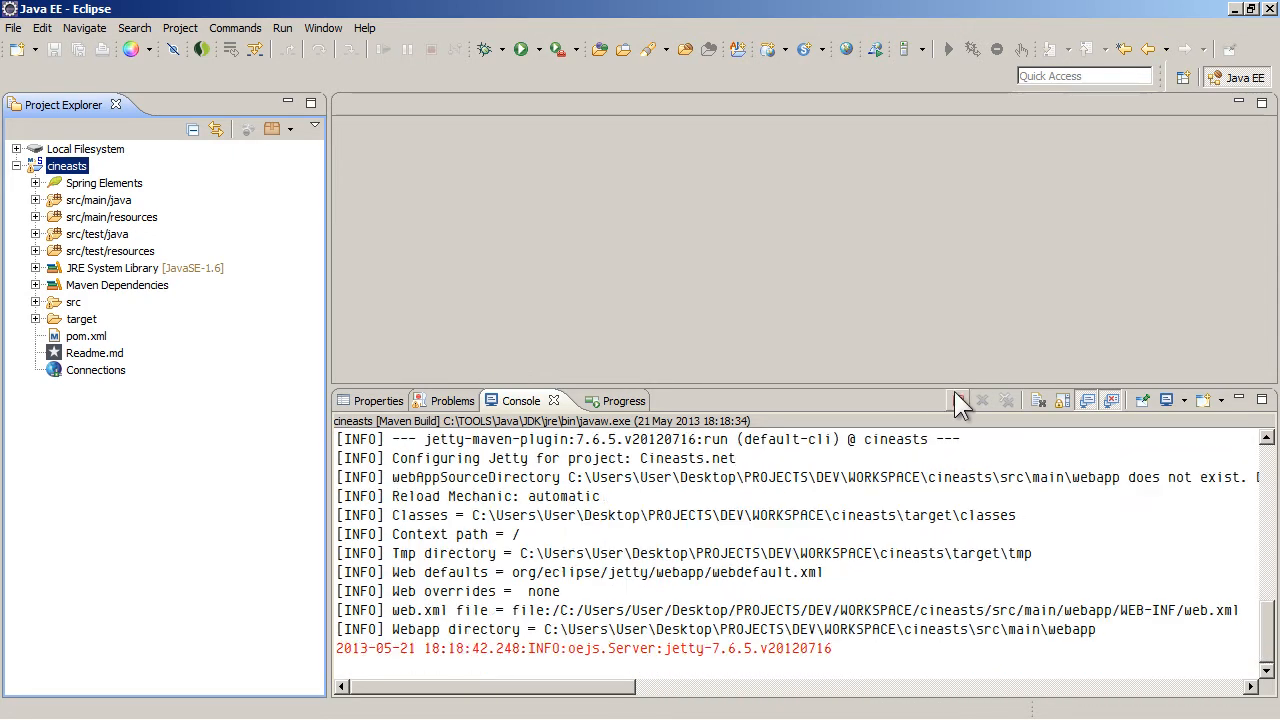
left_click(958, 400)
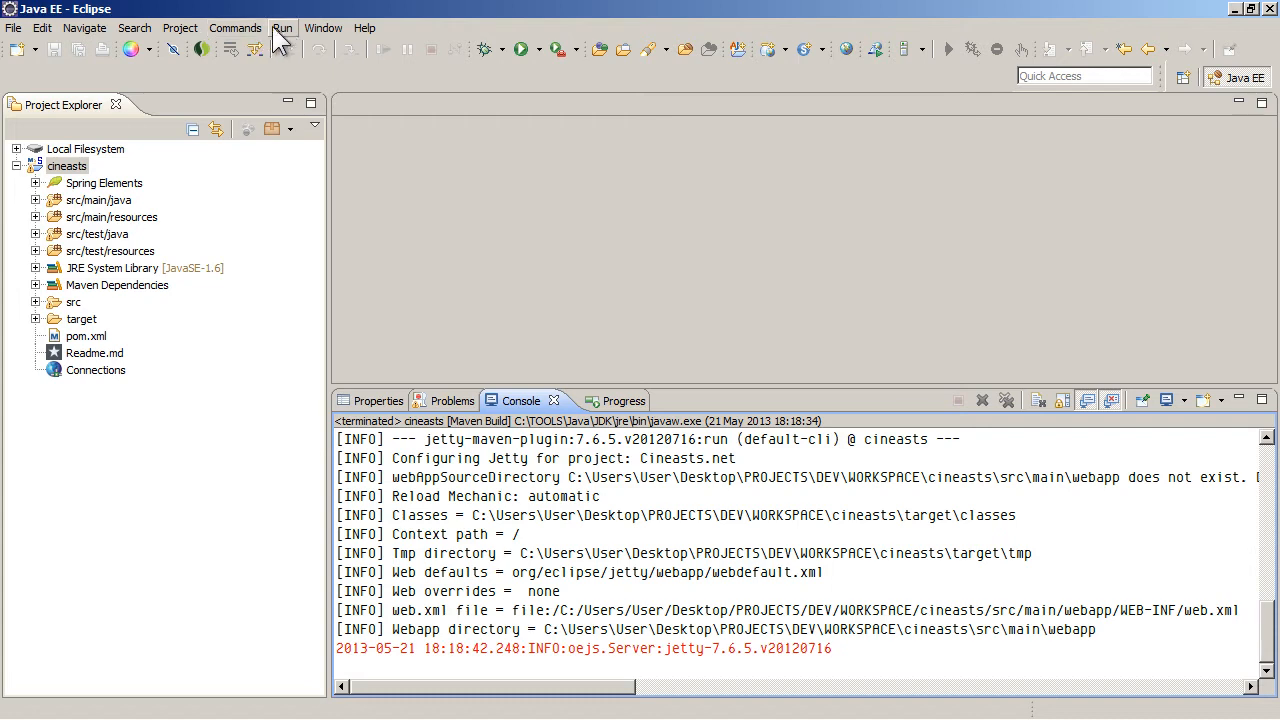
left_click(282, 28)
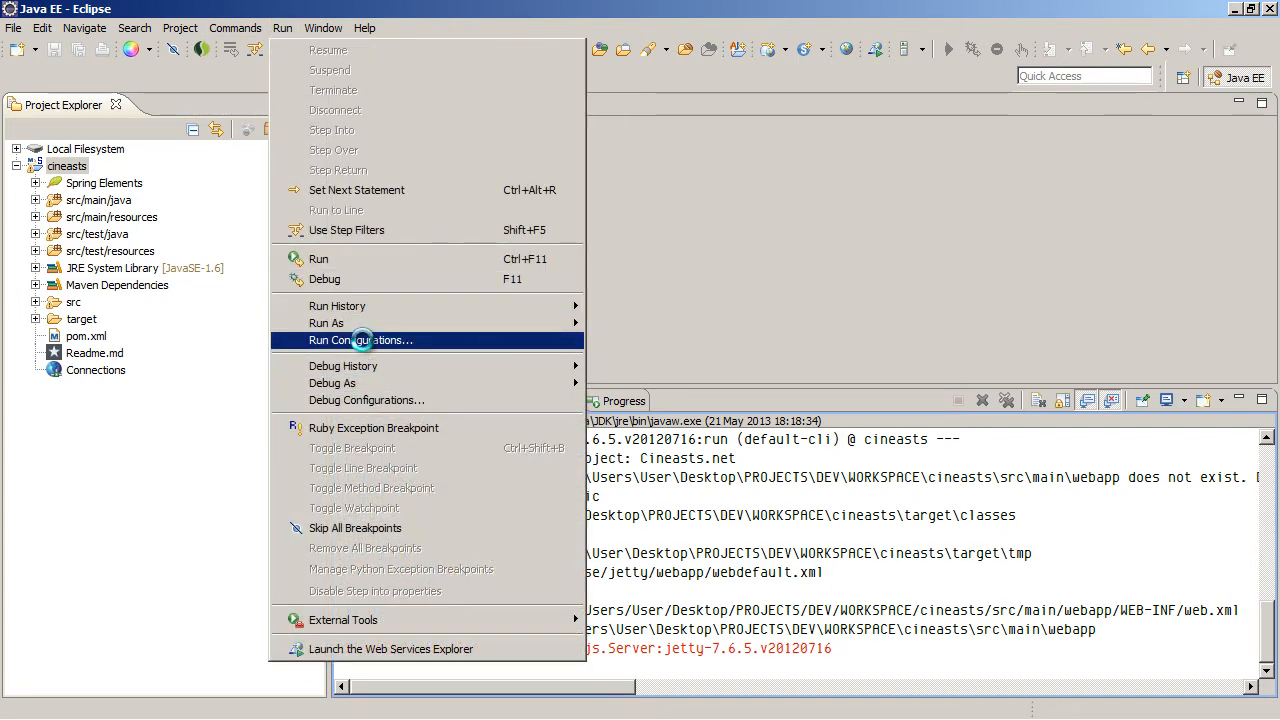
left_click(360, 340)
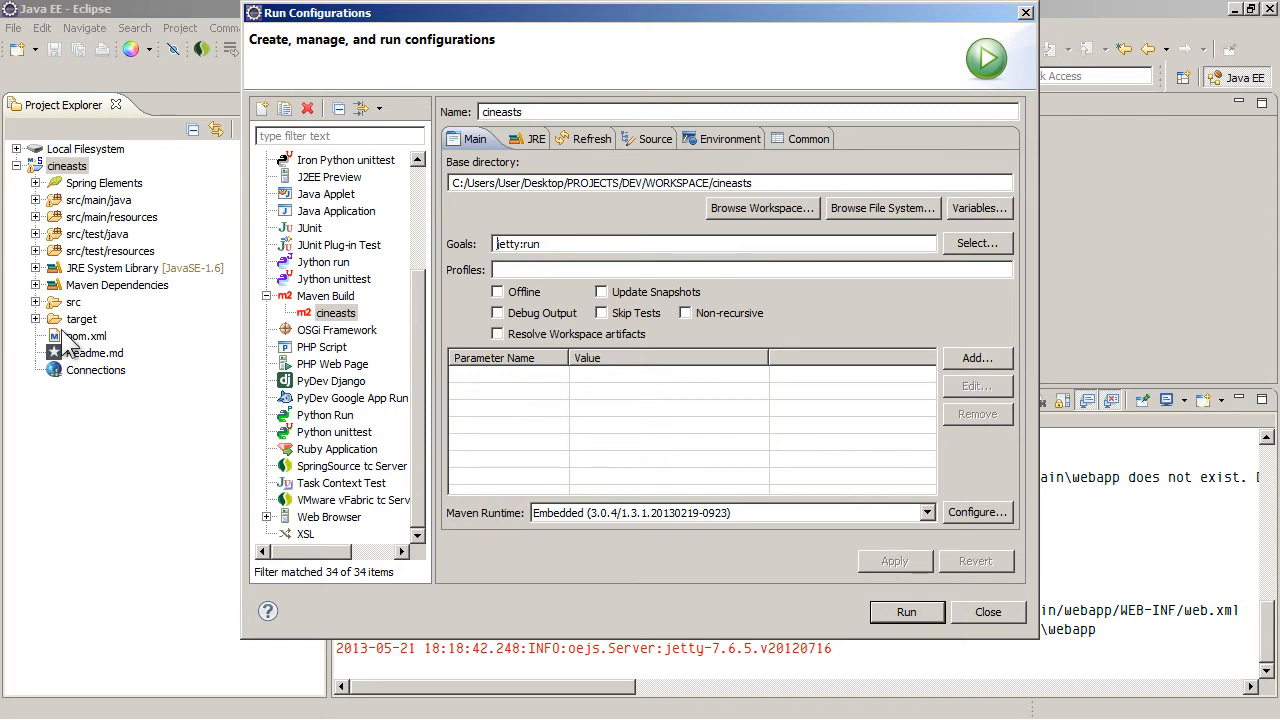
left_click(906, 612)
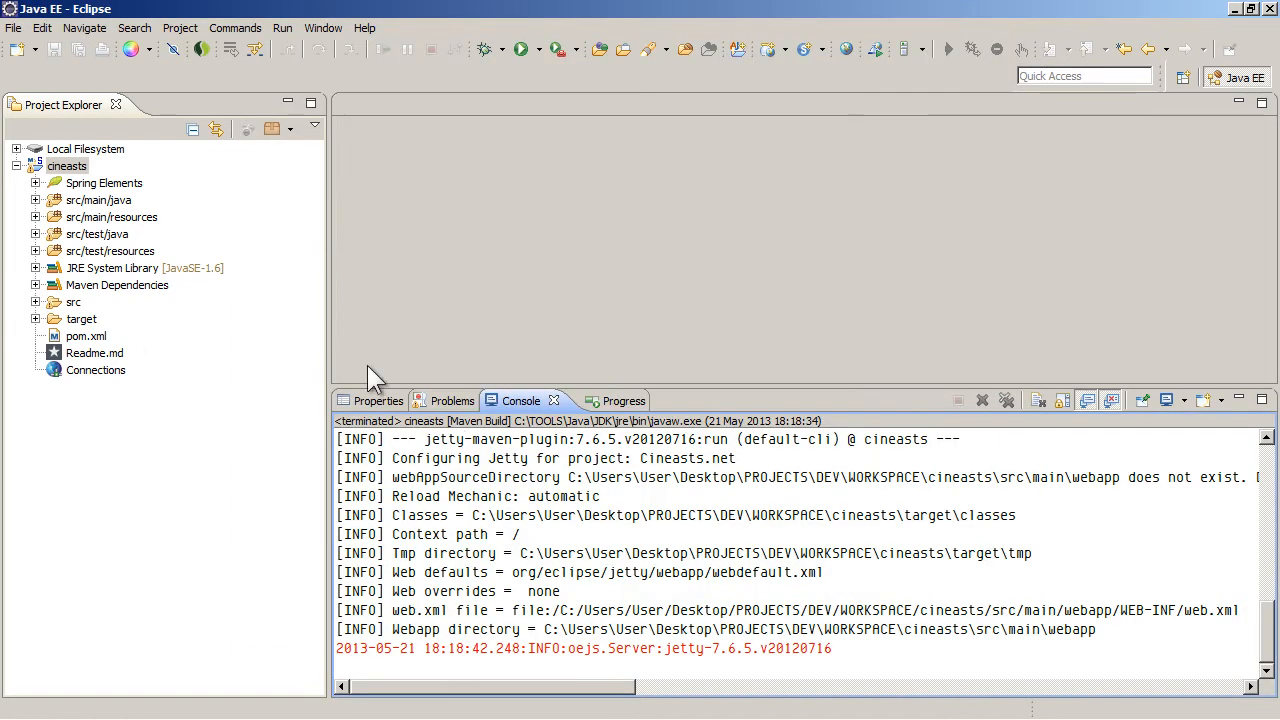
- Reopen pom.xml as XML source and scroll to the jetty-maven-plugin start-jetty execution
left_click(84, 336)
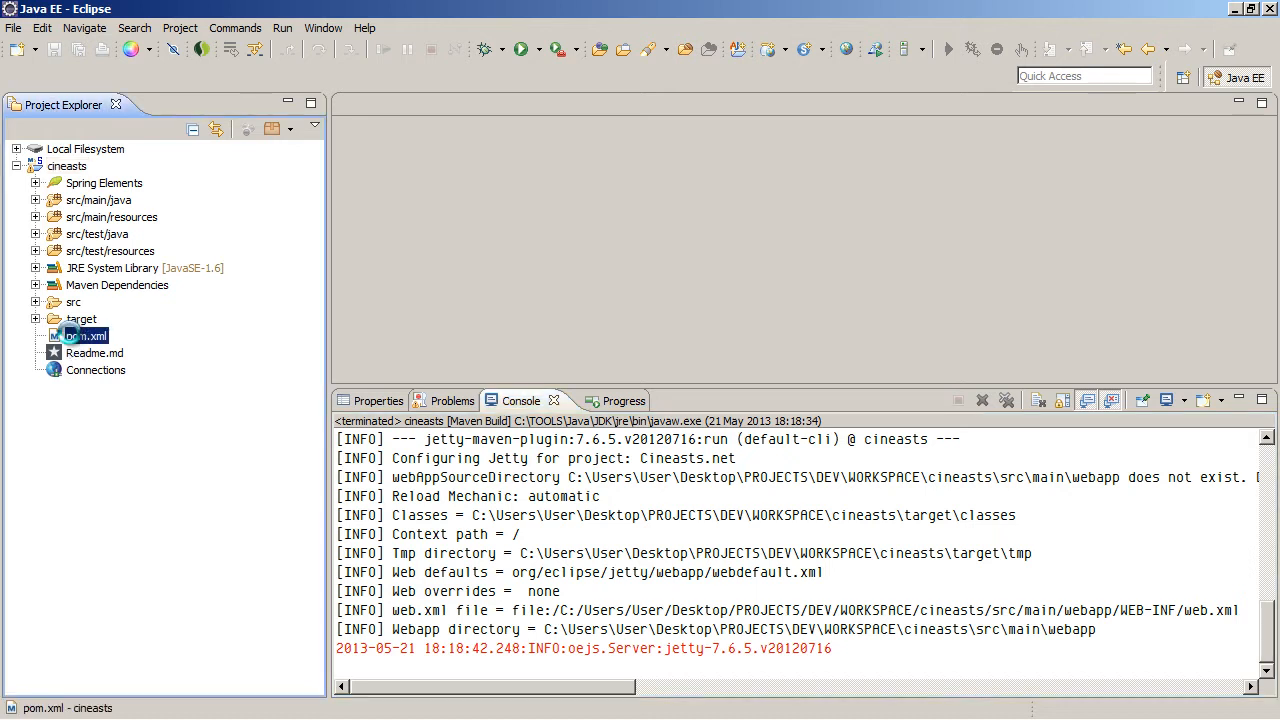
double_click(86, 336)
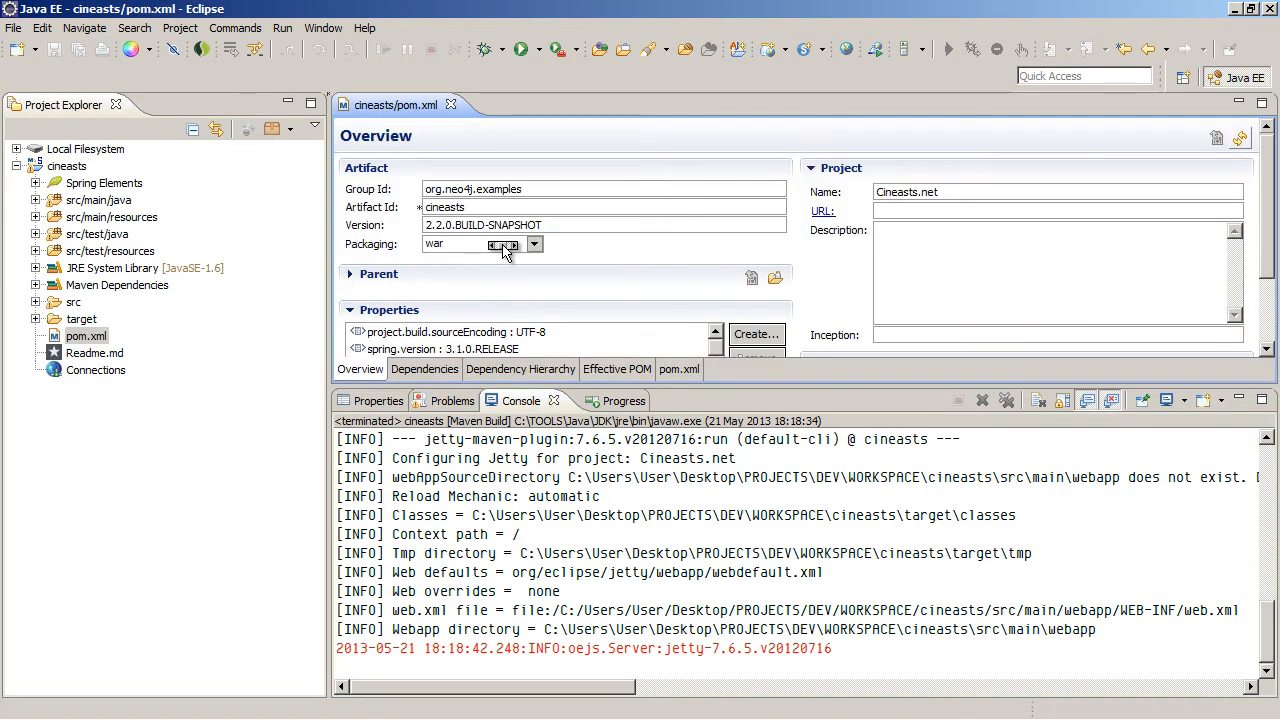
left_click(680, 368)
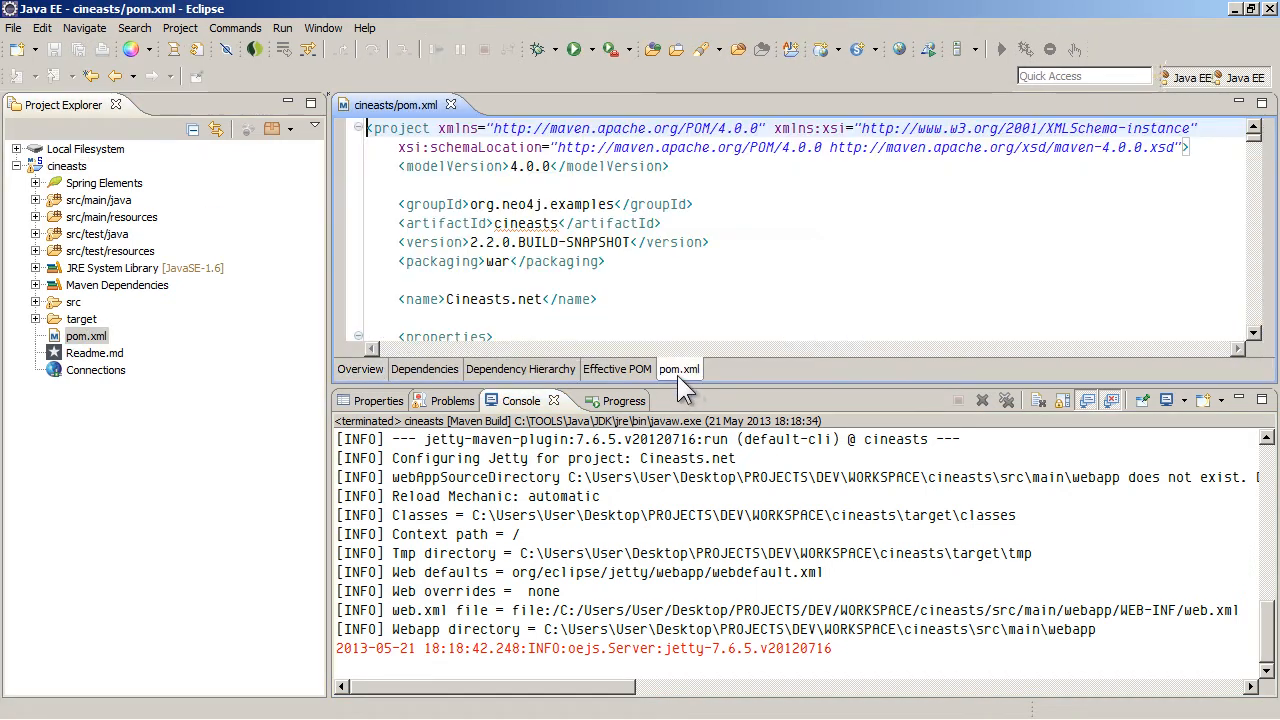
scroll("down", 3)
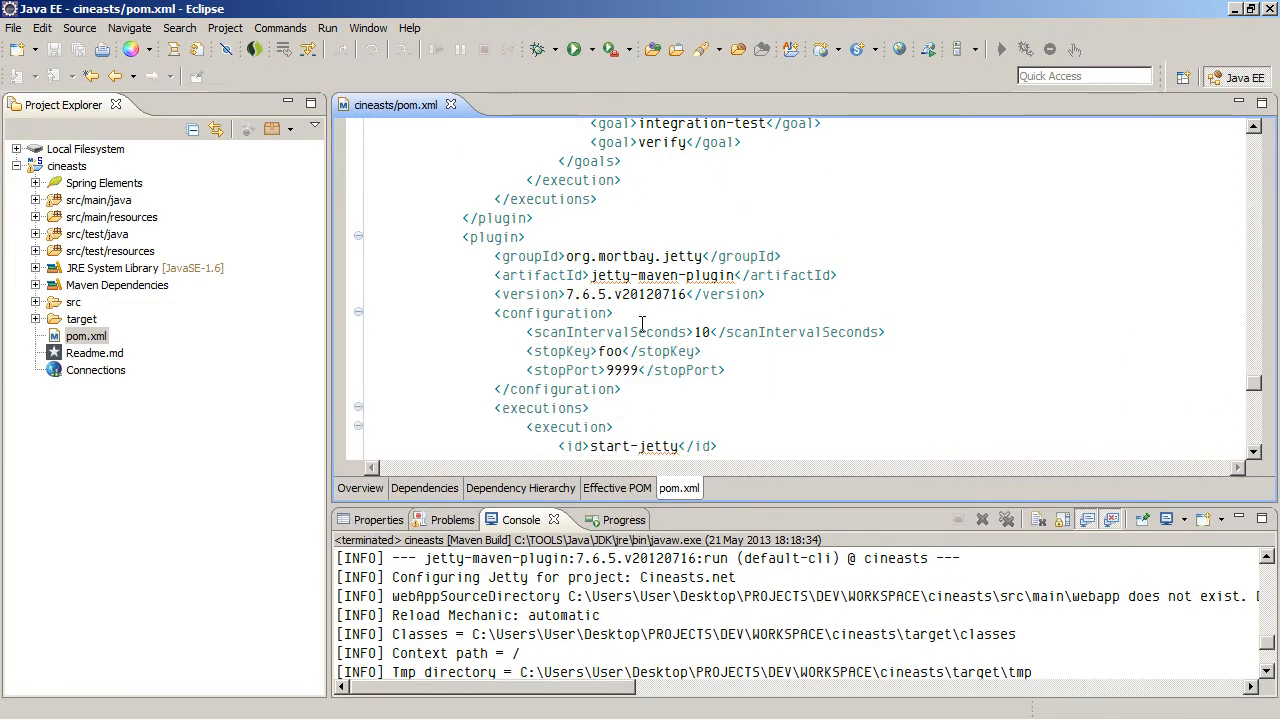
scroll("up", 3)
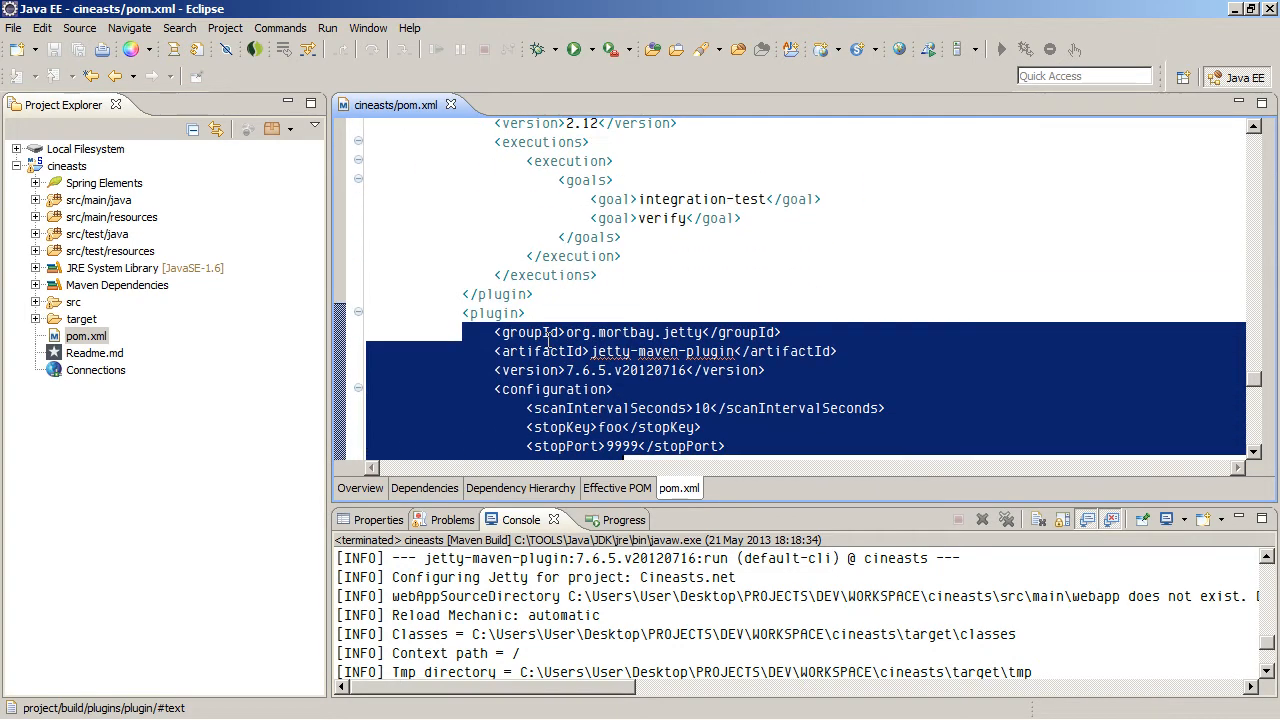
scroll("down", 3)
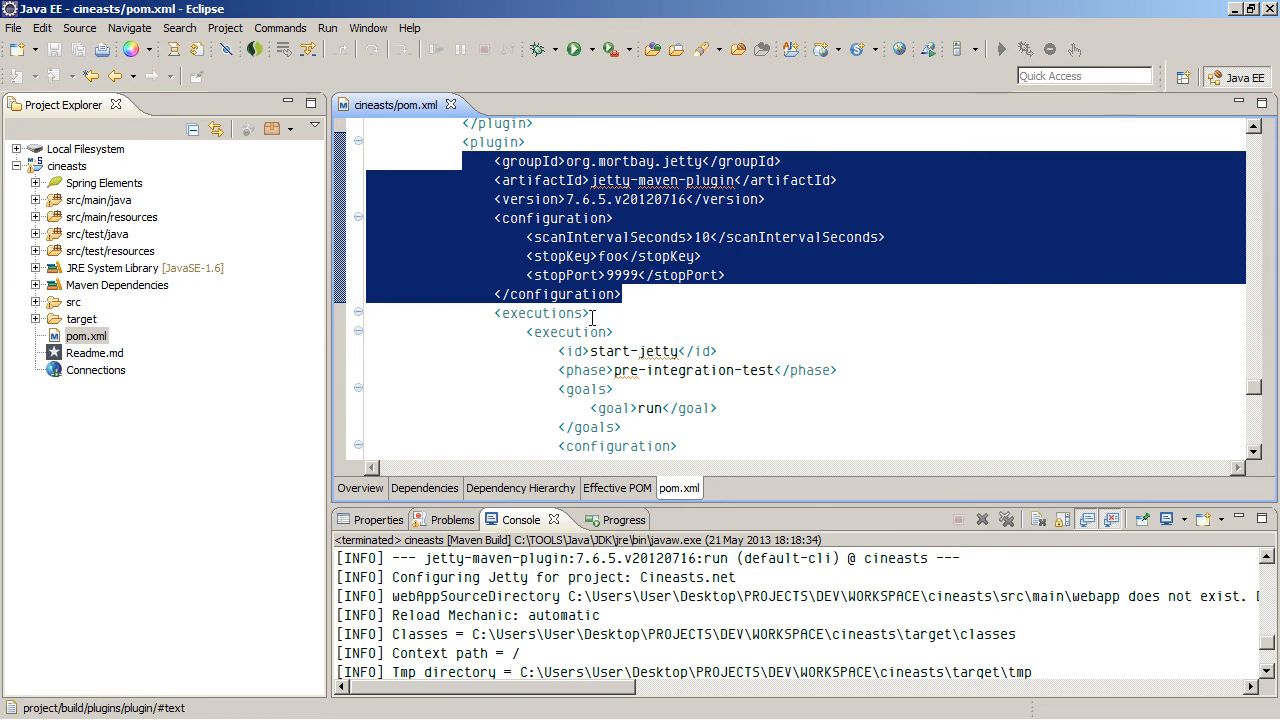
scroll("down", 3)
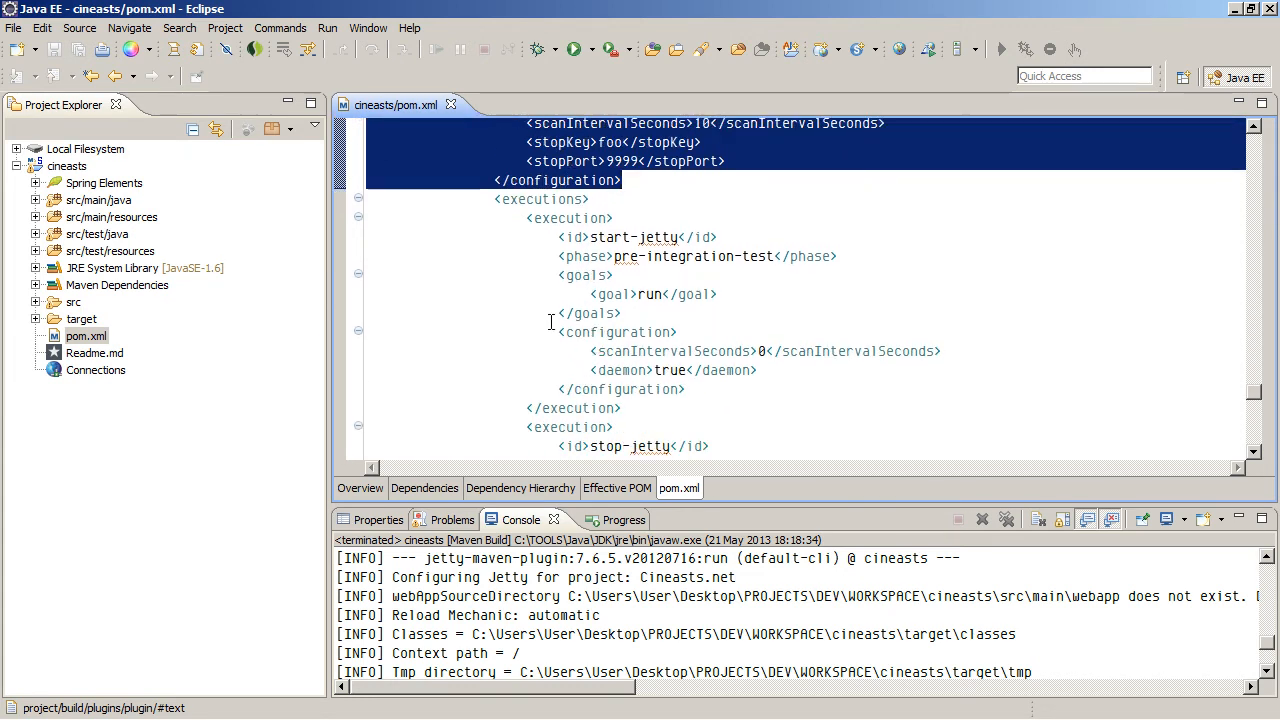
- Launch the cineasts Maven Build configuration with goal jetty:run from the project's launch configurations
right_click(68, 166)
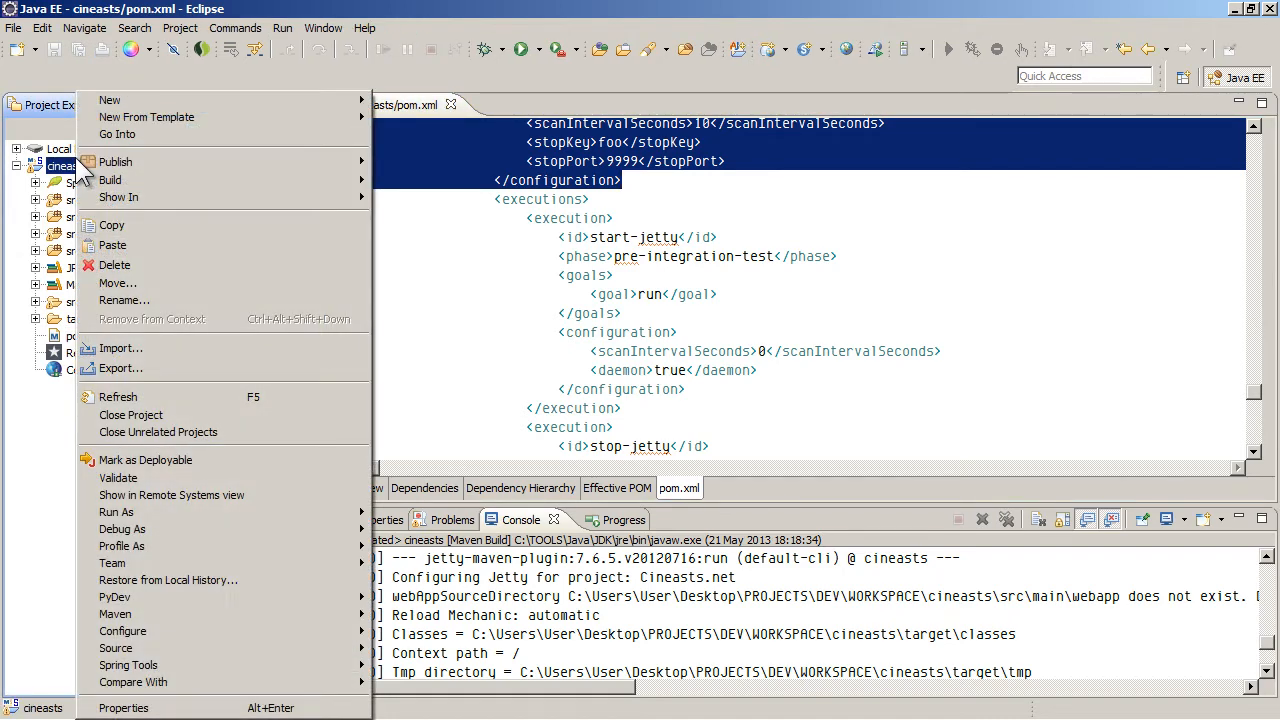
mouse_move(310, 414)
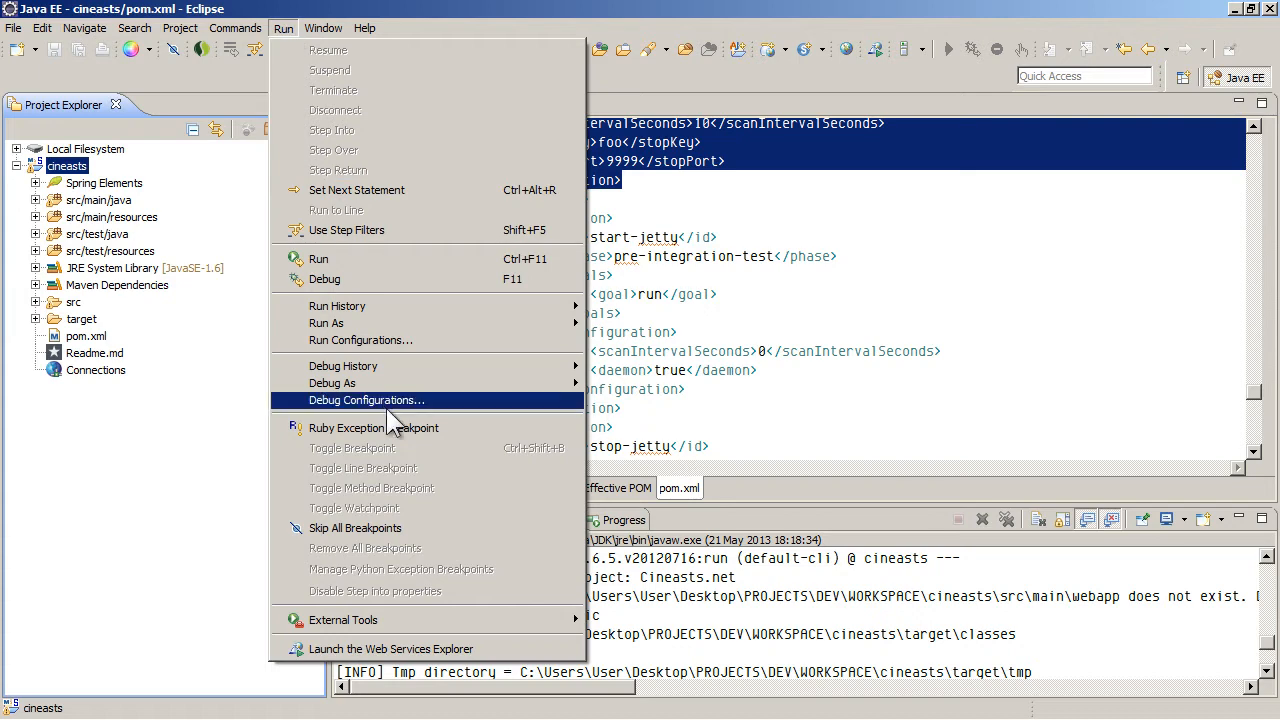
left_click(368, 400)
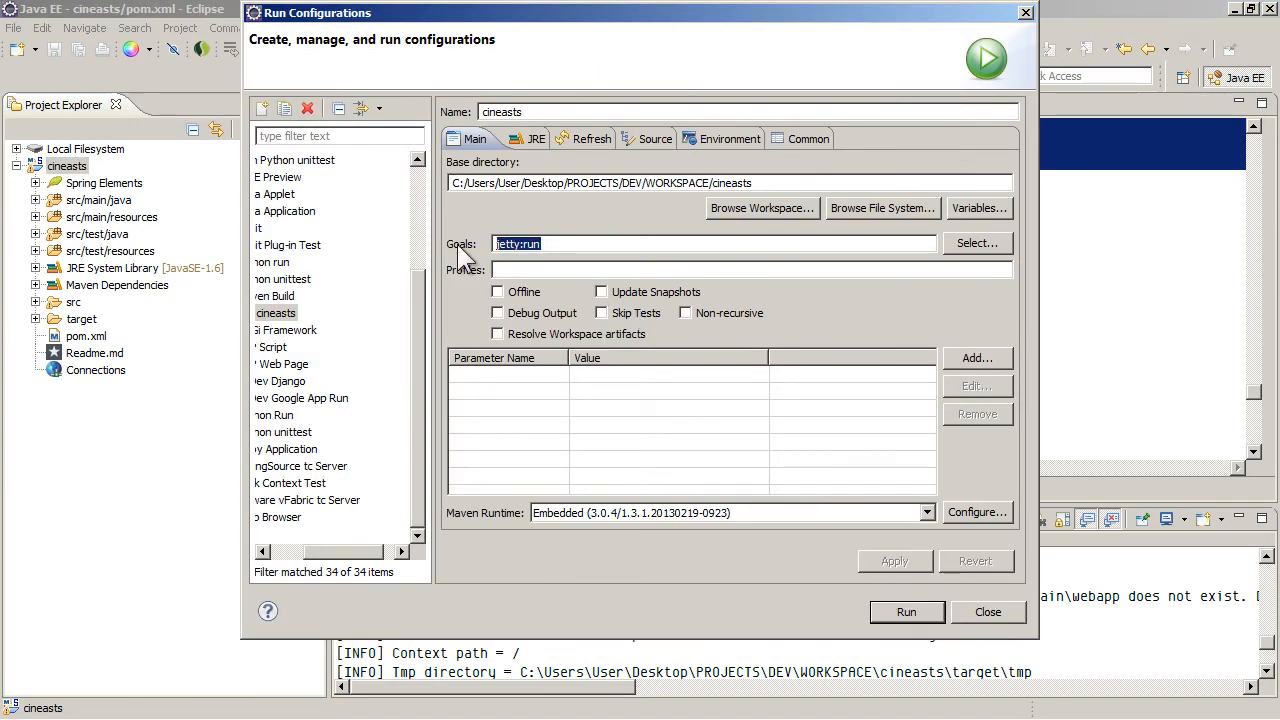
mouse_move(352, 466)
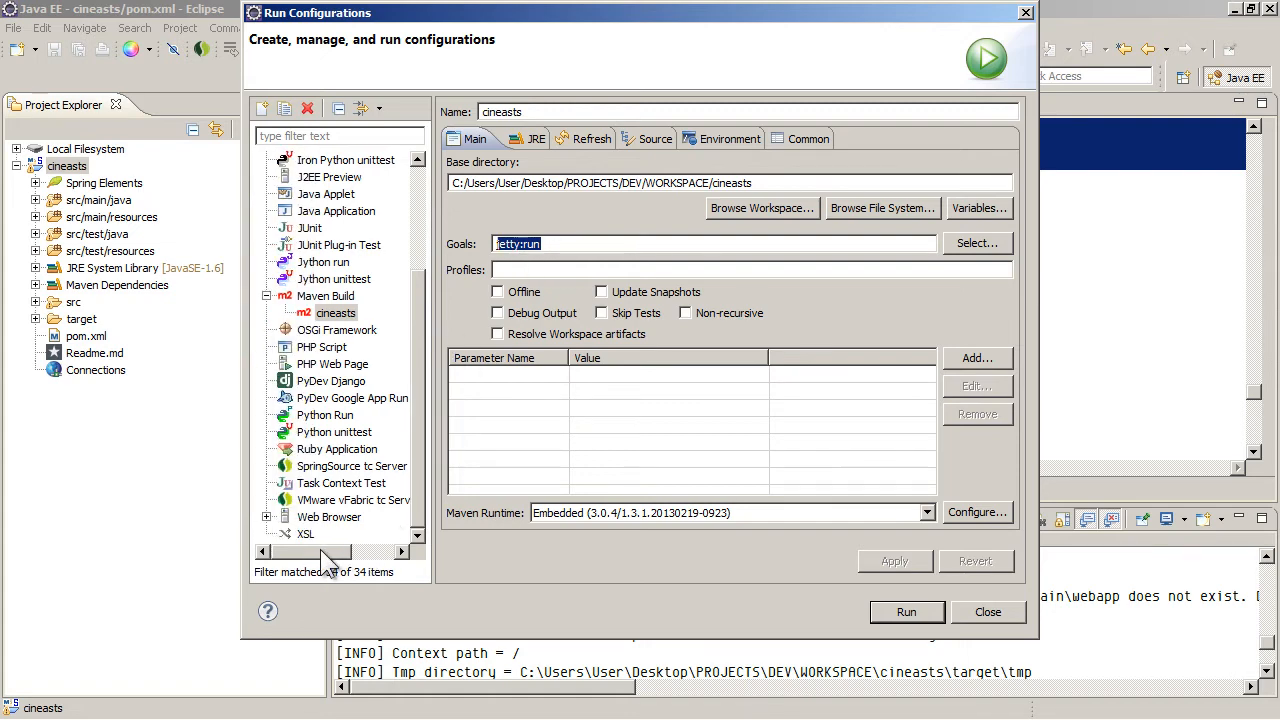
left_click(904, 612)
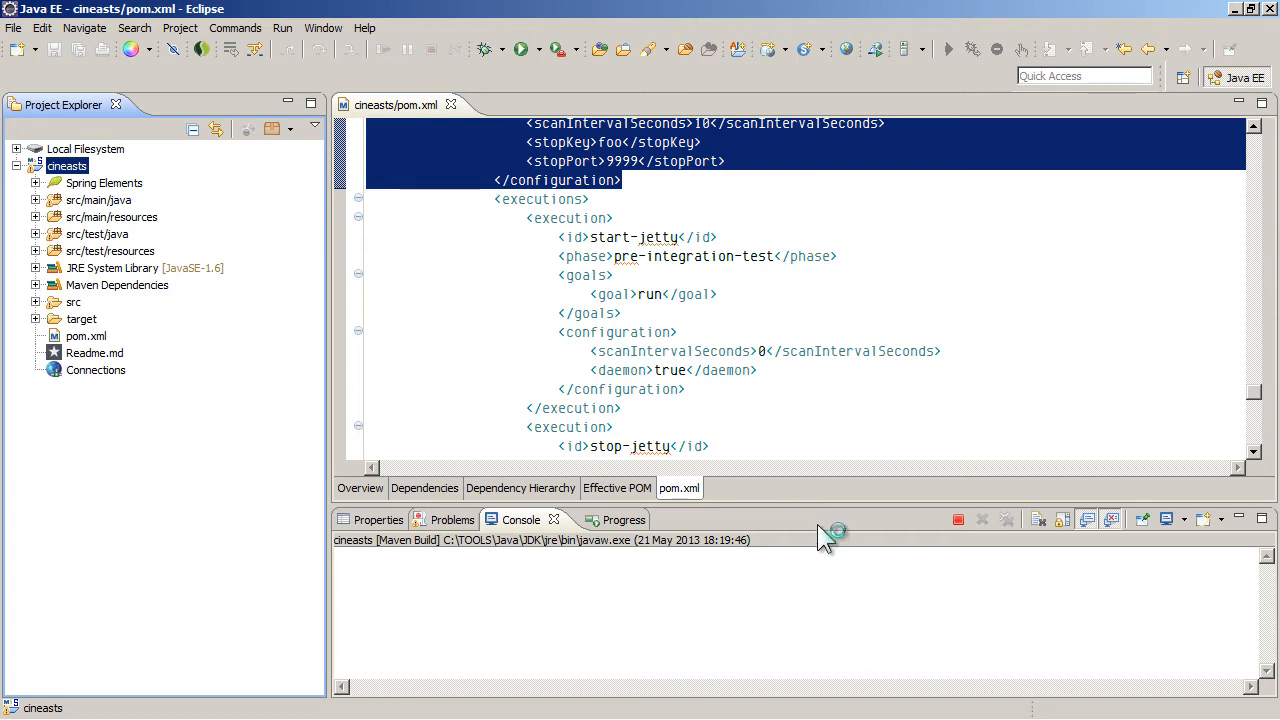
mouse_move(818, 508)
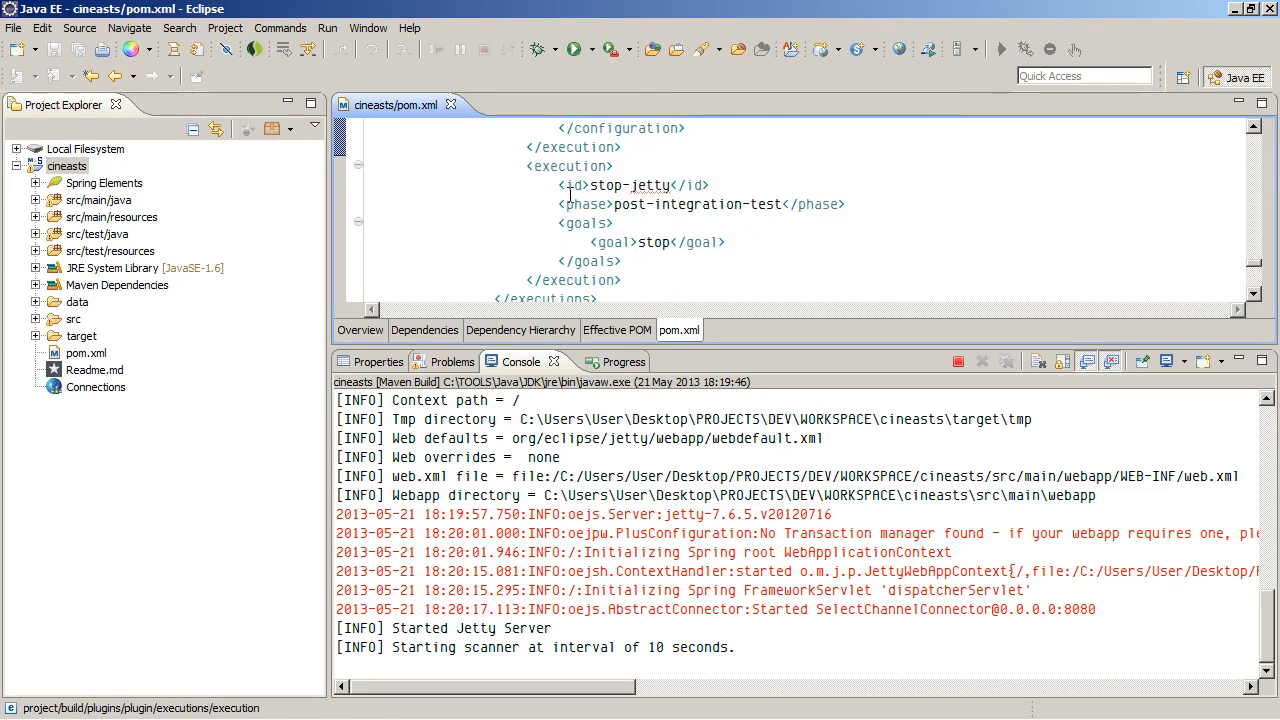
- Scroll the Console output until Jetty reports Started Jetty Server on port 8080
scroll("down", 3)
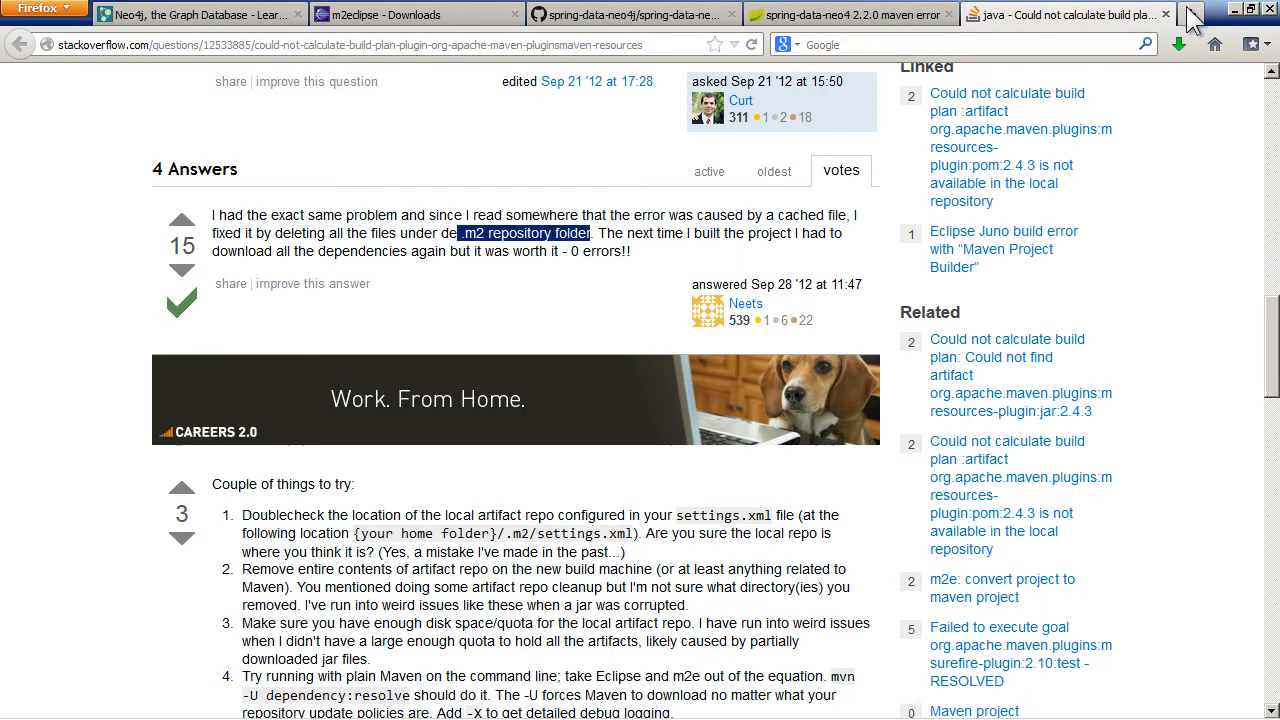
- Load the Cineasts welcome page from localhost:8080 in a new tab, then return to Eclipse
left_click(1192, 14)
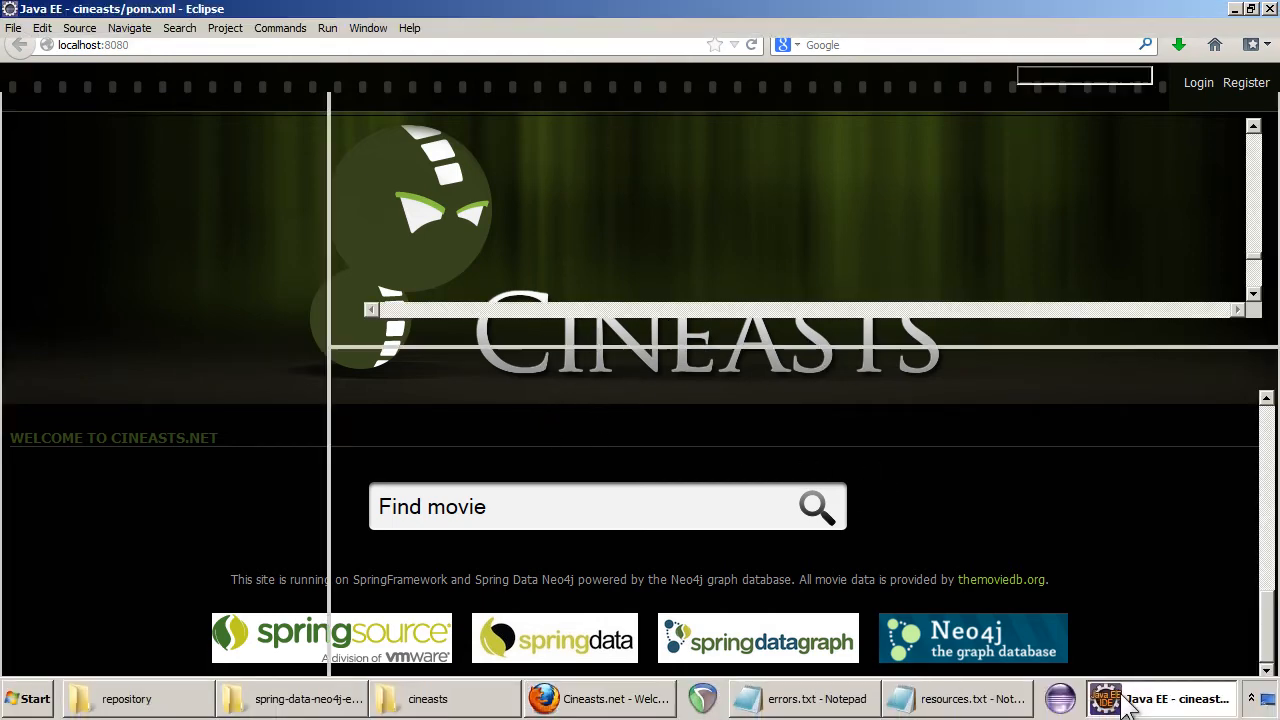
left_click(1160, 698)
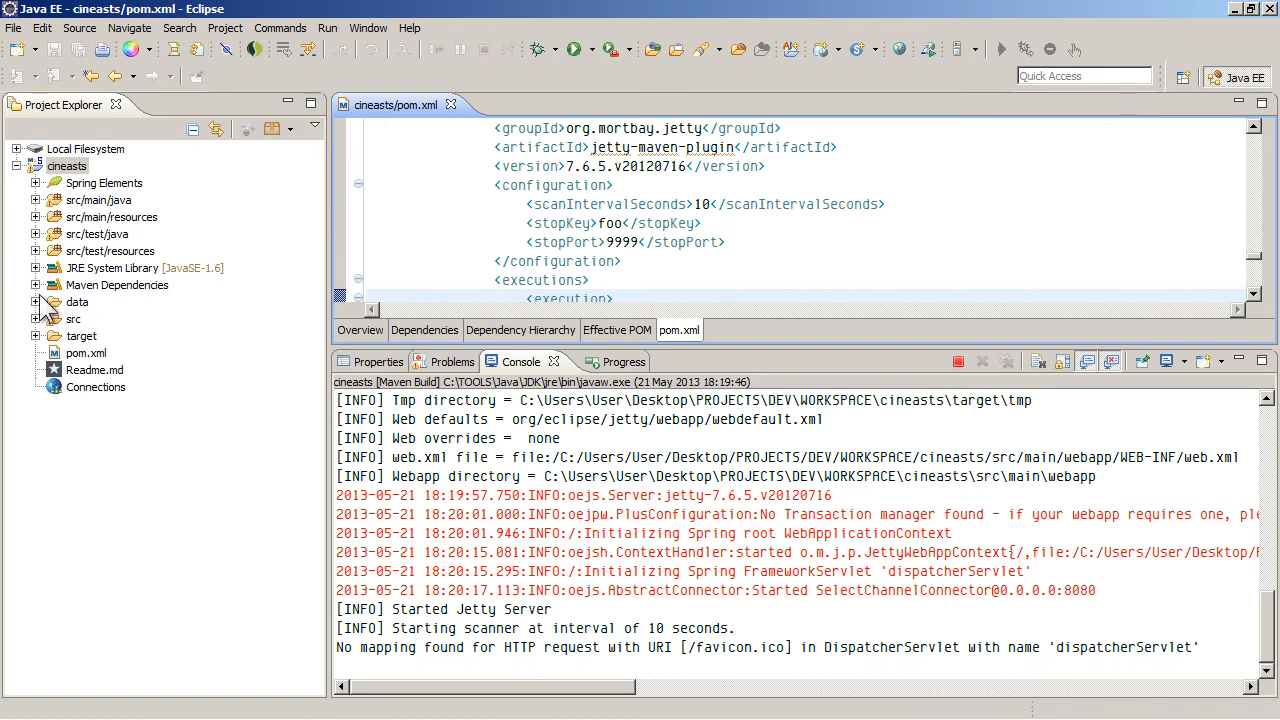
- Expand data, target/data and graph.db/index in Project Explorer, then return to the Cineasts page
left_click(36, 302)
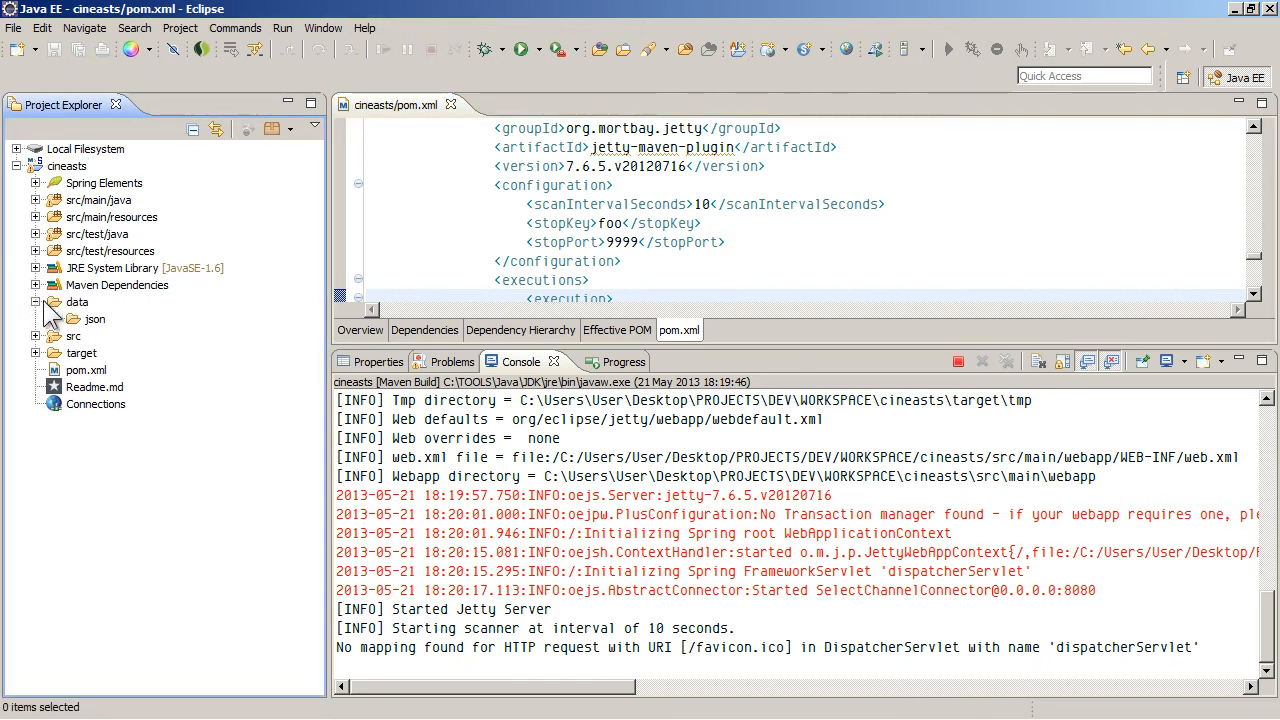
mouse_move(100, 336)
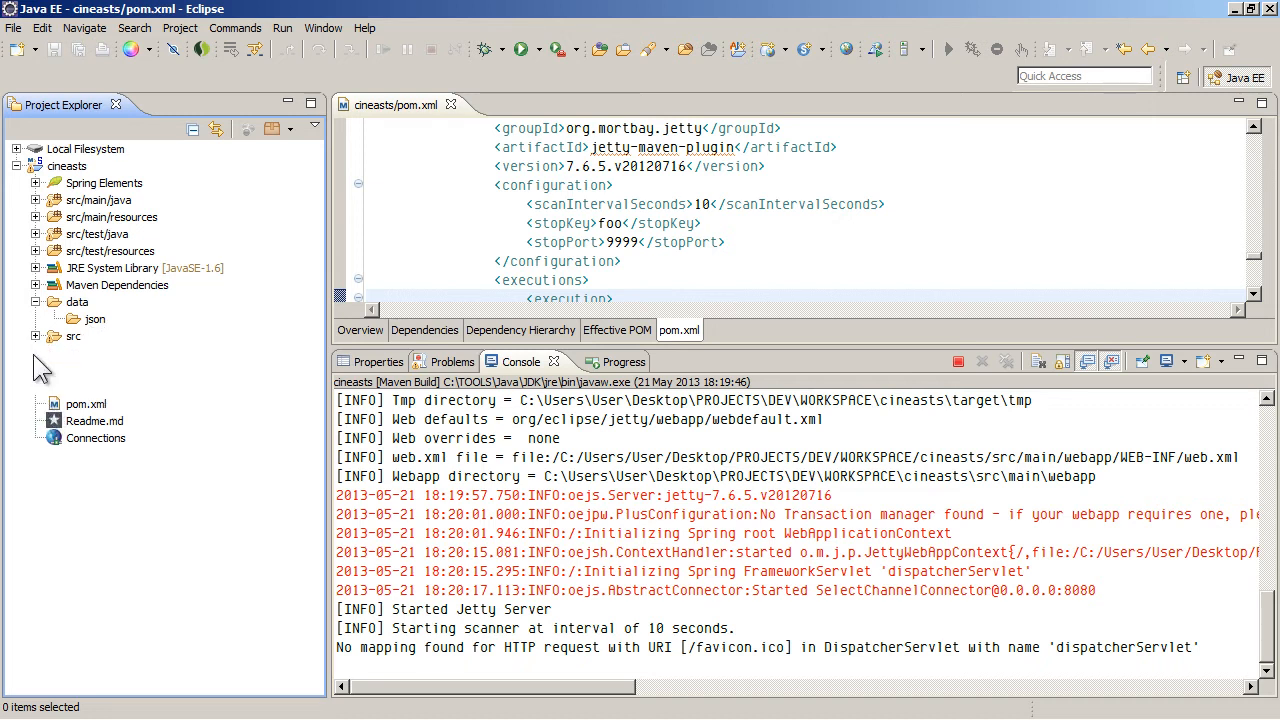
left_click(36, 352)
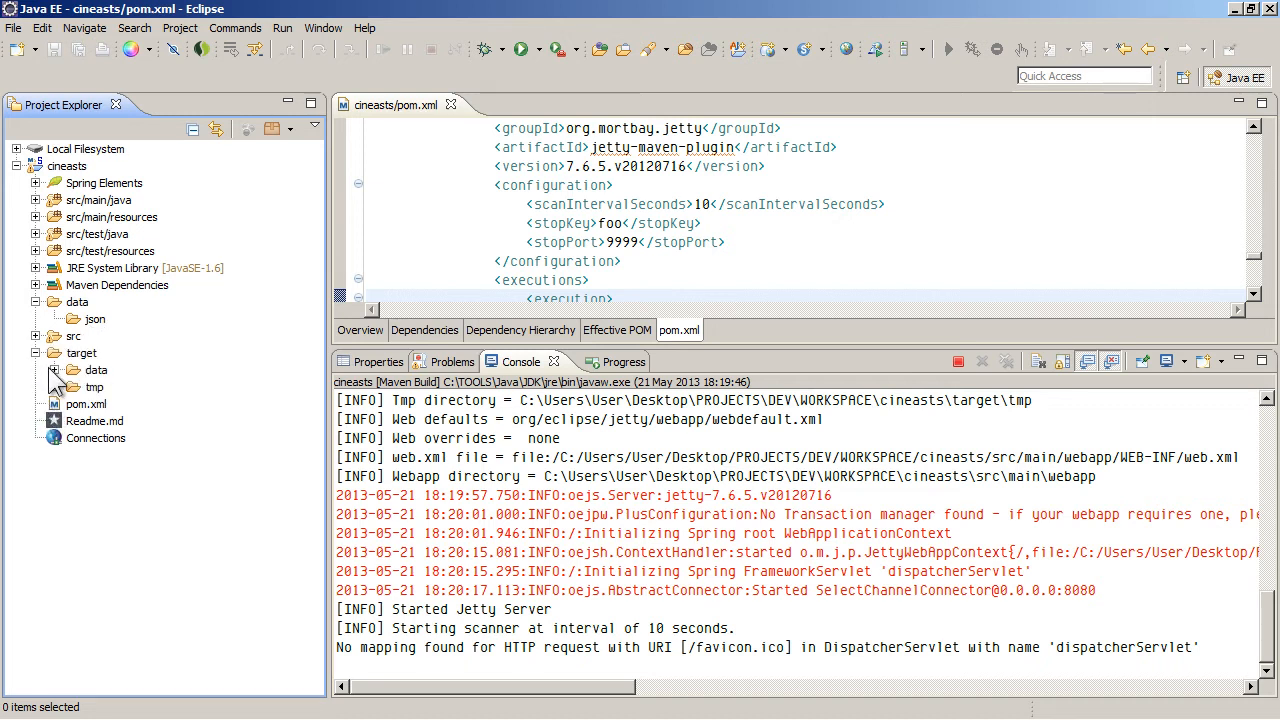
left_click(54, 370)
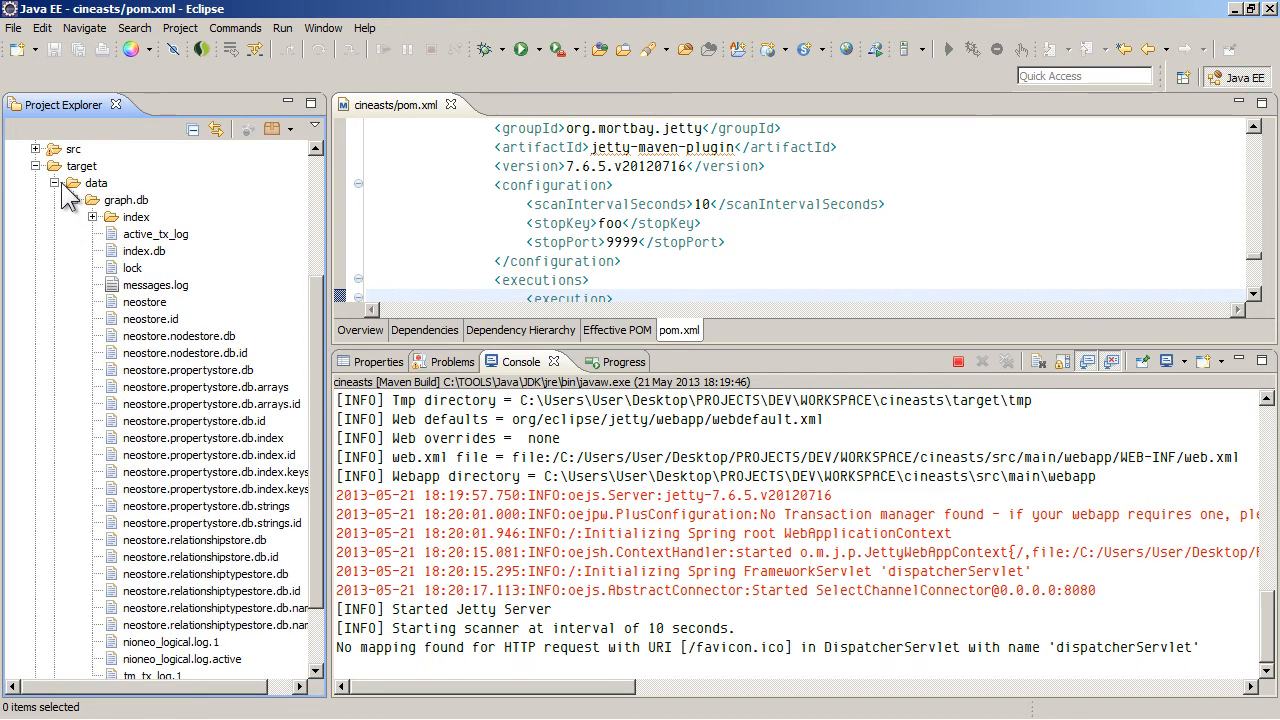
left_click(88, 216)
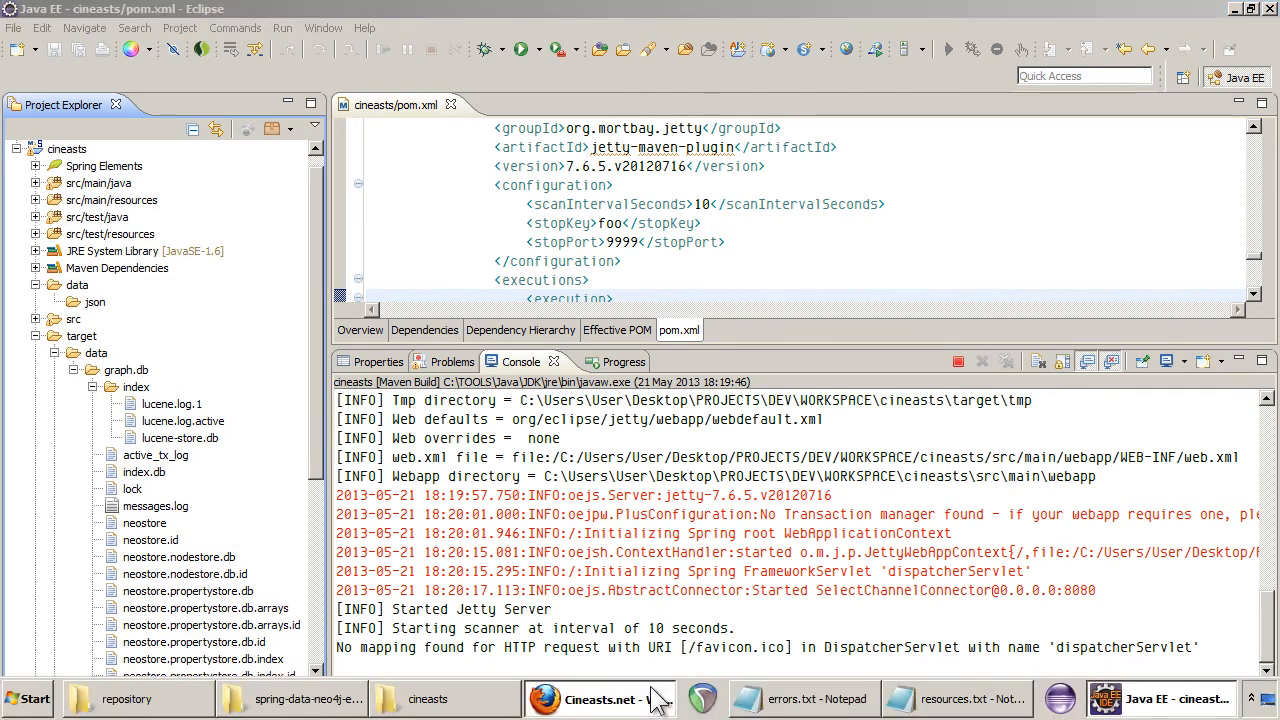
left_click(598, 698)
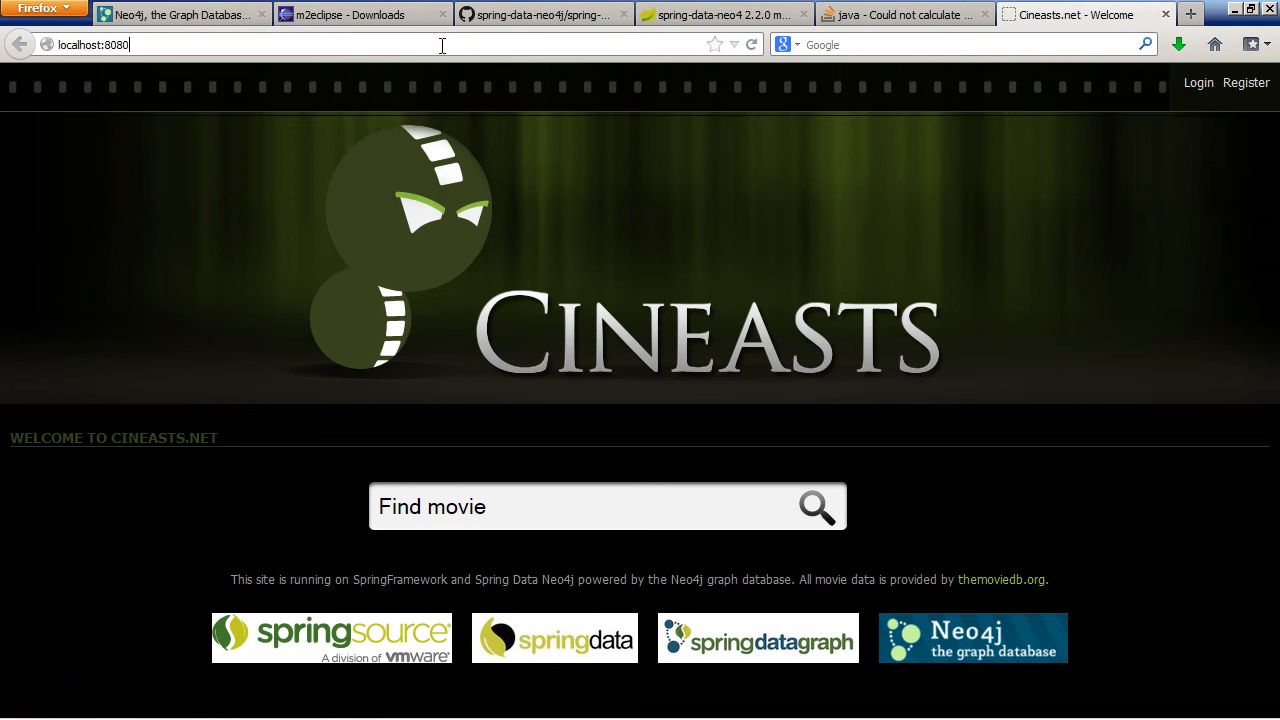
- Request localhost:8080/populate from the address bar to start loading movie data
type("/populate")
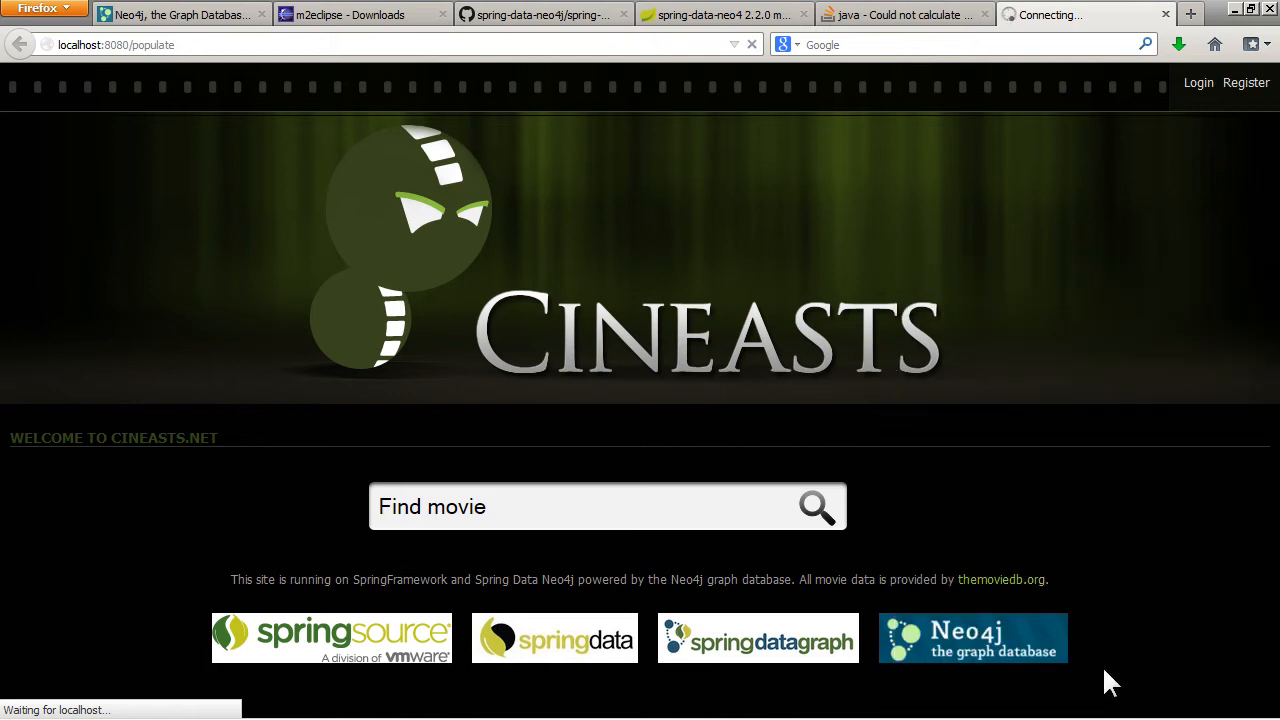
mouse_move(838, 264)
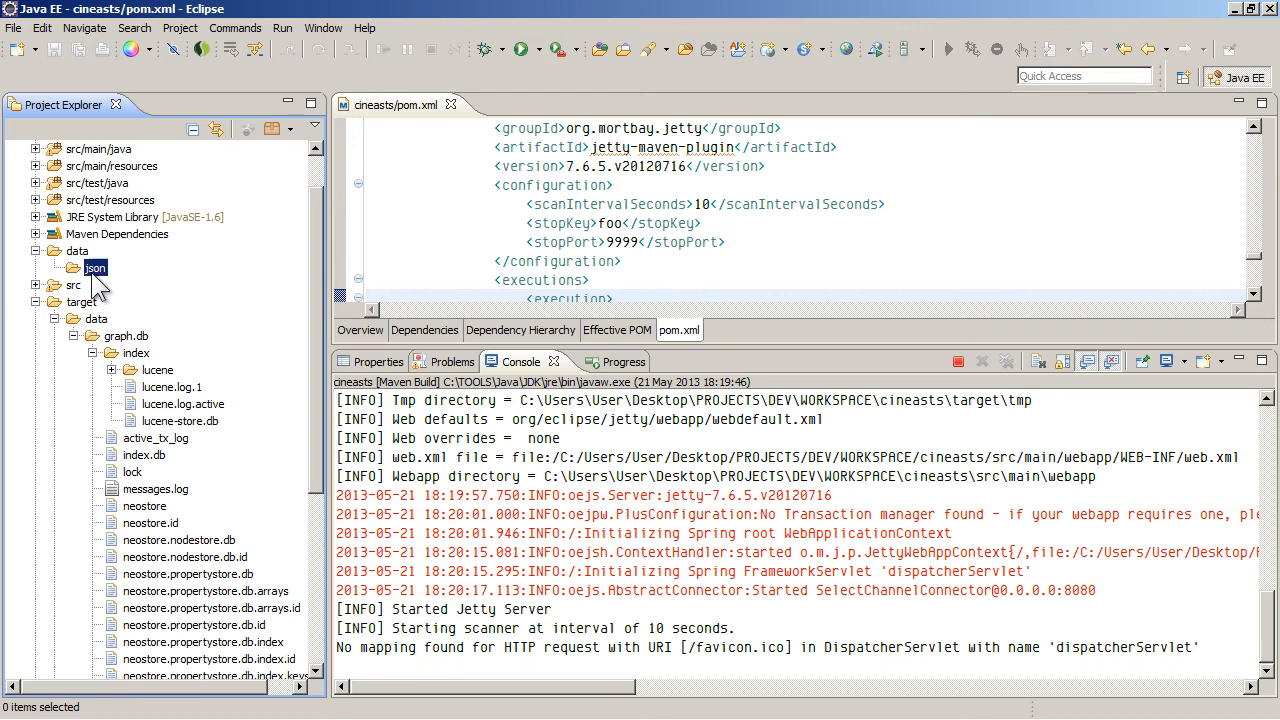
- Expand data/json and graph.db/index/lucene/node to browse Director, Movie, Person indexes and movie/person JSON files
left_click(96, 268)
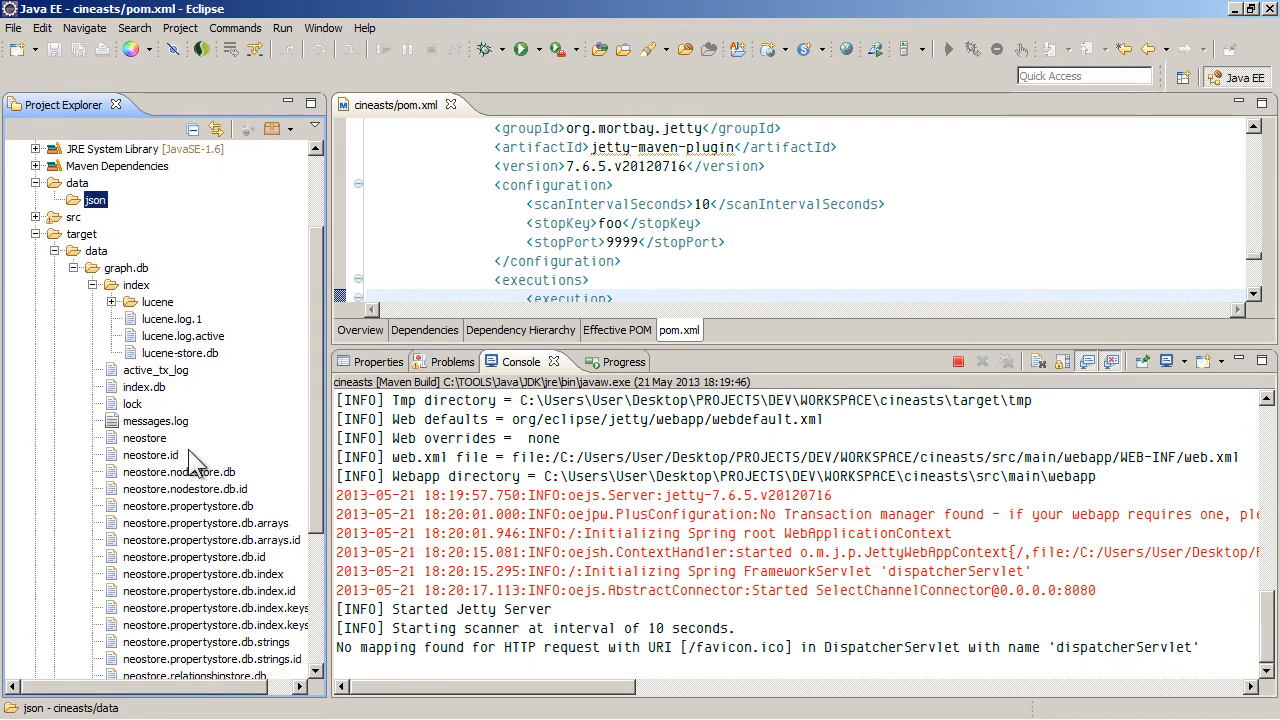
left_click(112, 300)
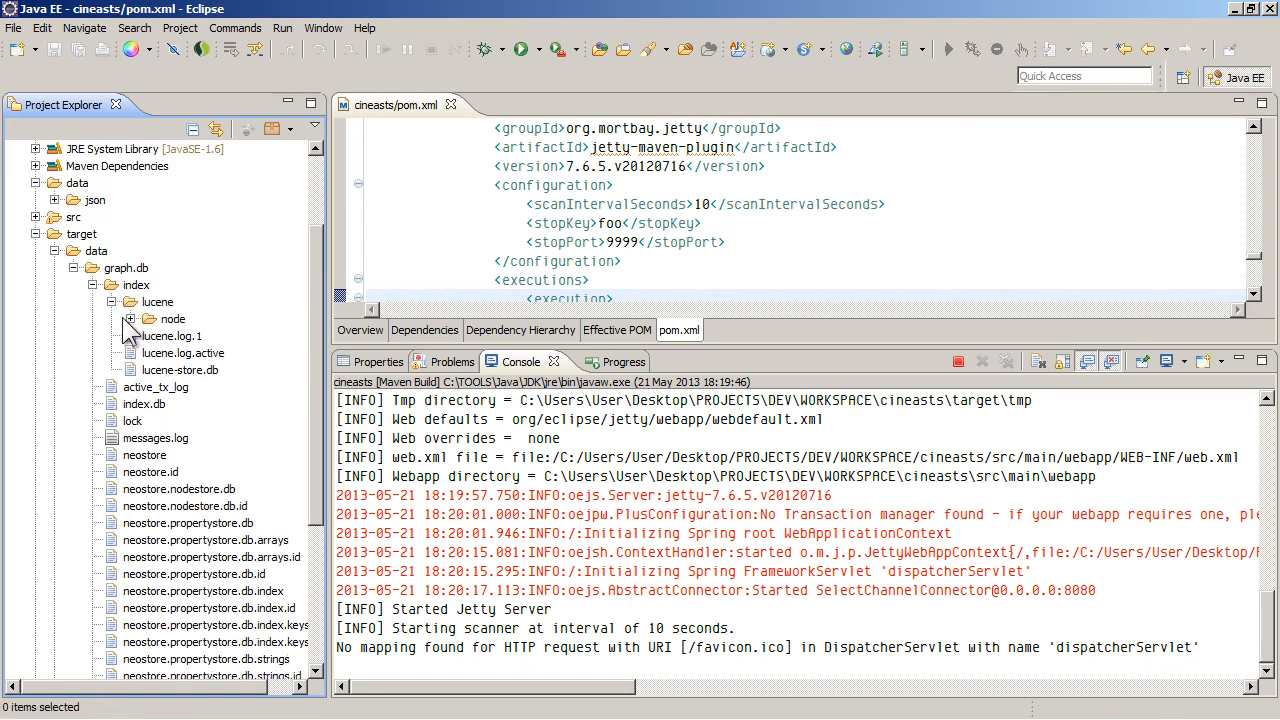
left_click(132, 318)
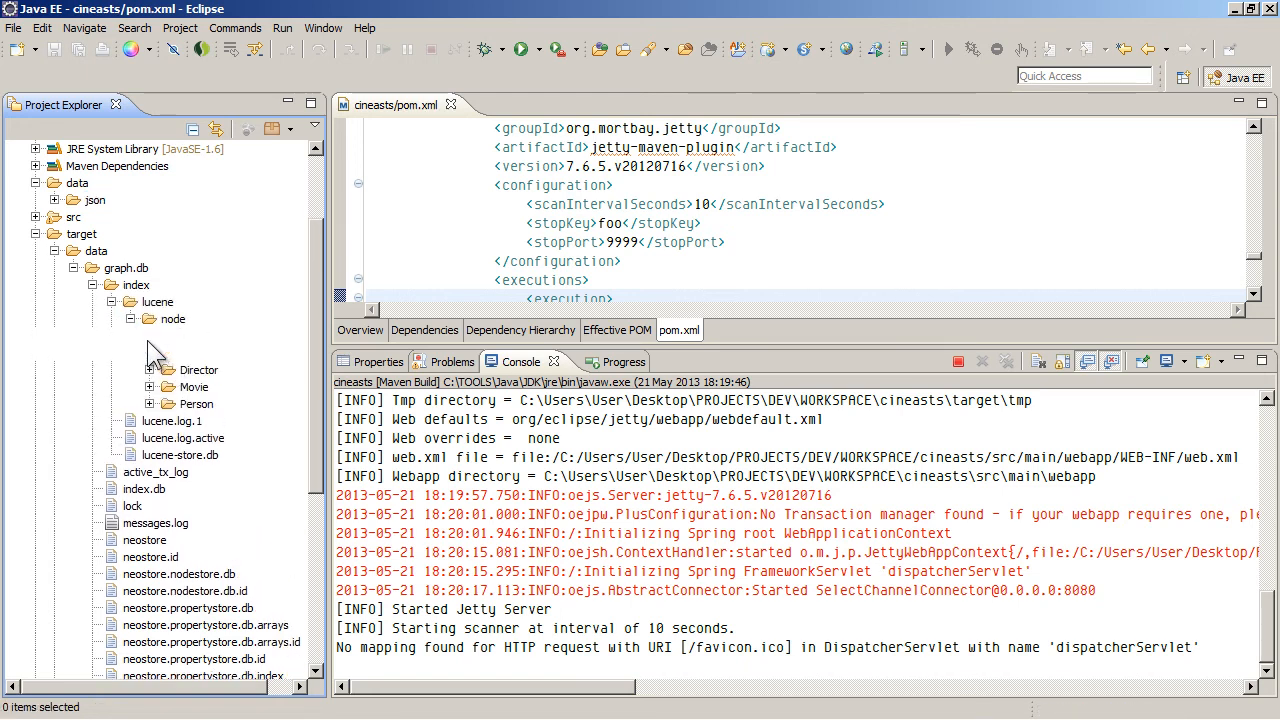
left_click(132, 318)
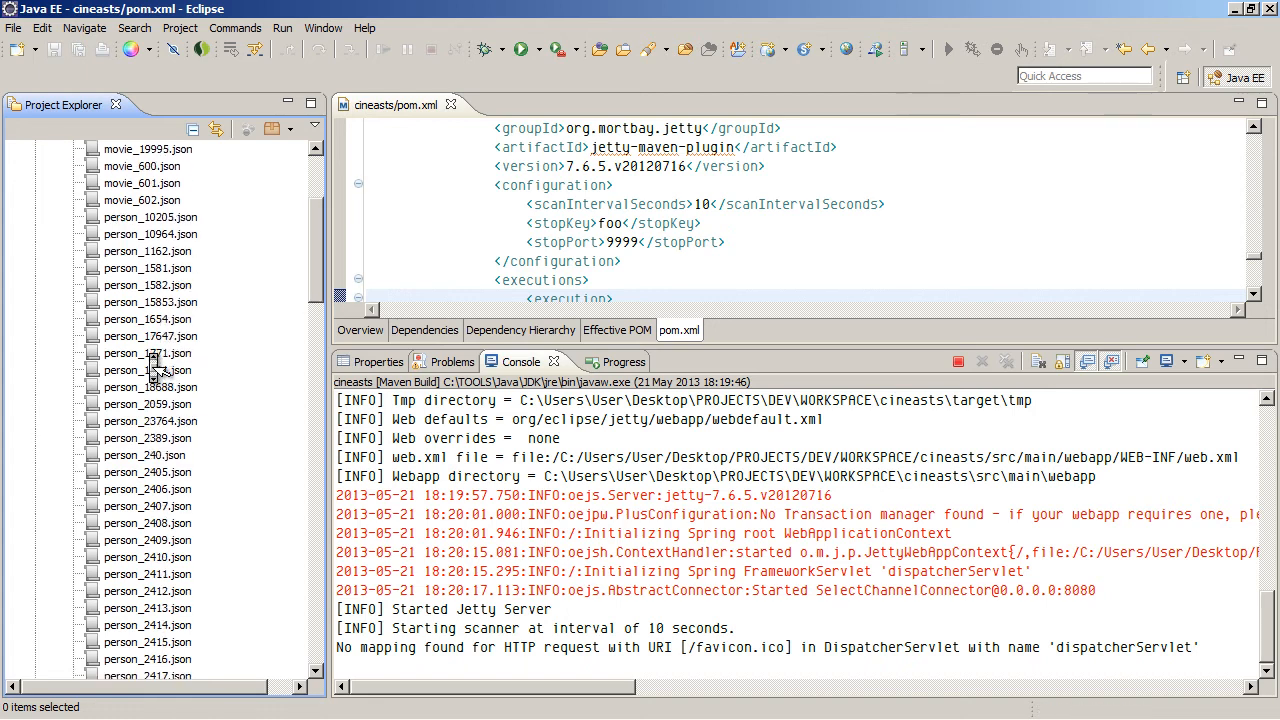
scroll("down", 3)
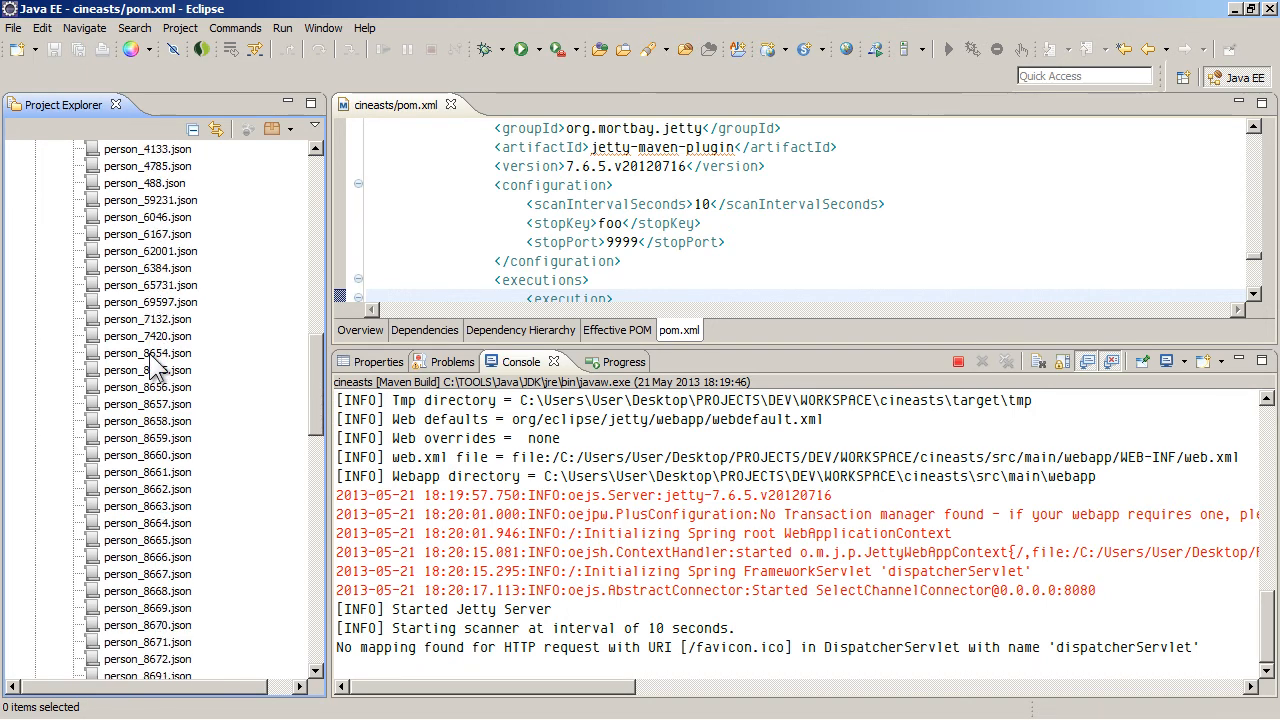
scroll("down", 3)
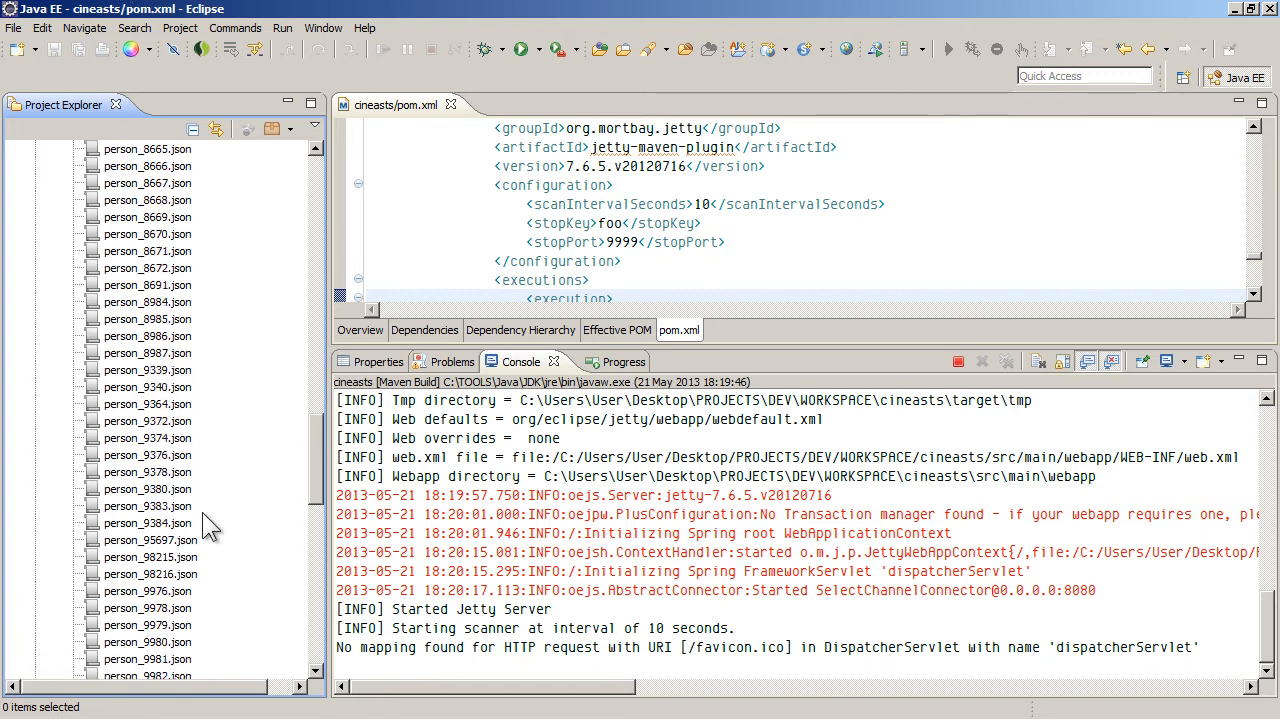
scroll("down", 3)
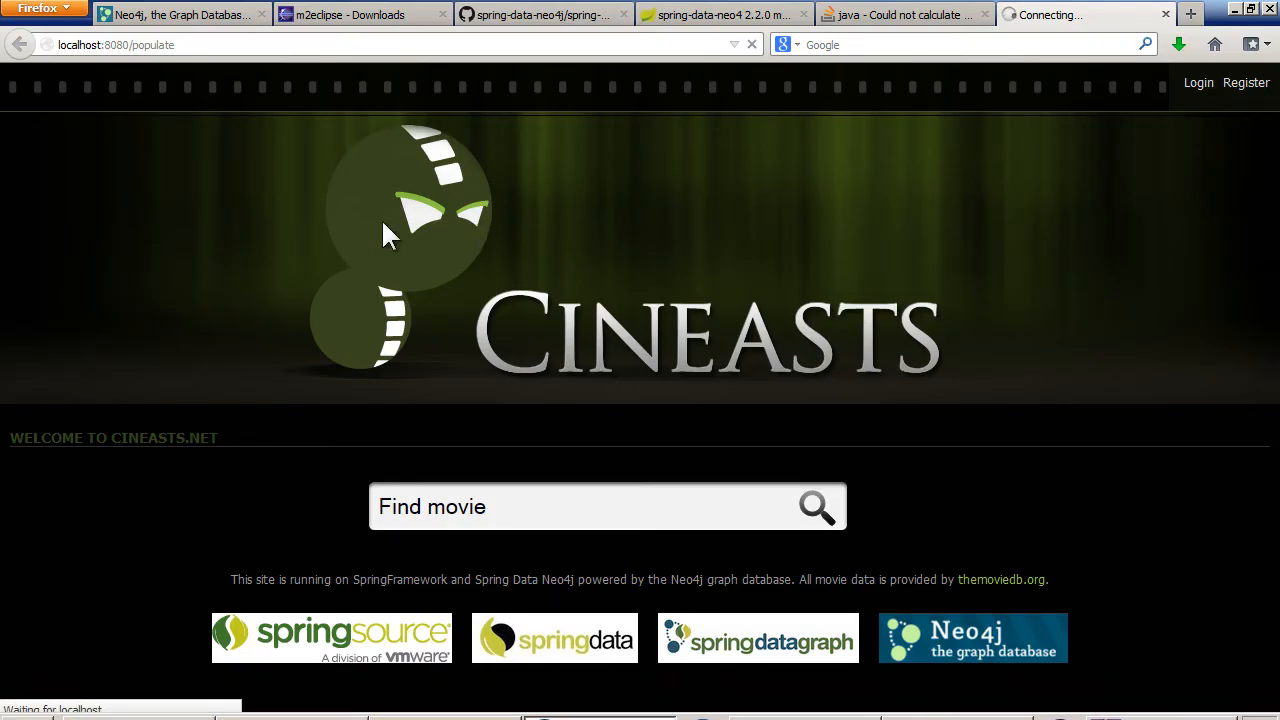
mouse_move(284, 308)
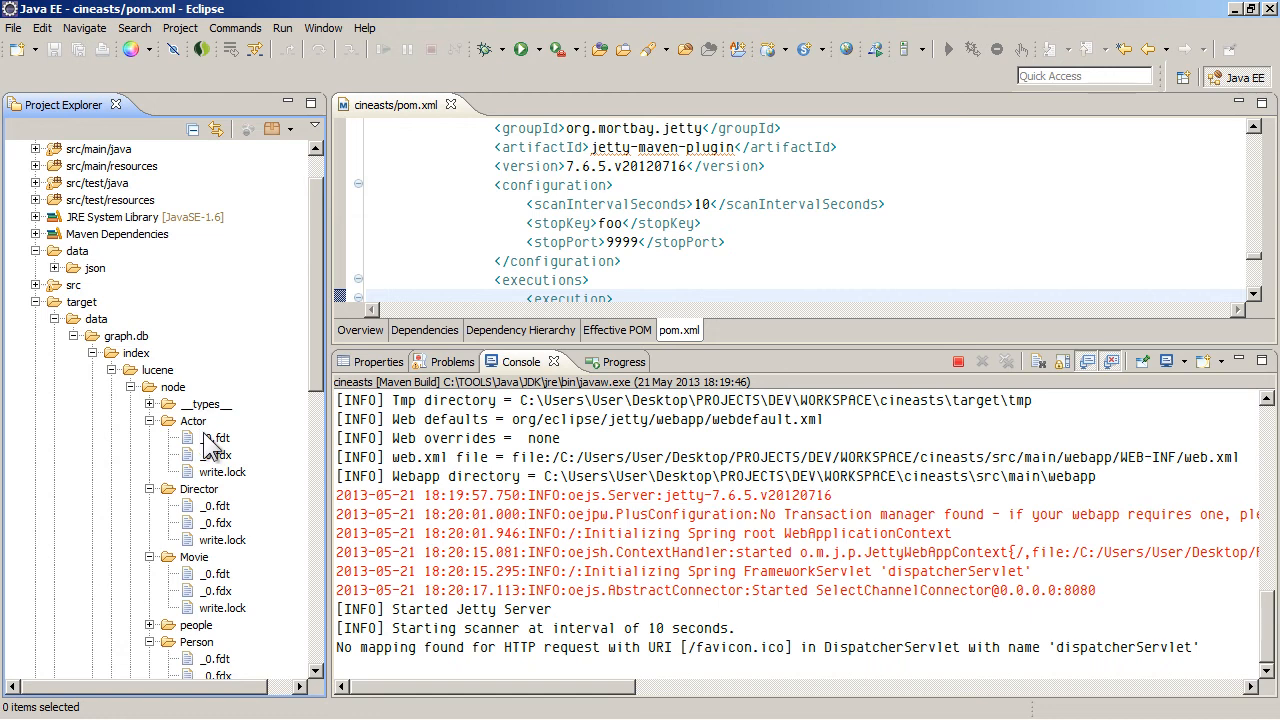
- Inspect the new Actor index files under lucene/node, then switch back to the Cineasts page
left_click(216, 454)
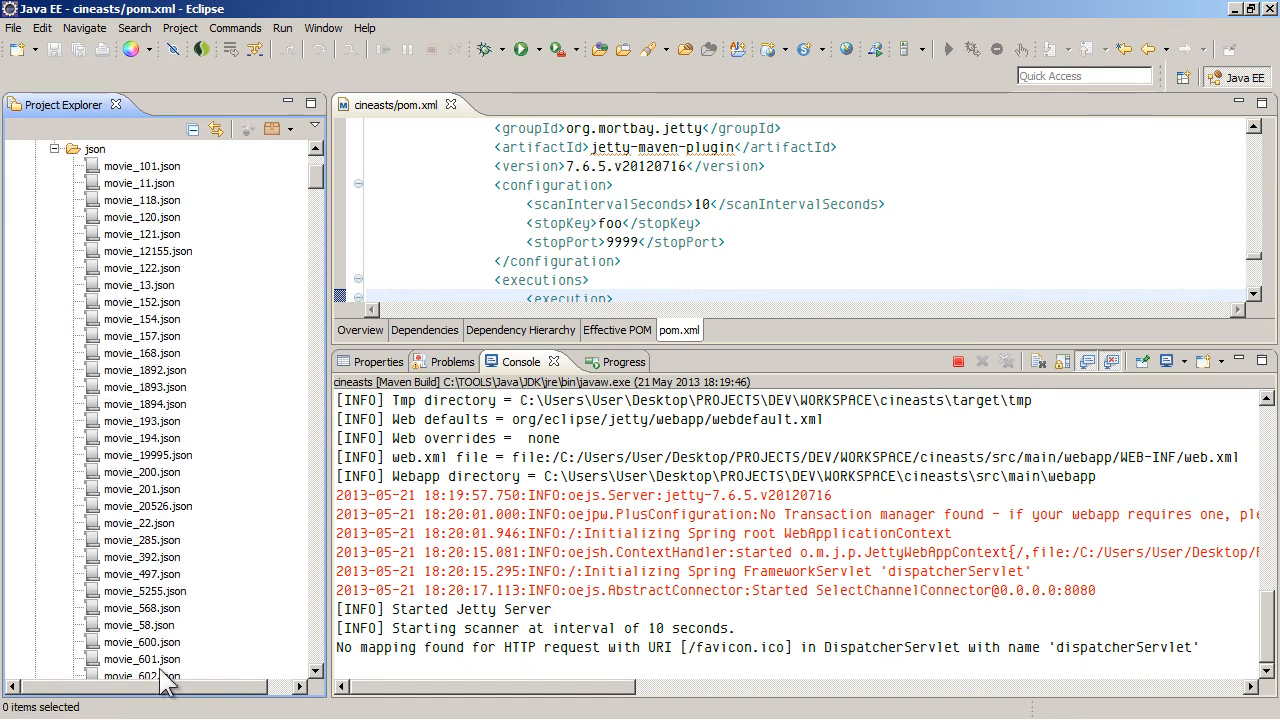
scroll("down", 3)
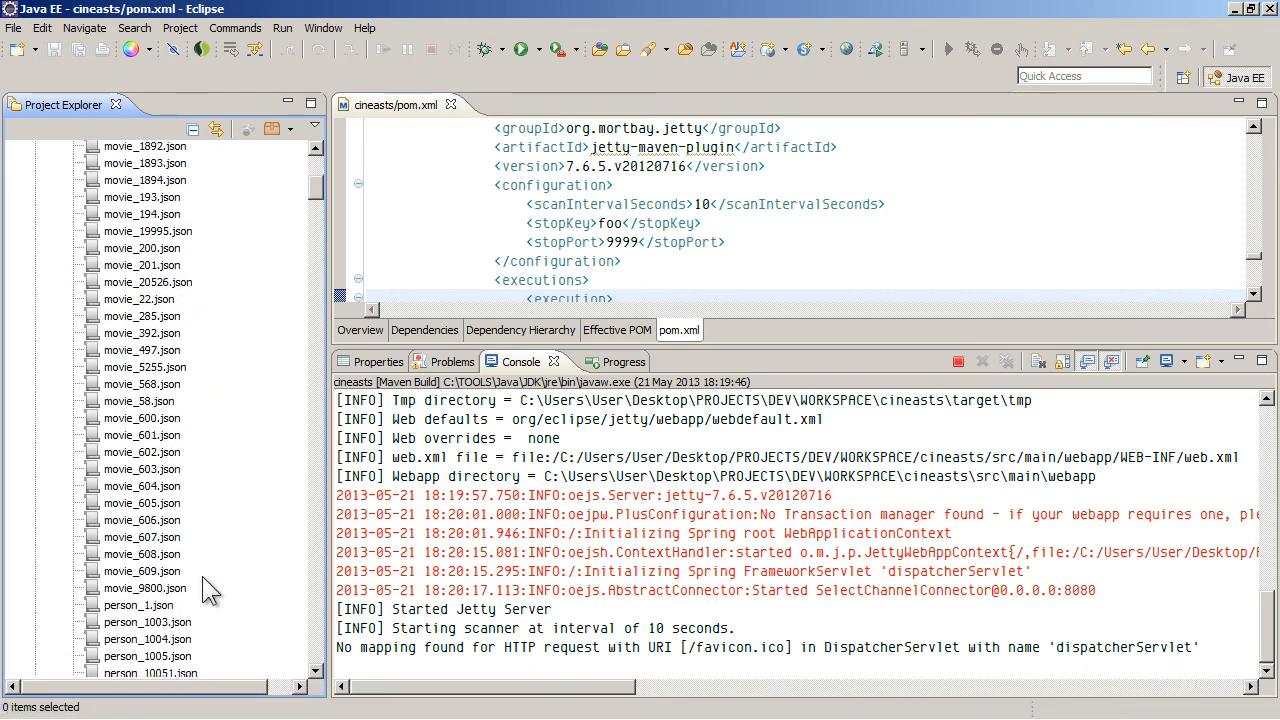
left_click(600, 698)
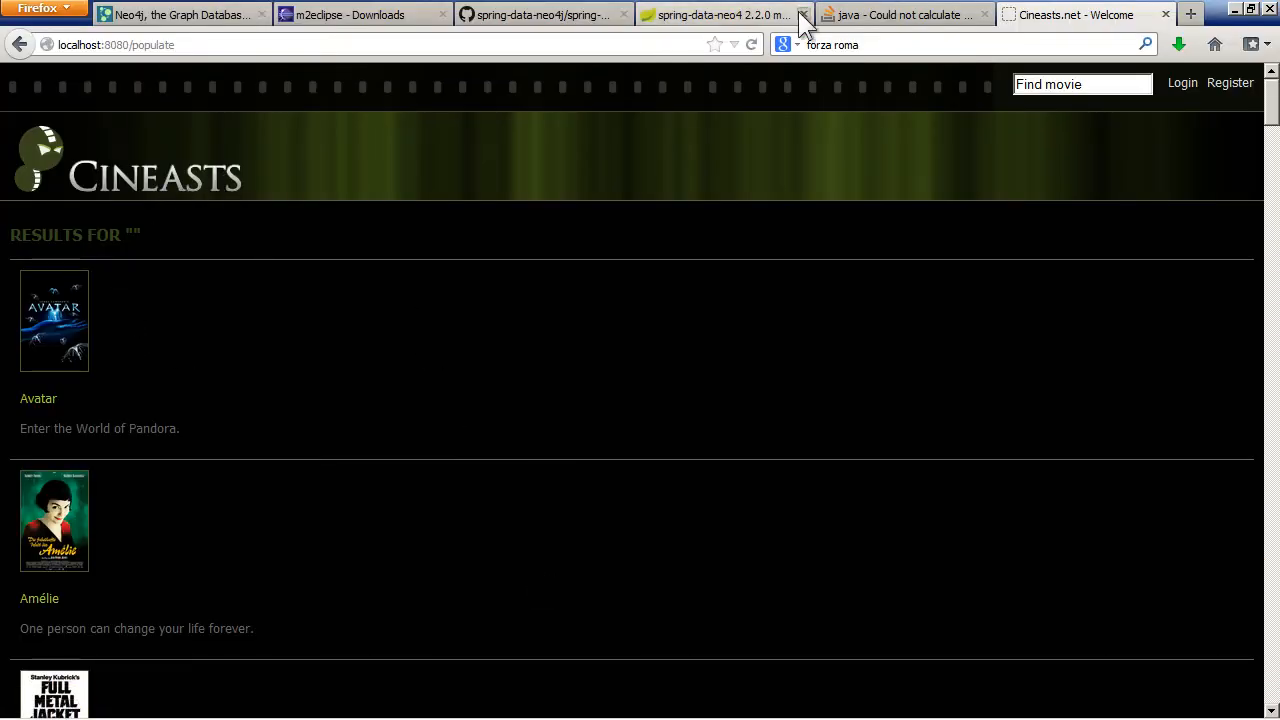
- Search Cineasts for avatar, view the Avatar movie page, then go to the Register page
scroll("down", 3)
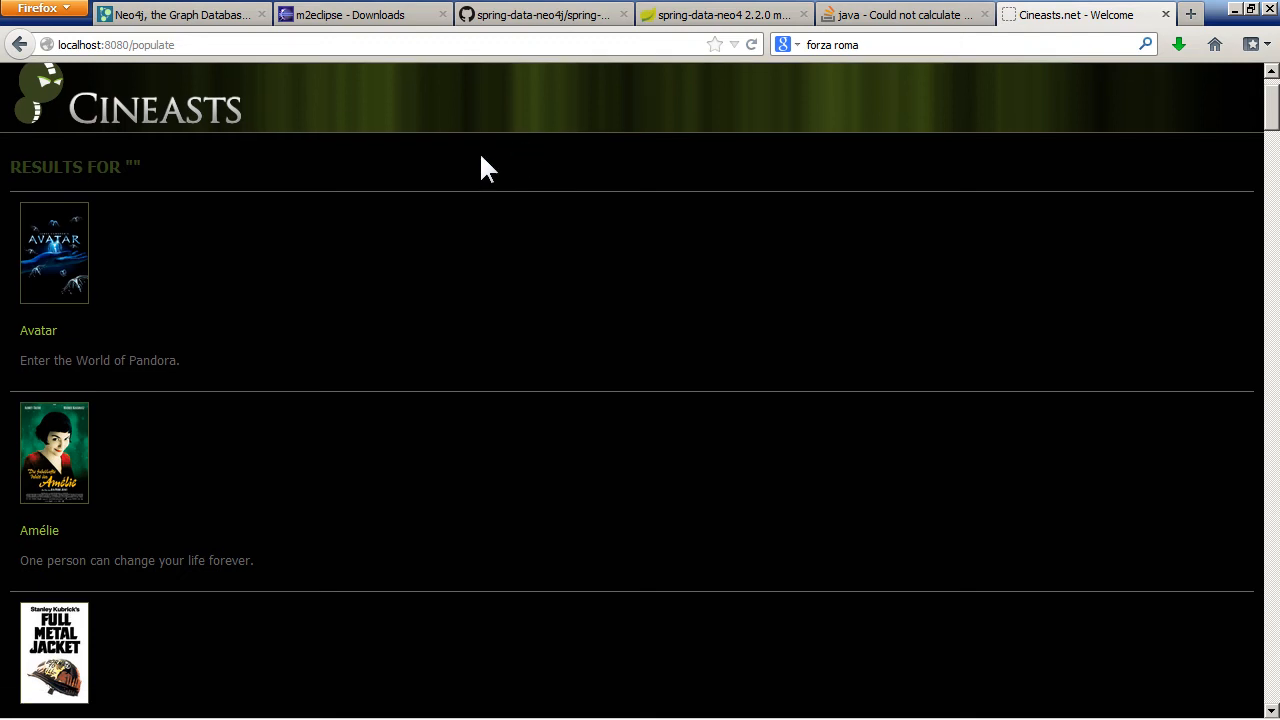
scroll("down", 3)
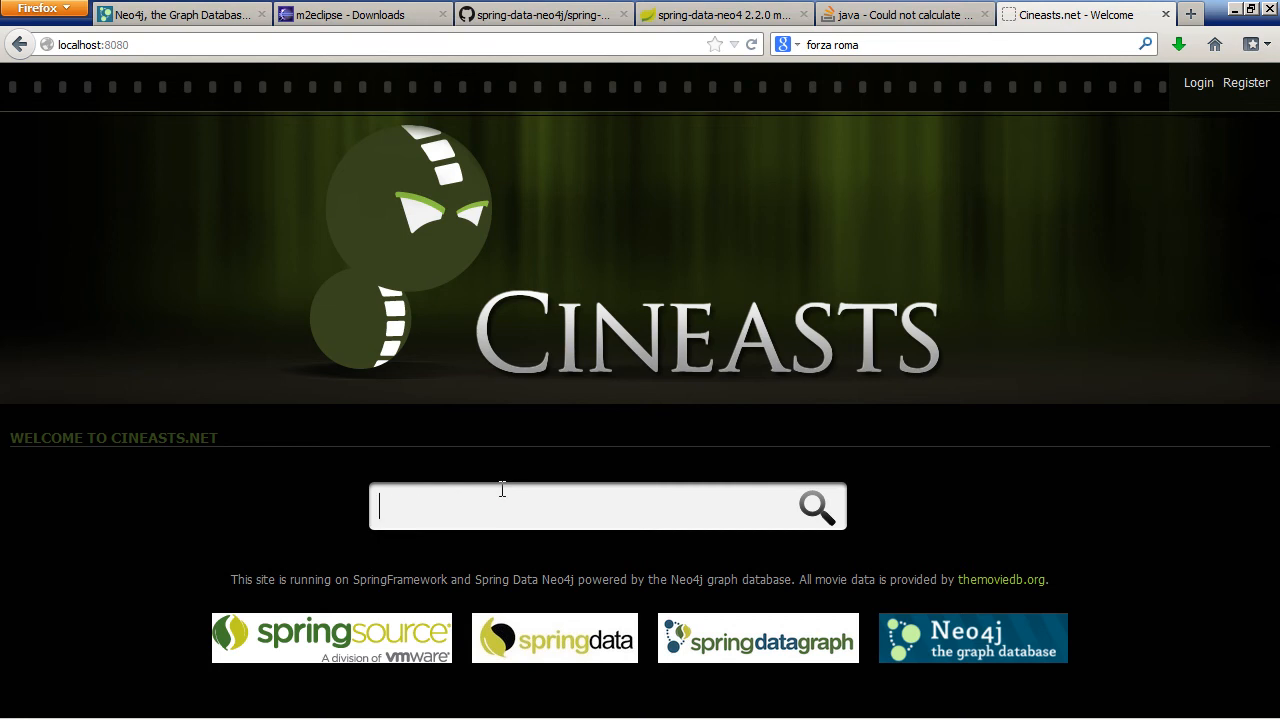
type("avatar")
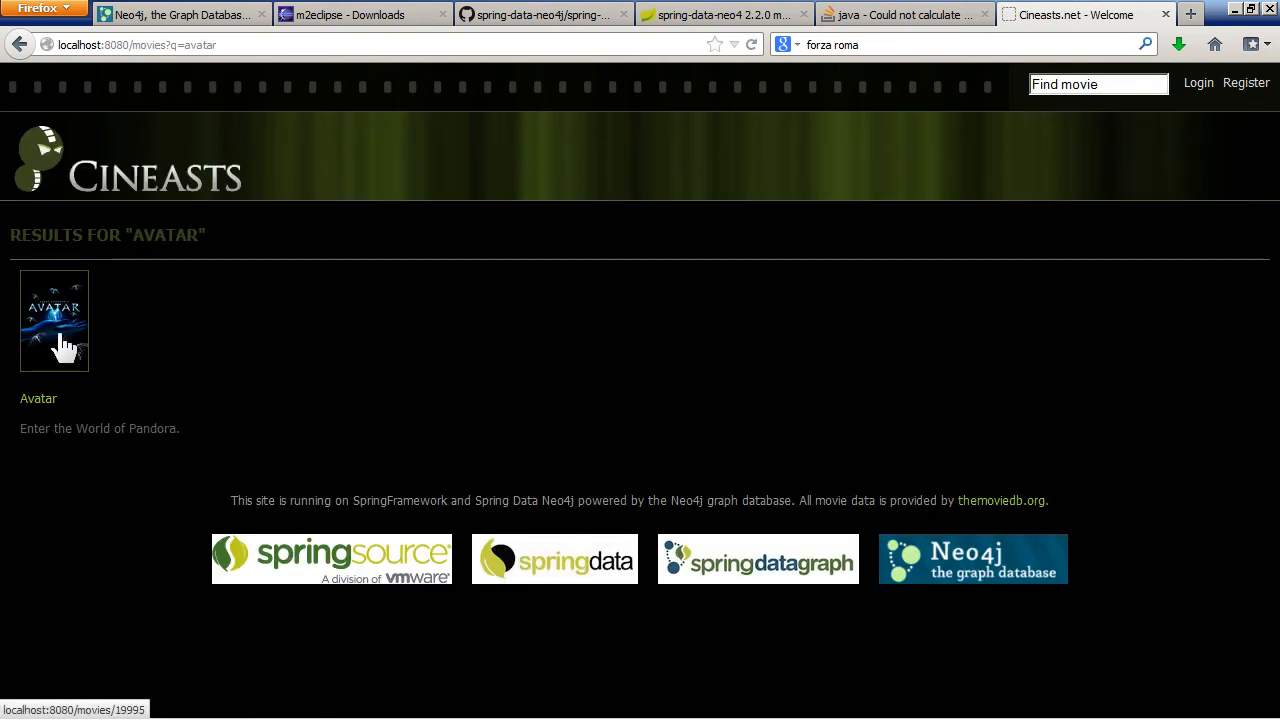
left_click(54, 320)
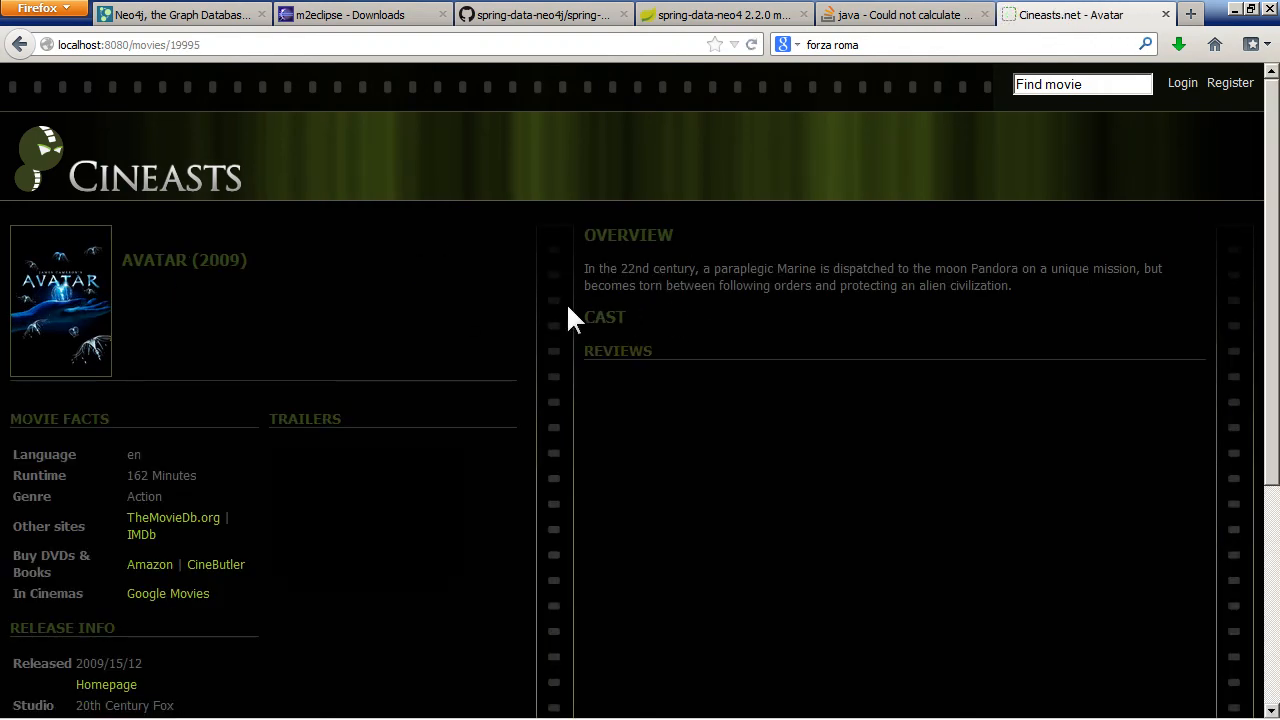
scroll("down", 3)
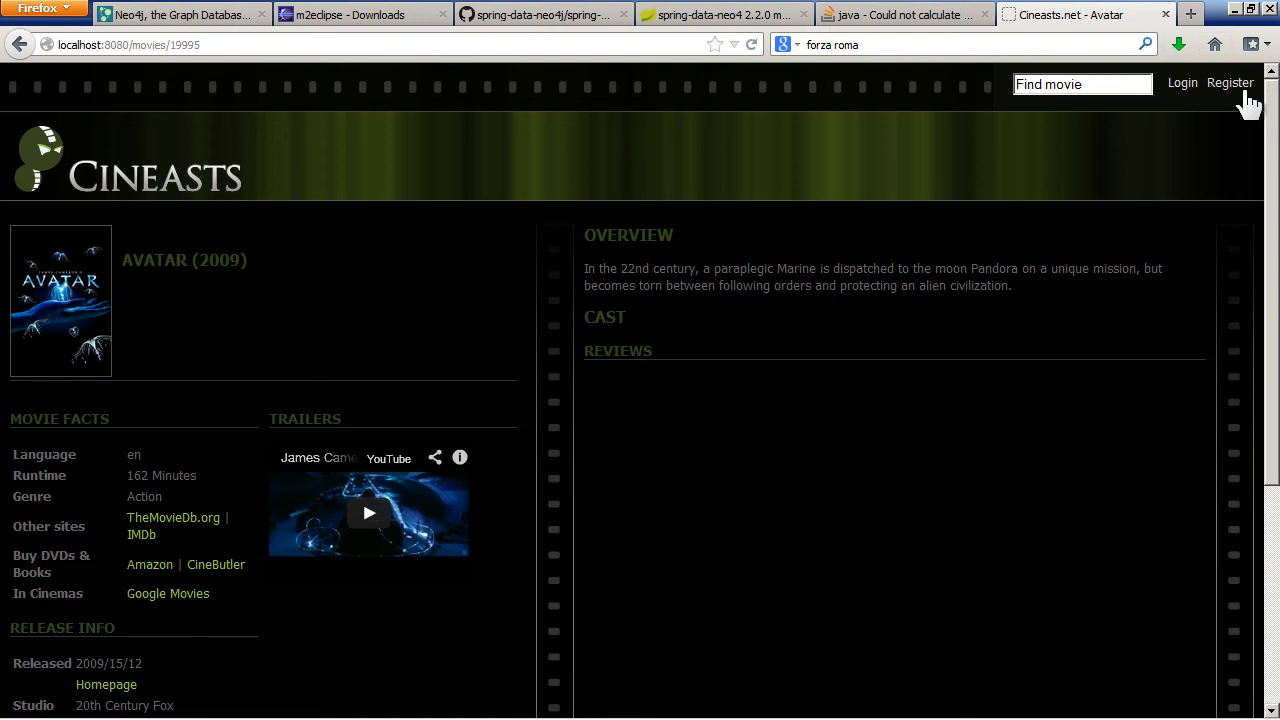
left_click(1230, 84)
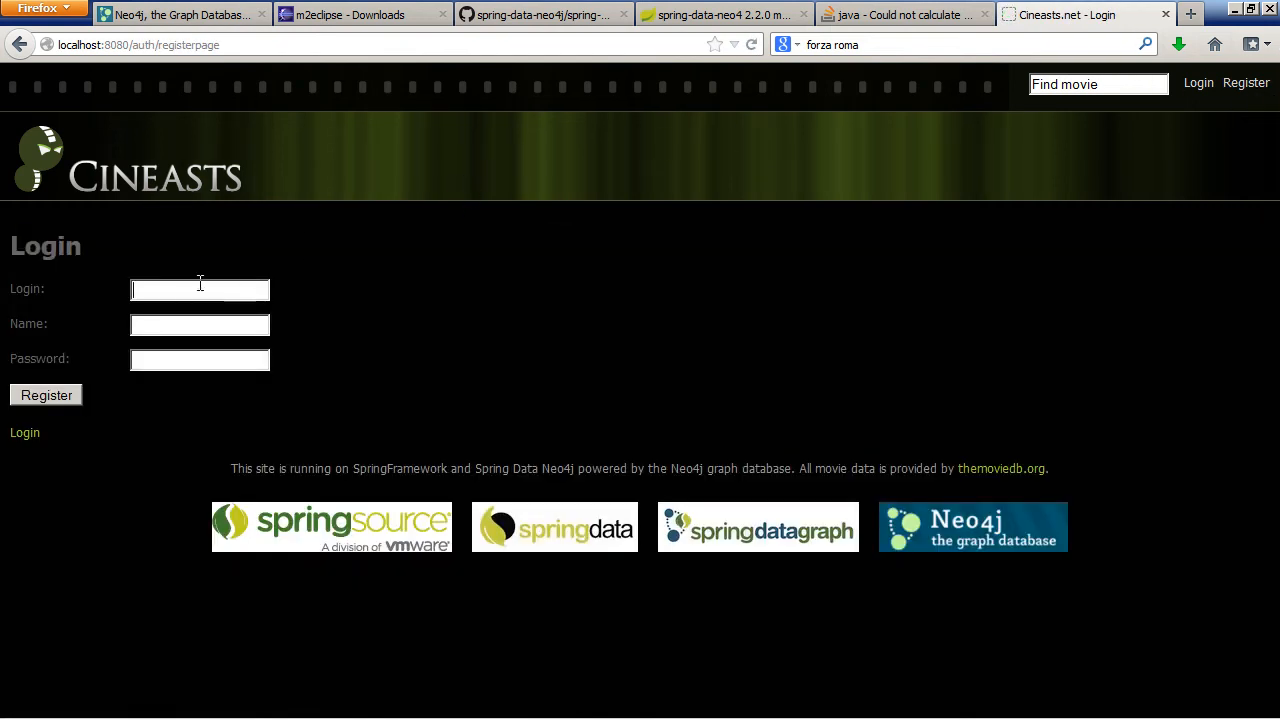
- Register an account with Login, Name and Password set to admin; the site returns an index error
type("admin")
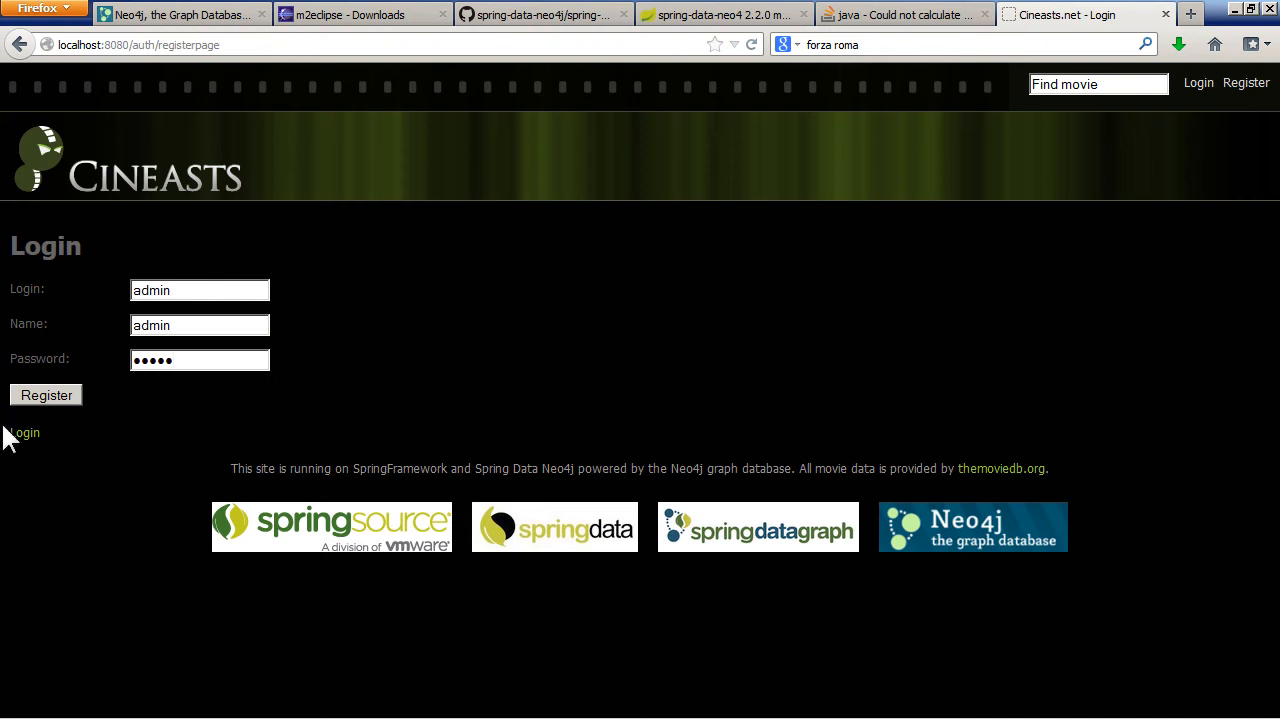
left_click(44, 394)
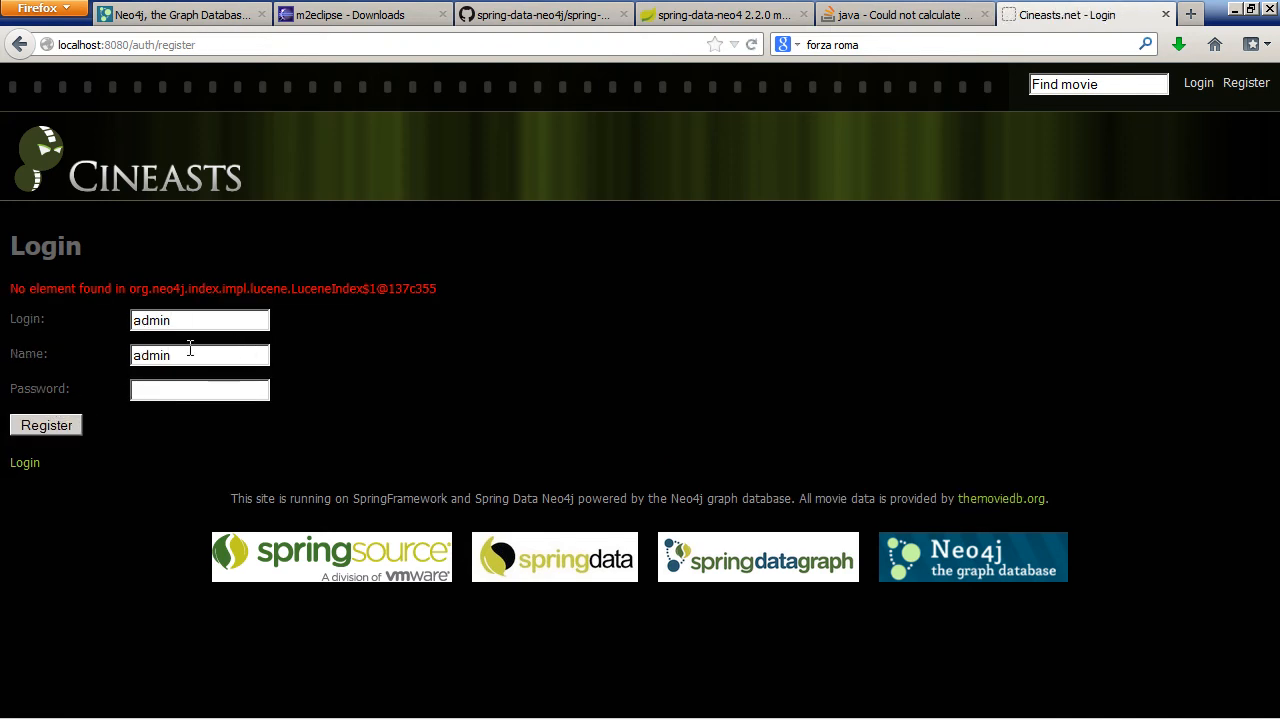
mouse_move(540, 278)
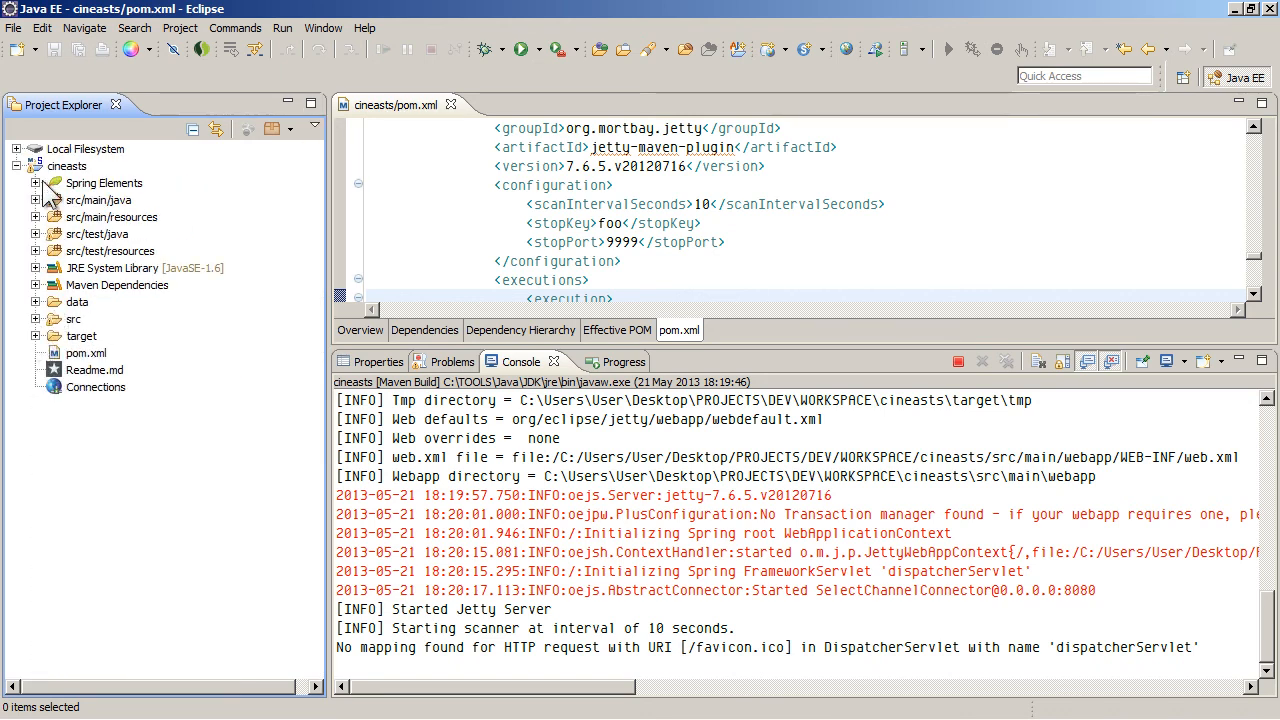
- Expand src/main/java with the controller and domain packages and open Movie.java in the editor
left_click(36, 200)
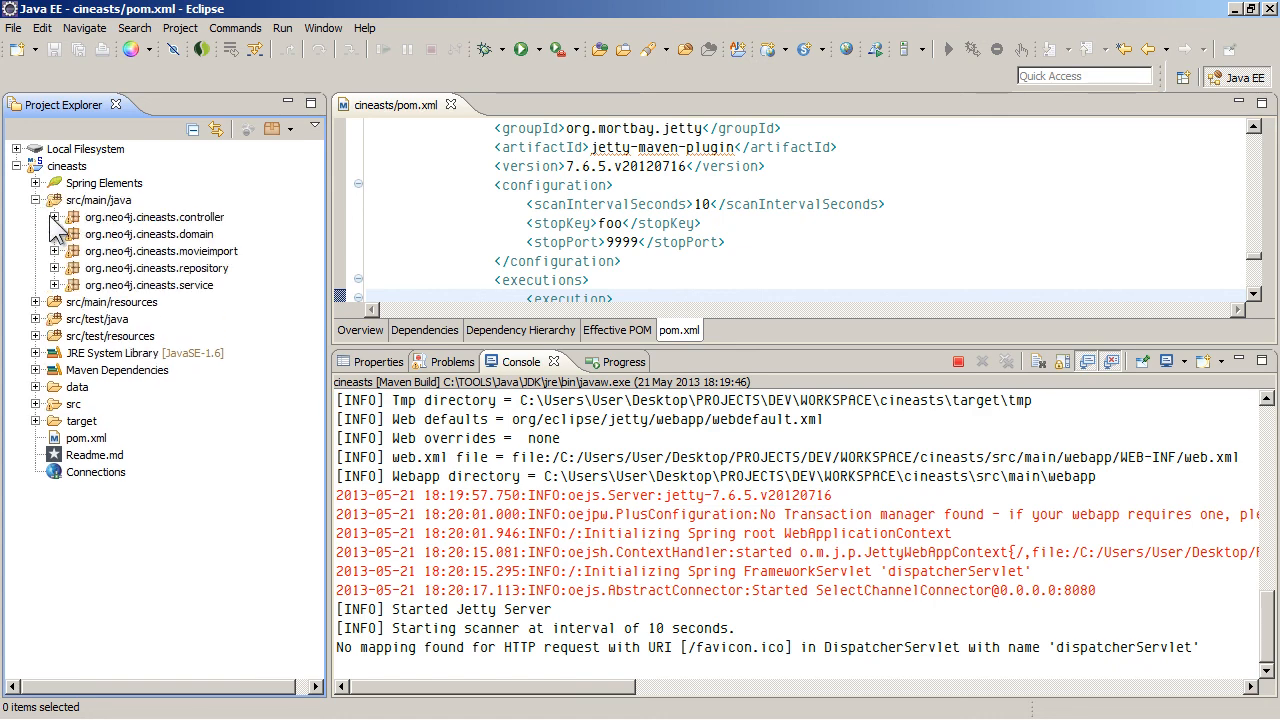
left_click(36, 216)
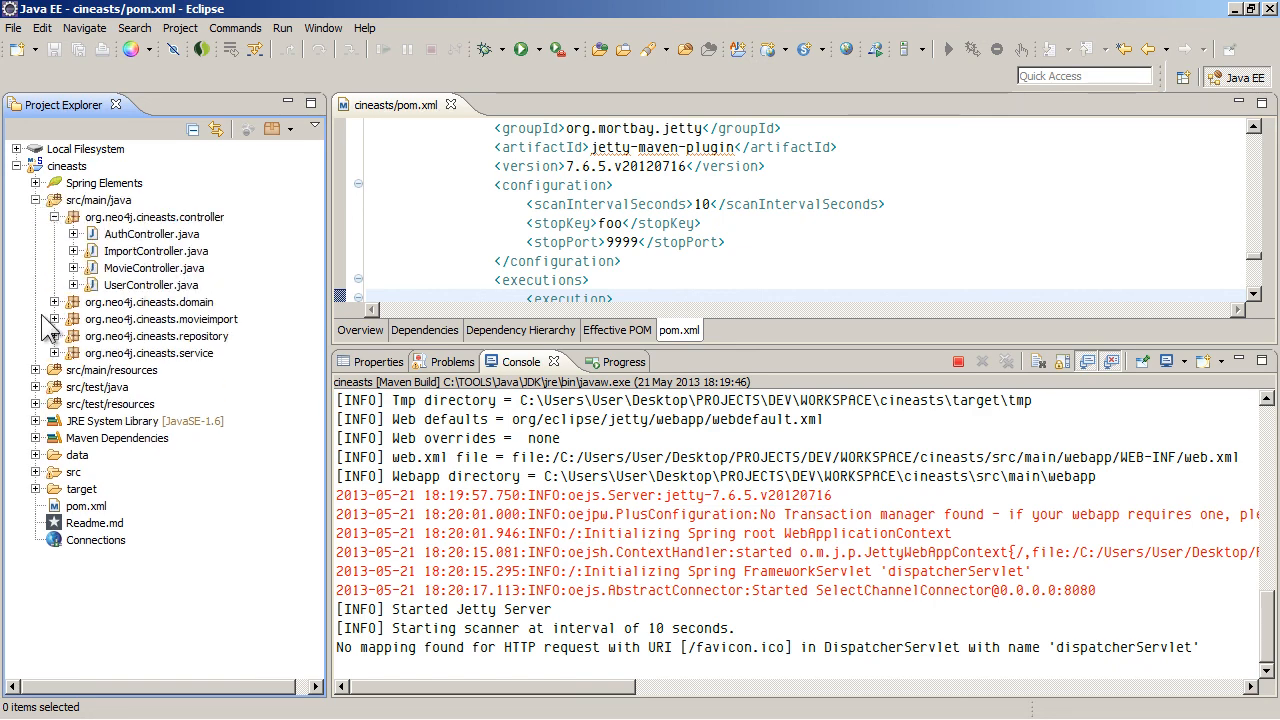
left_click(56, 300)
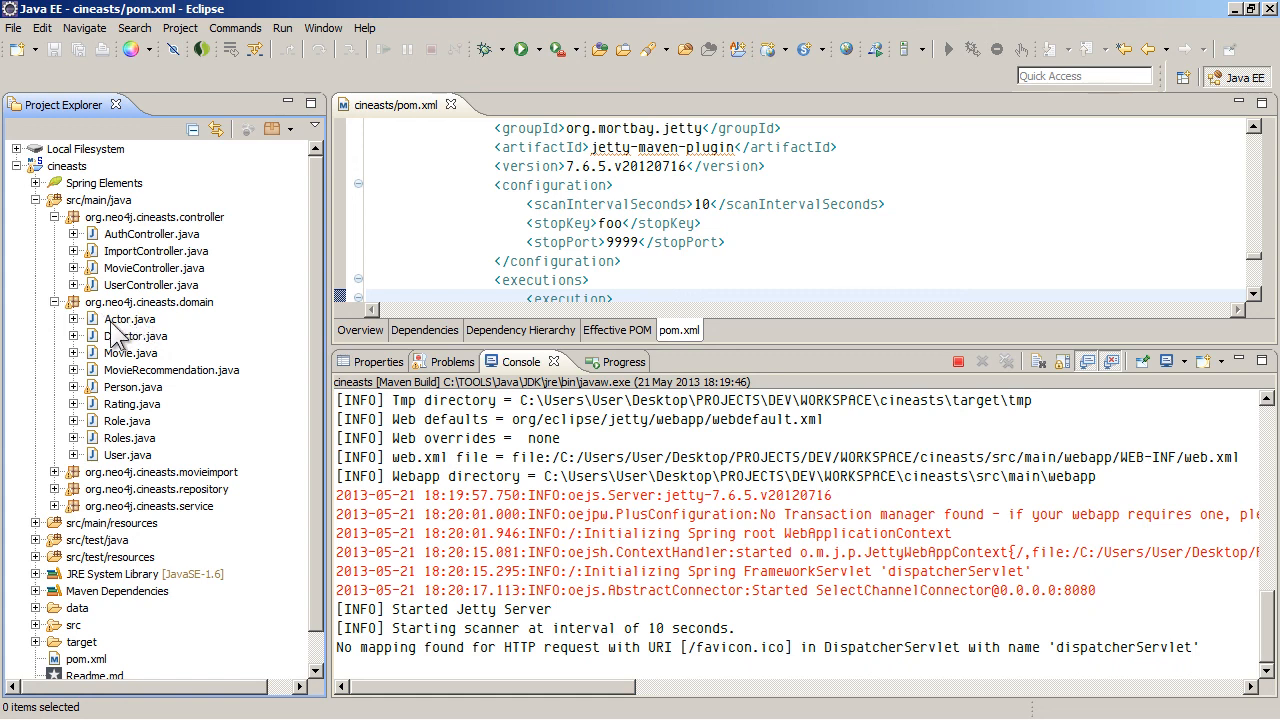
mouse_move(148, 340)
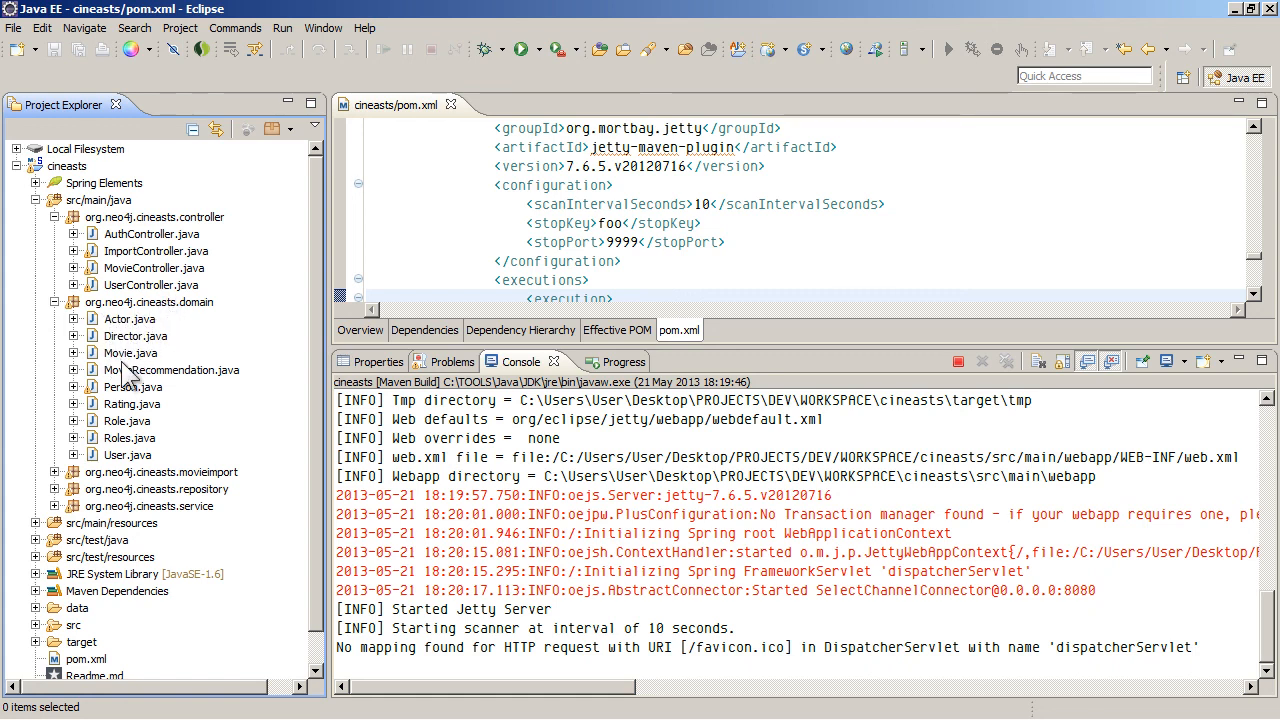
left_click(130, 318)
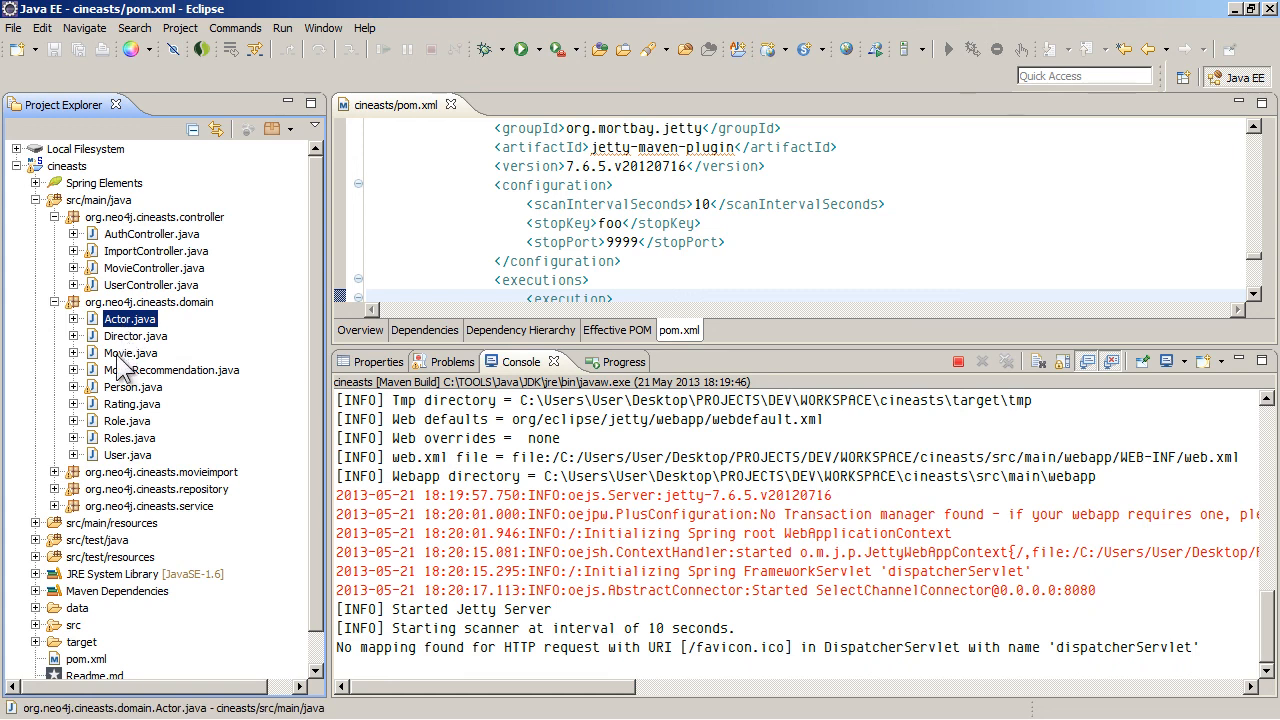
left_click(130, 352)
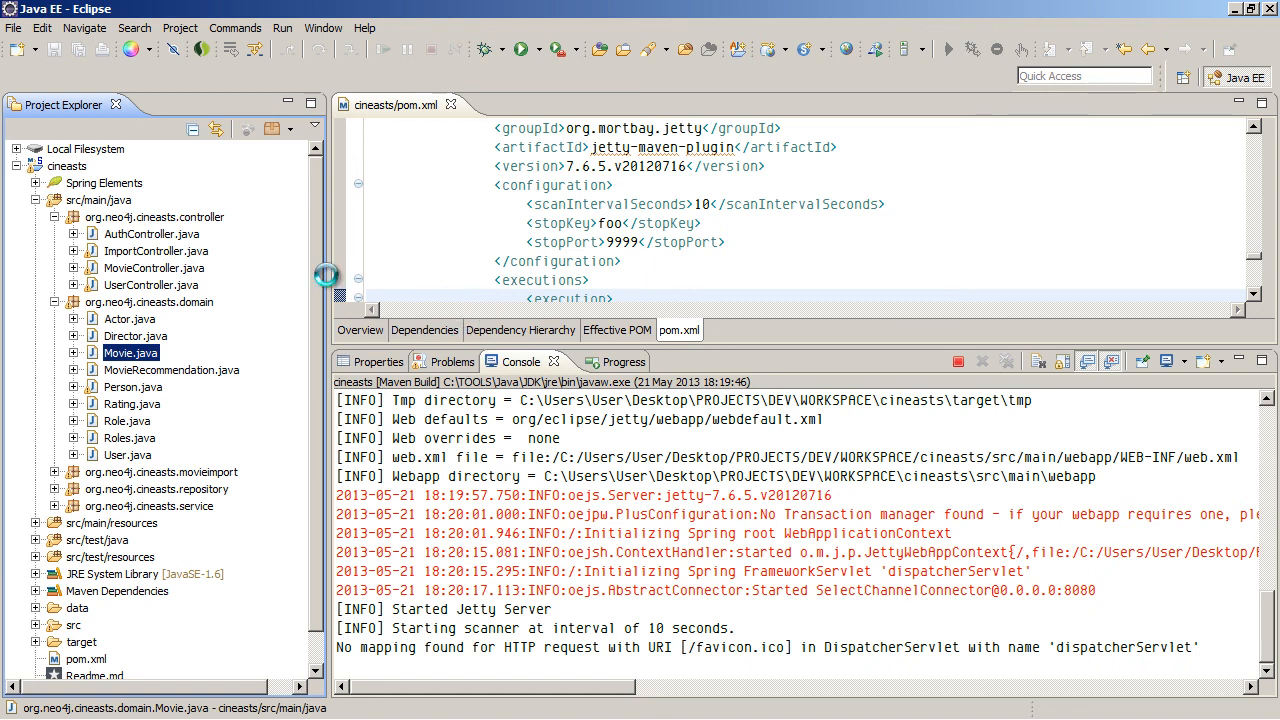
double_click(132, 352)
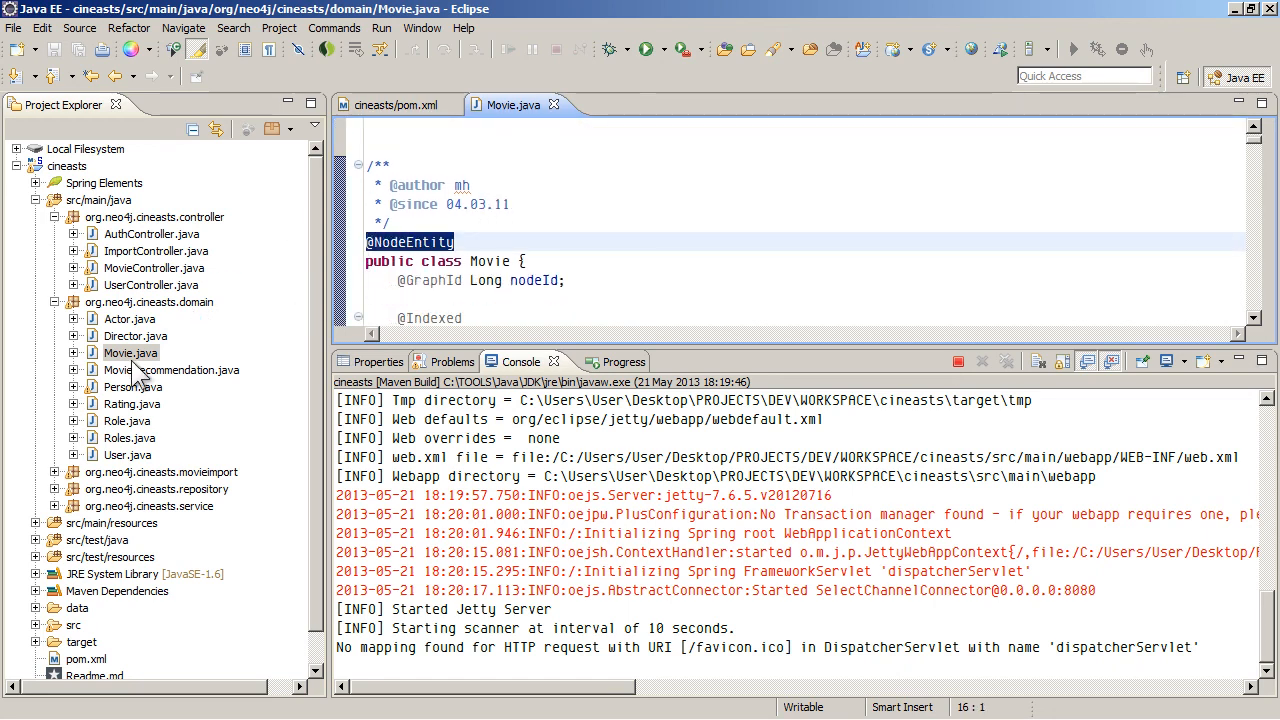
- Review Movie's title, description and DIRECTED/ACTS_IN relationship fields, then collapse src/main/java
scroll("down", 3)
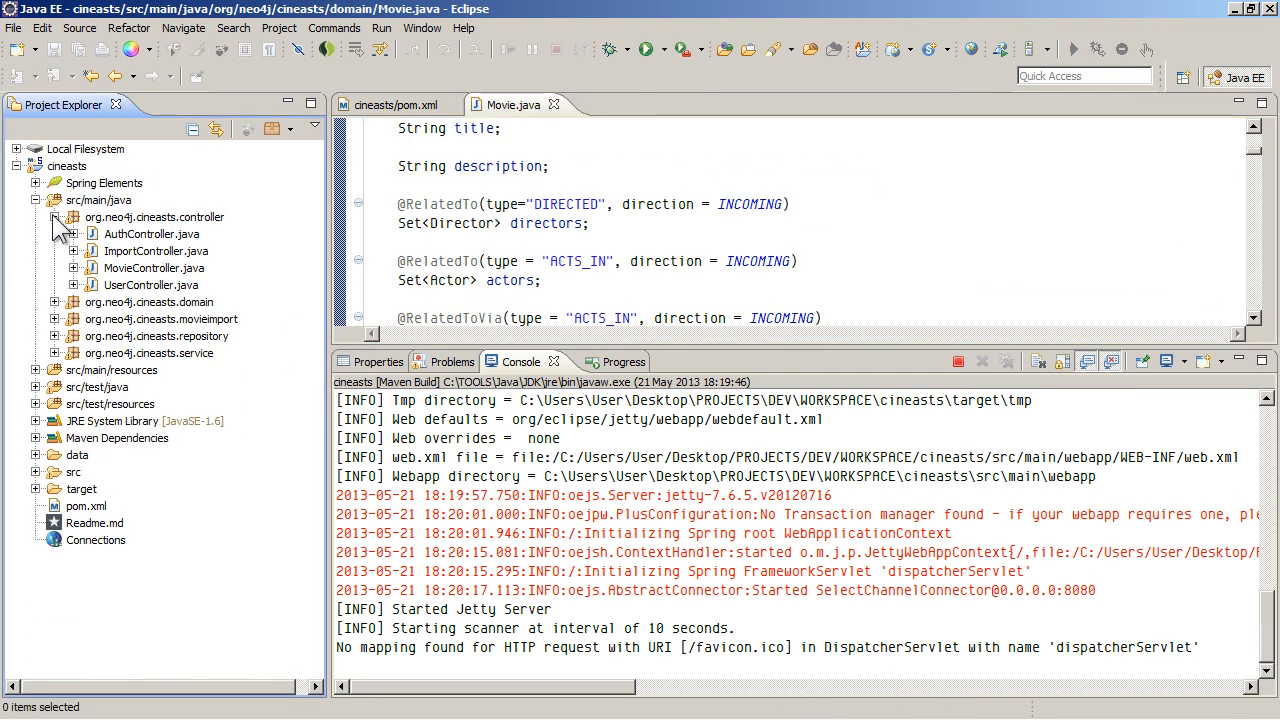
left_click(56, 200)
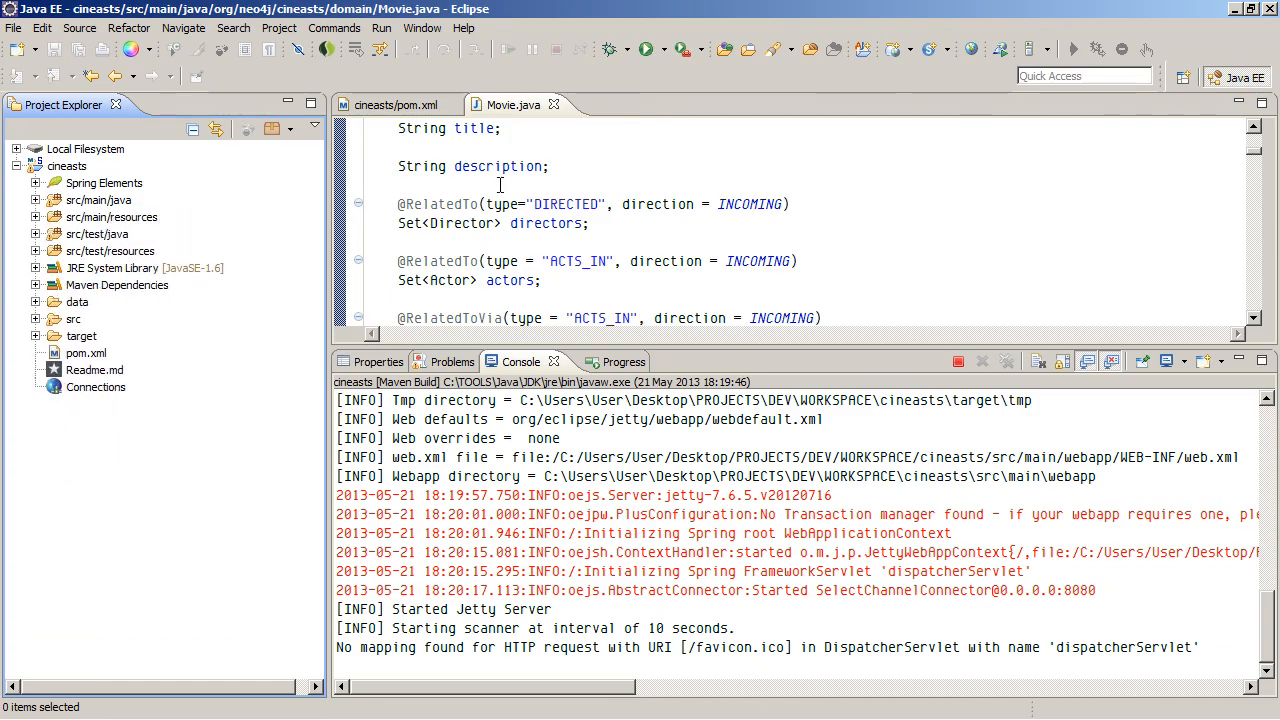